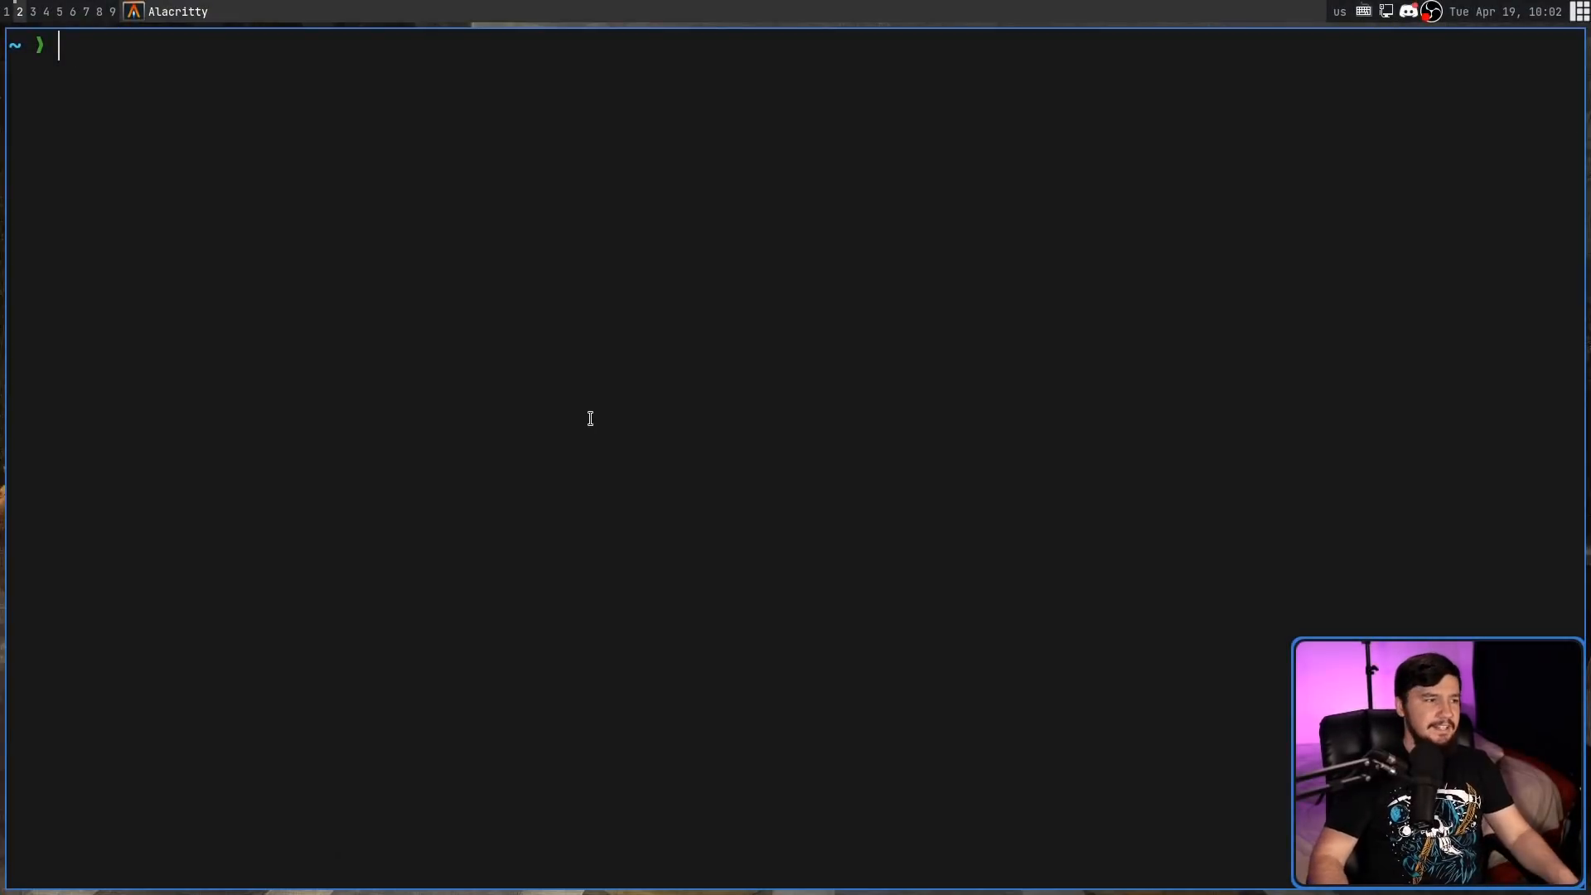
# Step: Initialize when, creating ~/.when with nvim as the editor, and run when again
pyautogui.write('when')
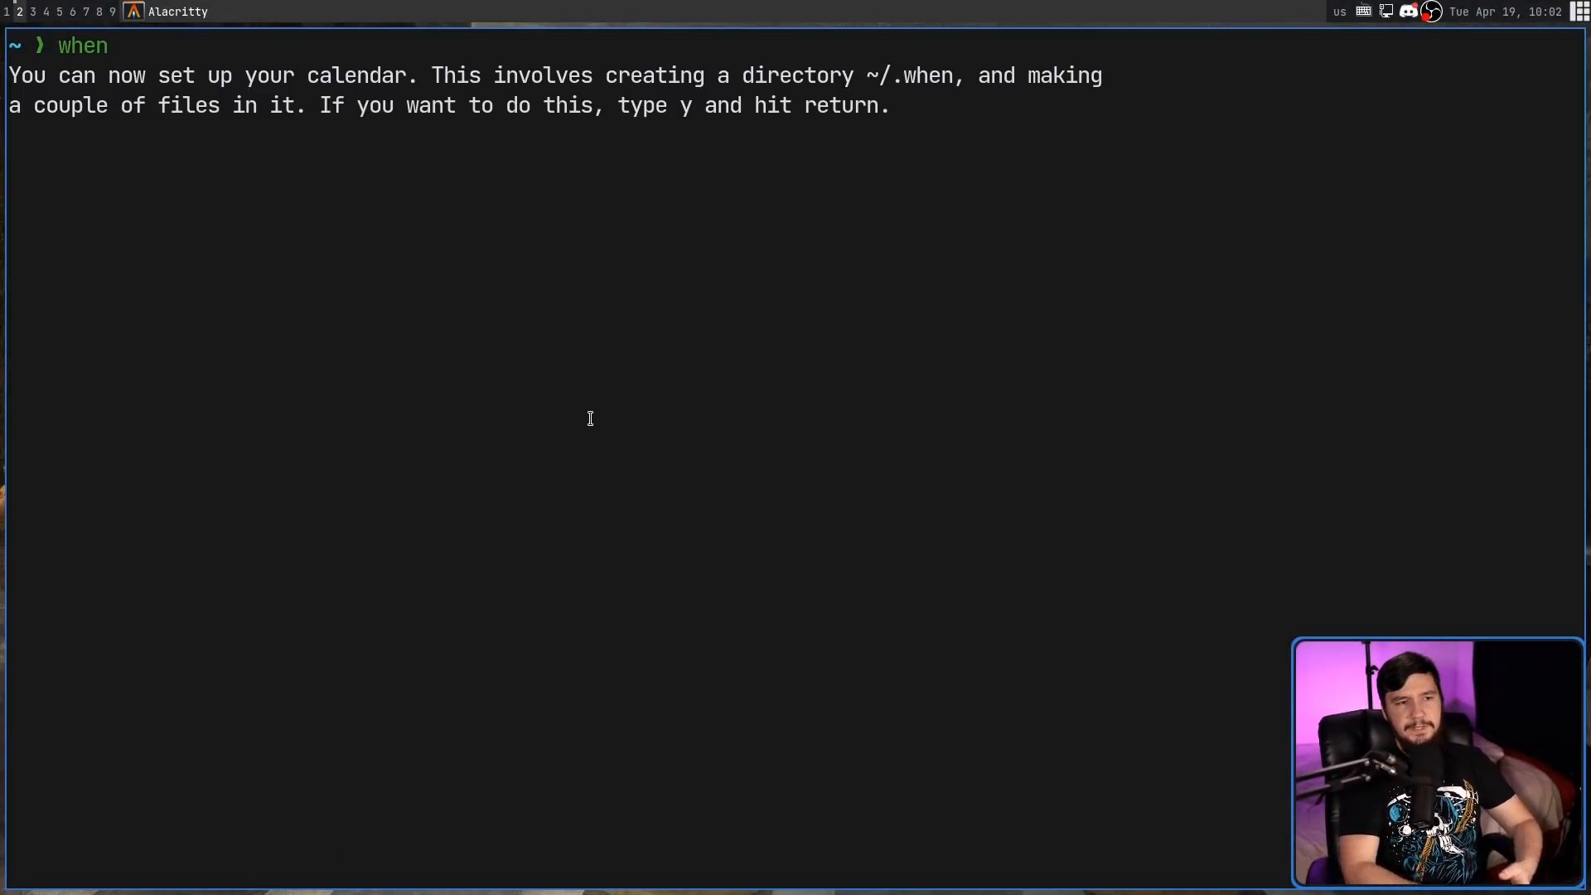
pyautogui.press('Return')
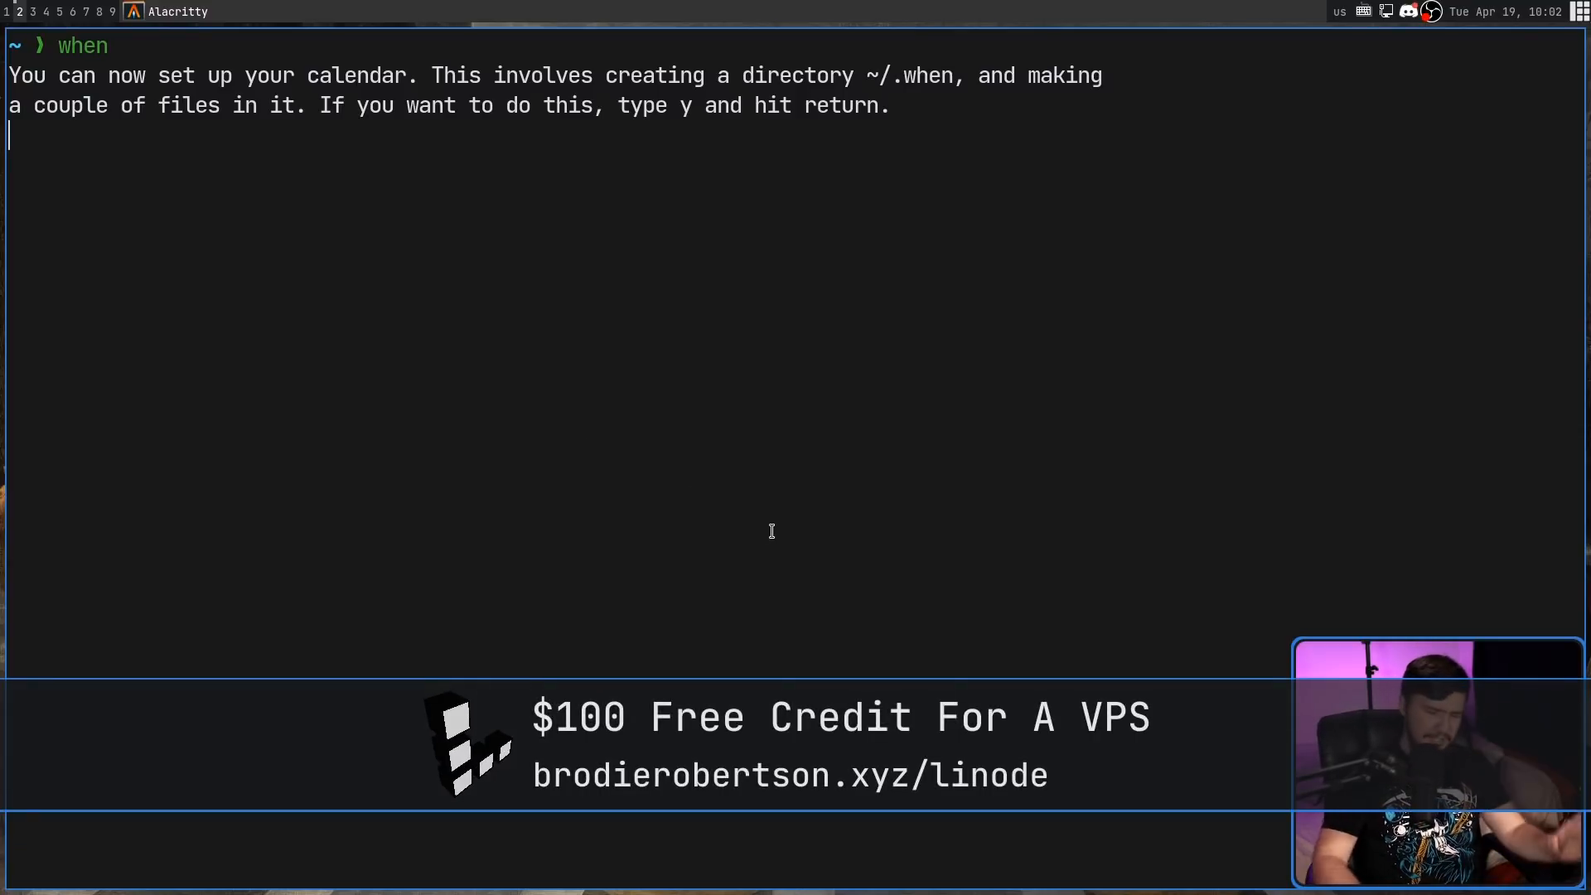
pyautogui.write('y')
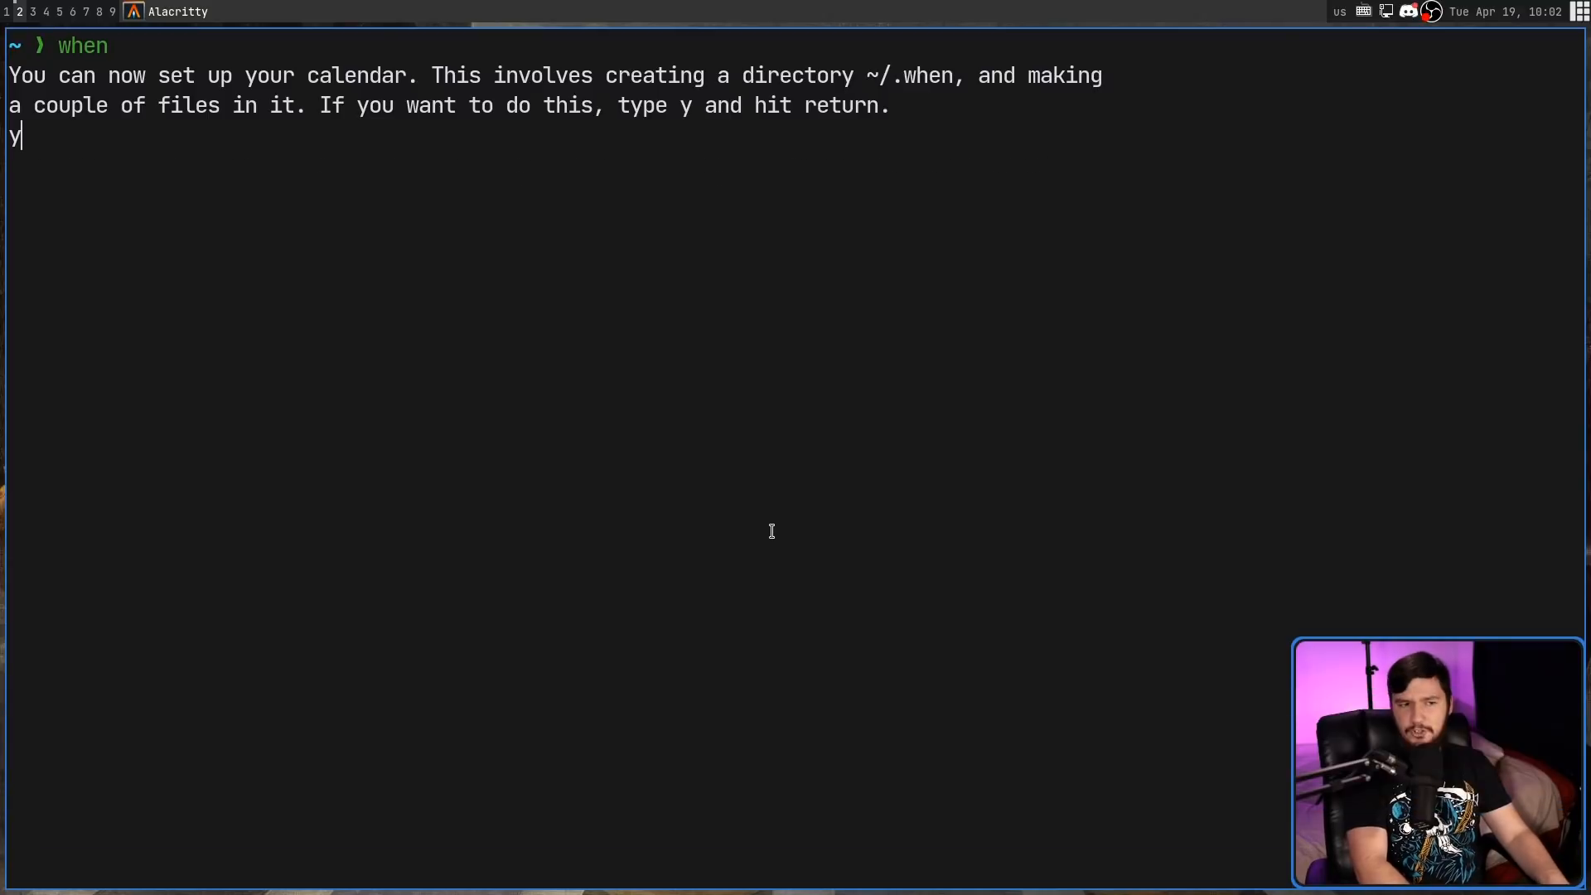
pyautogui.press('Return')
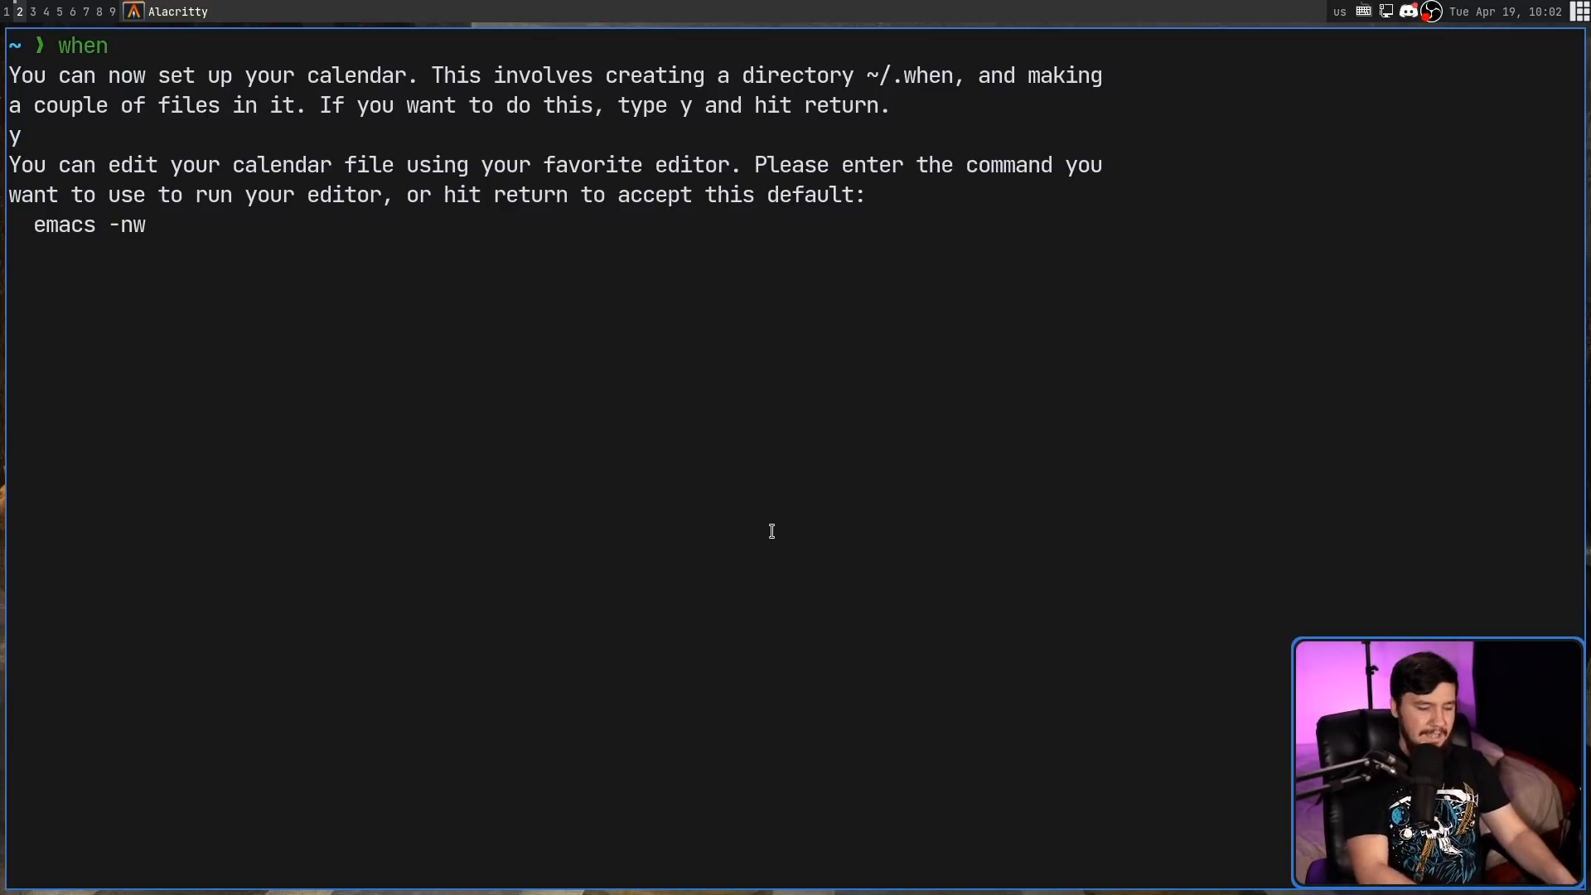
pyautogui.write('nvim')
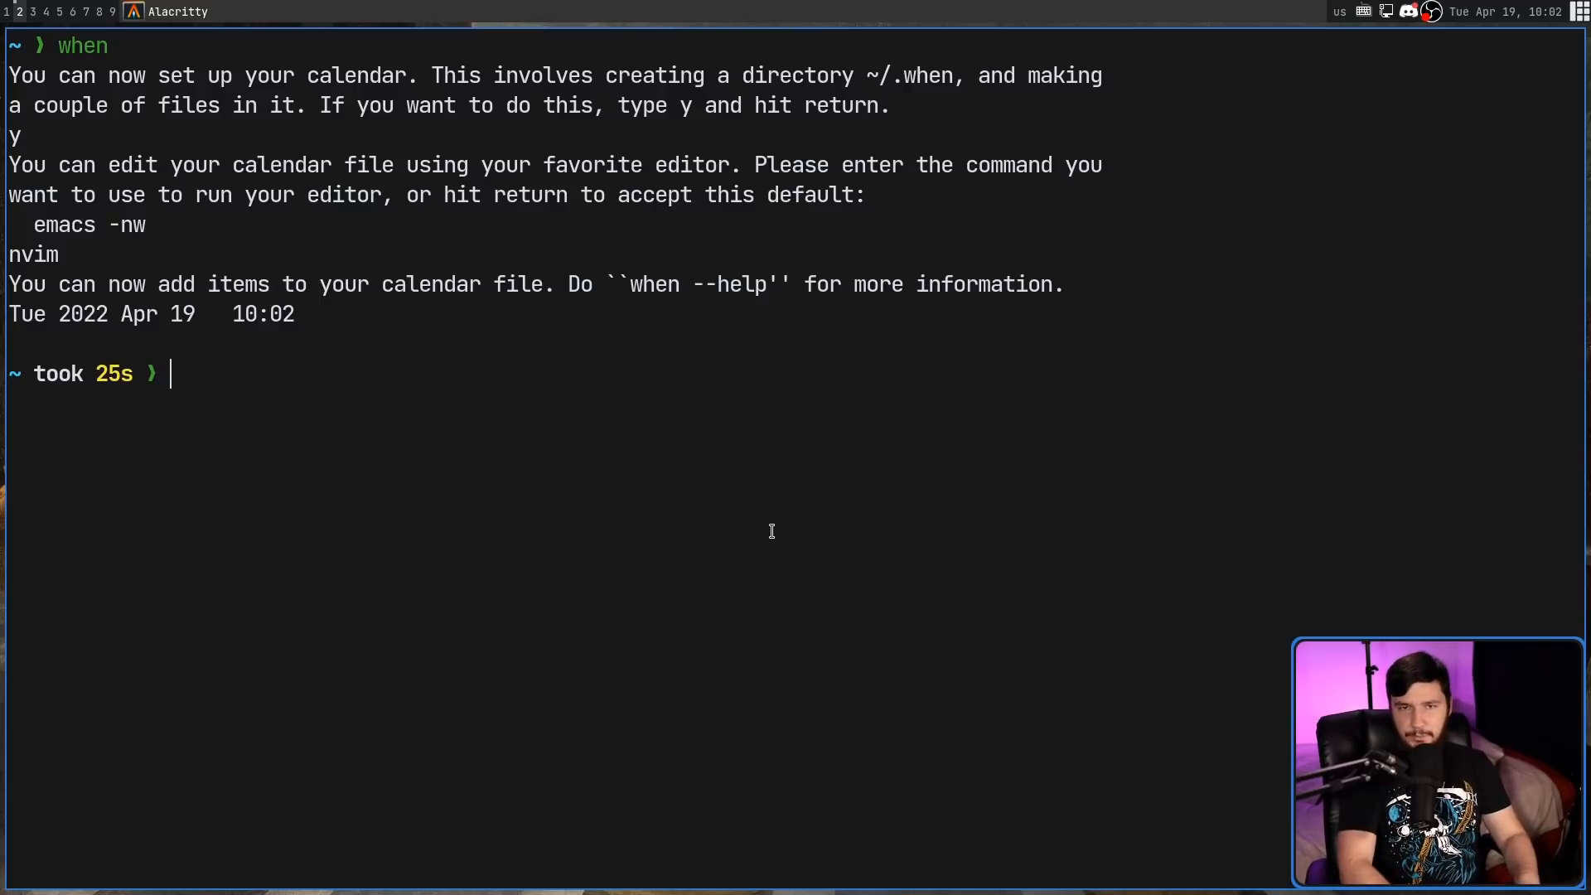
pyautogui.write('when')
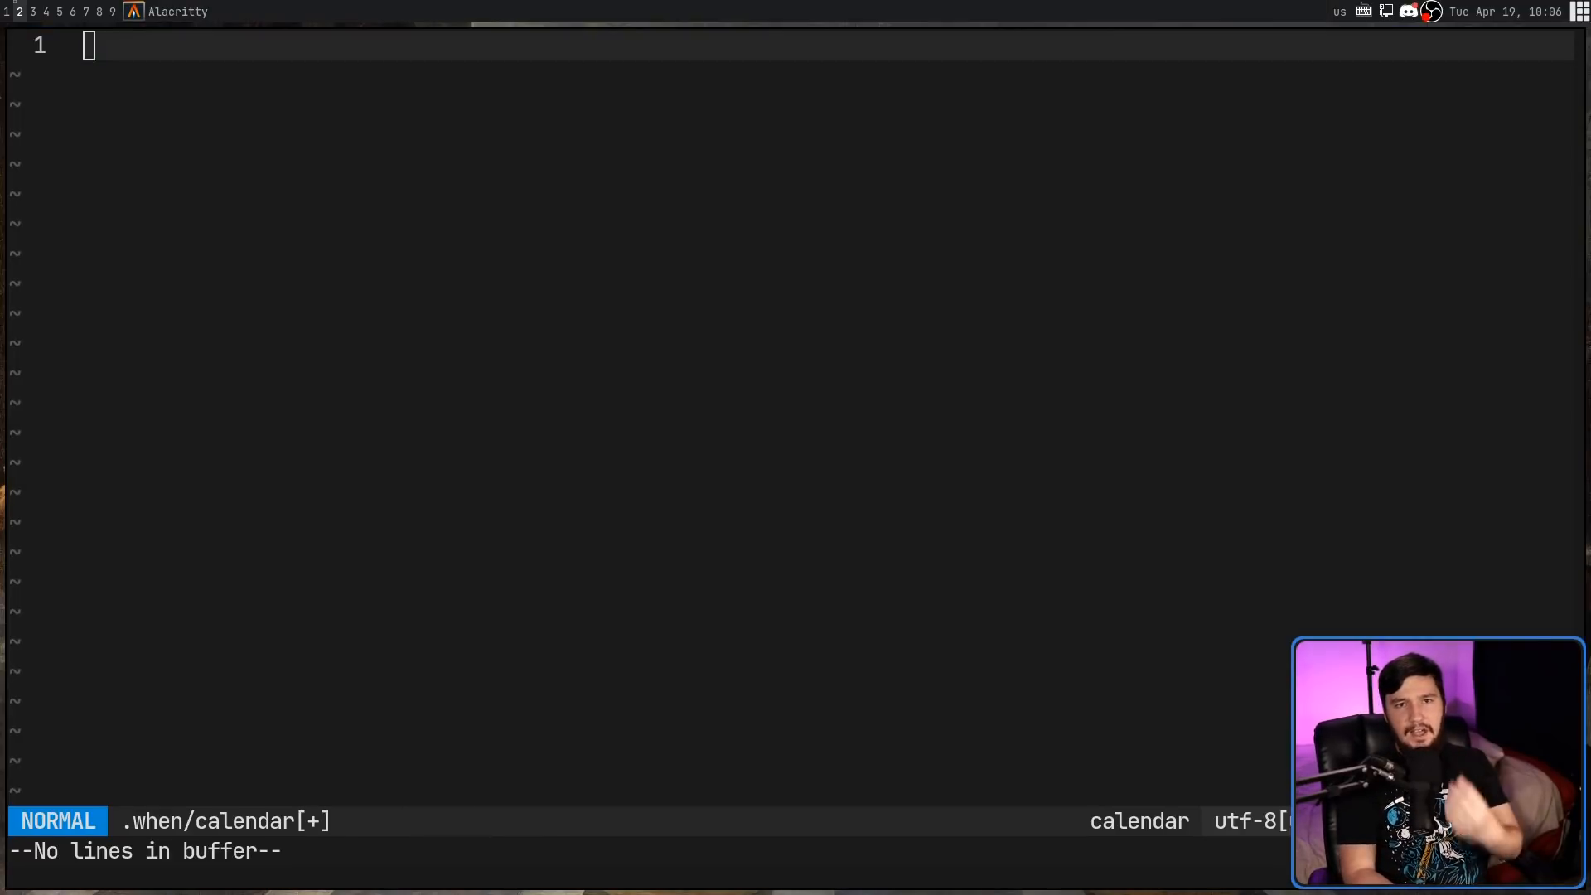
# Step: Add the event '2022 April 20, This is for a video' to the calendar file
pyautogui.press('i')
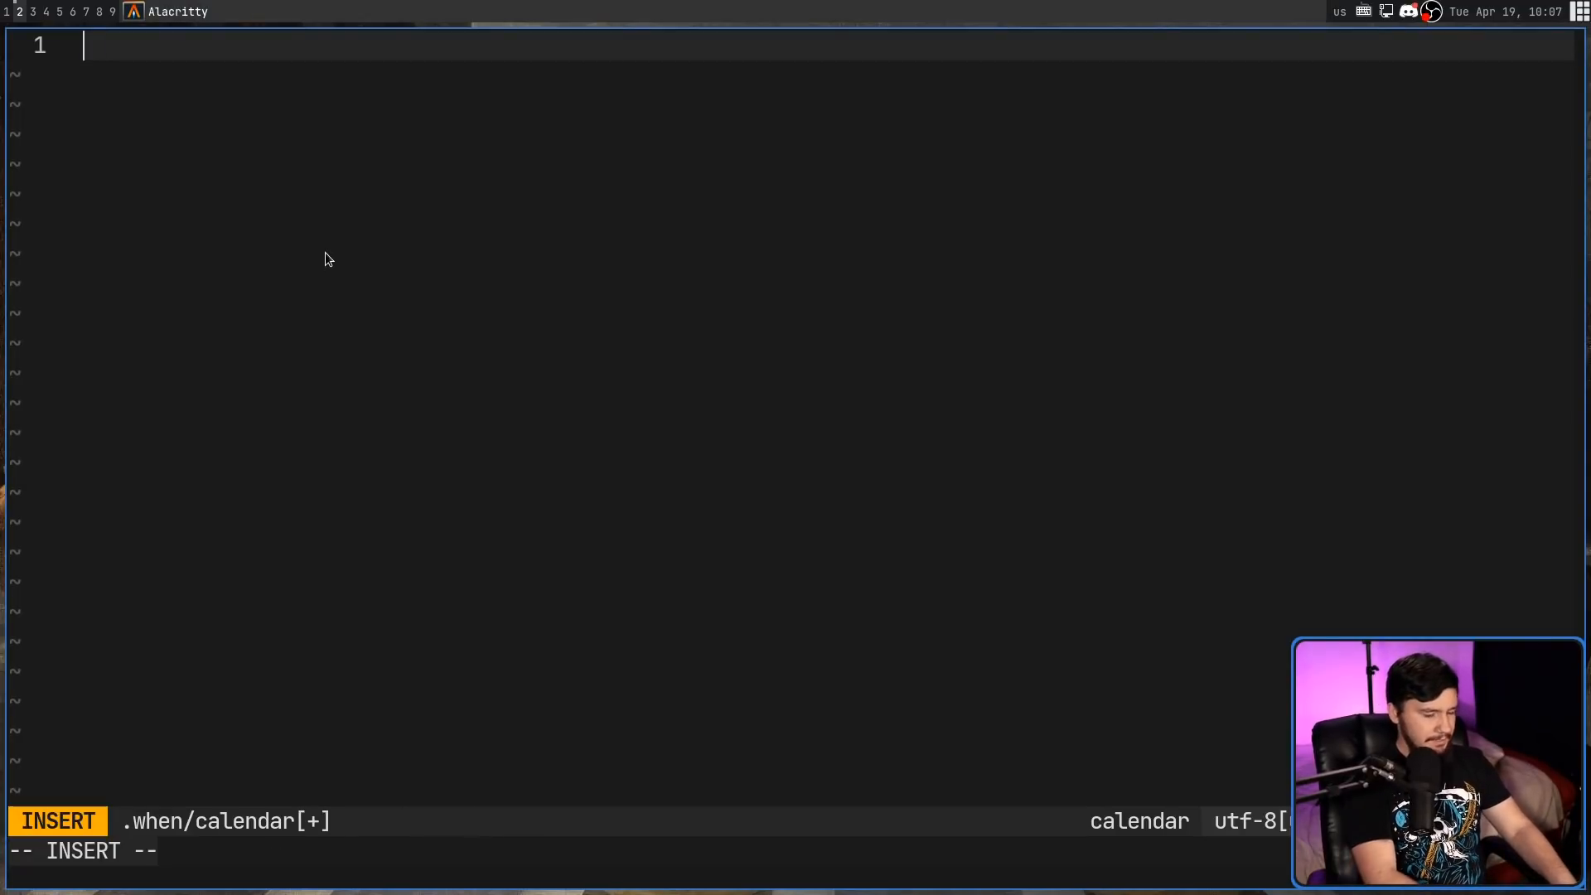
pyautogui.write('2022')
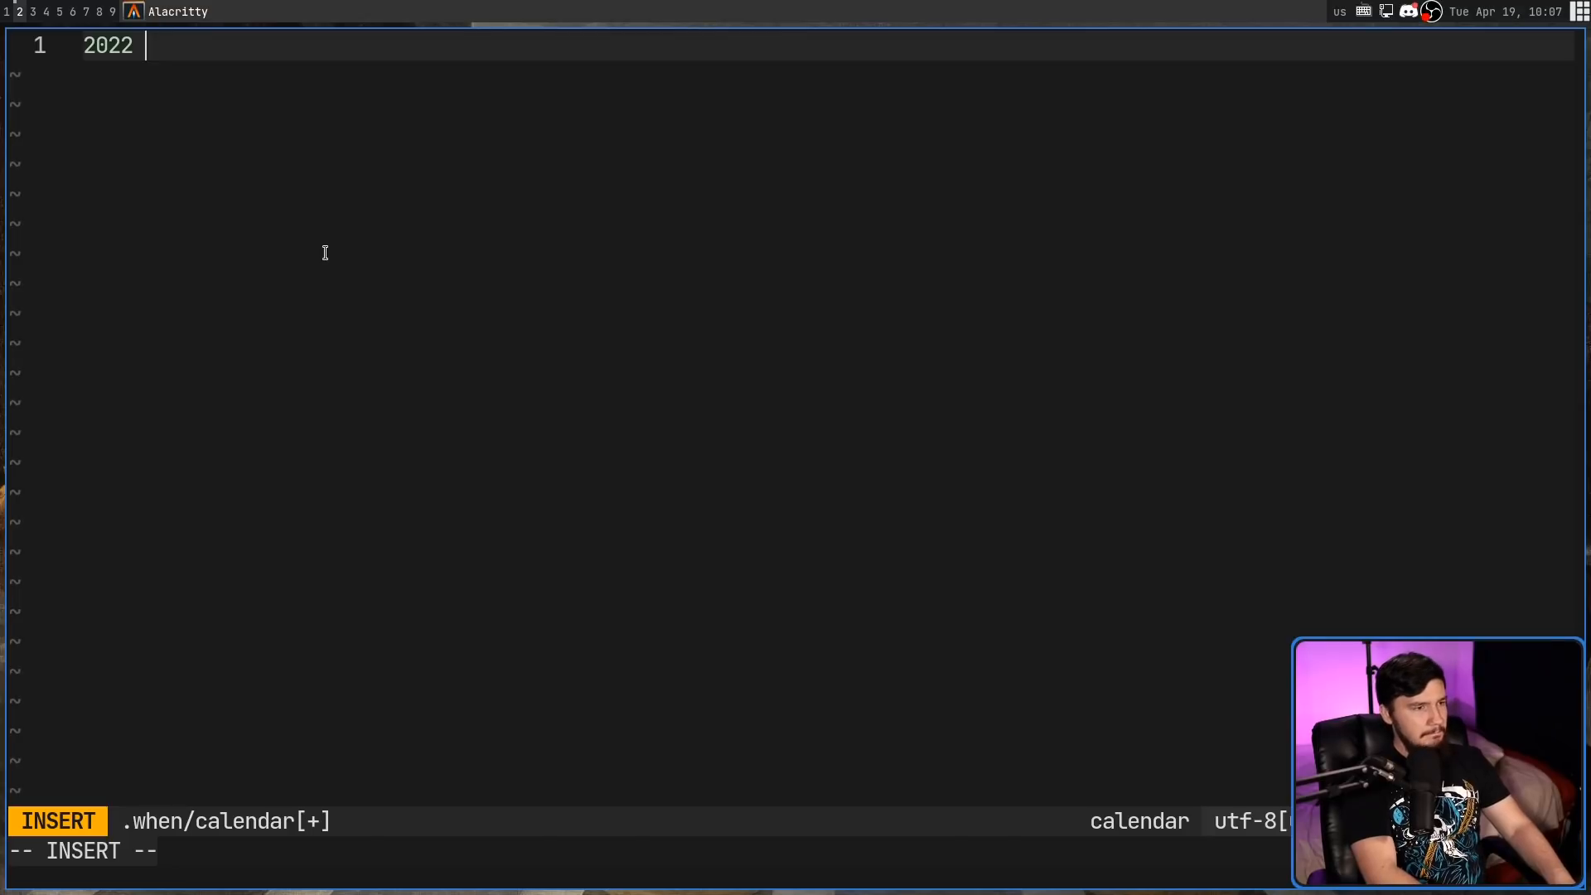
pyautogui.write('April')
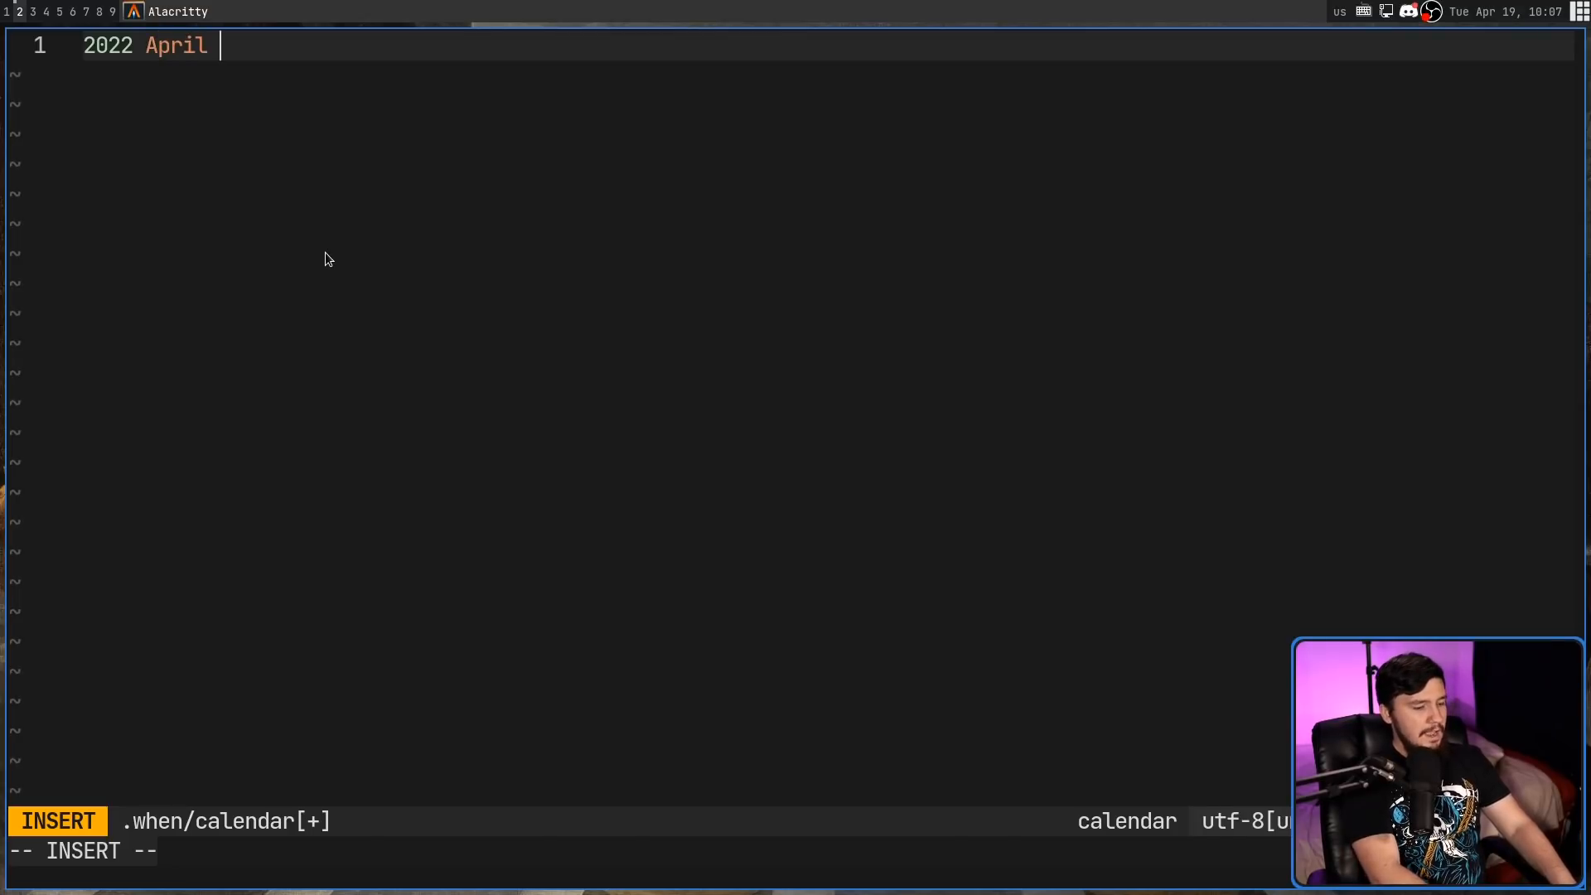
pyautogui.write('20,')
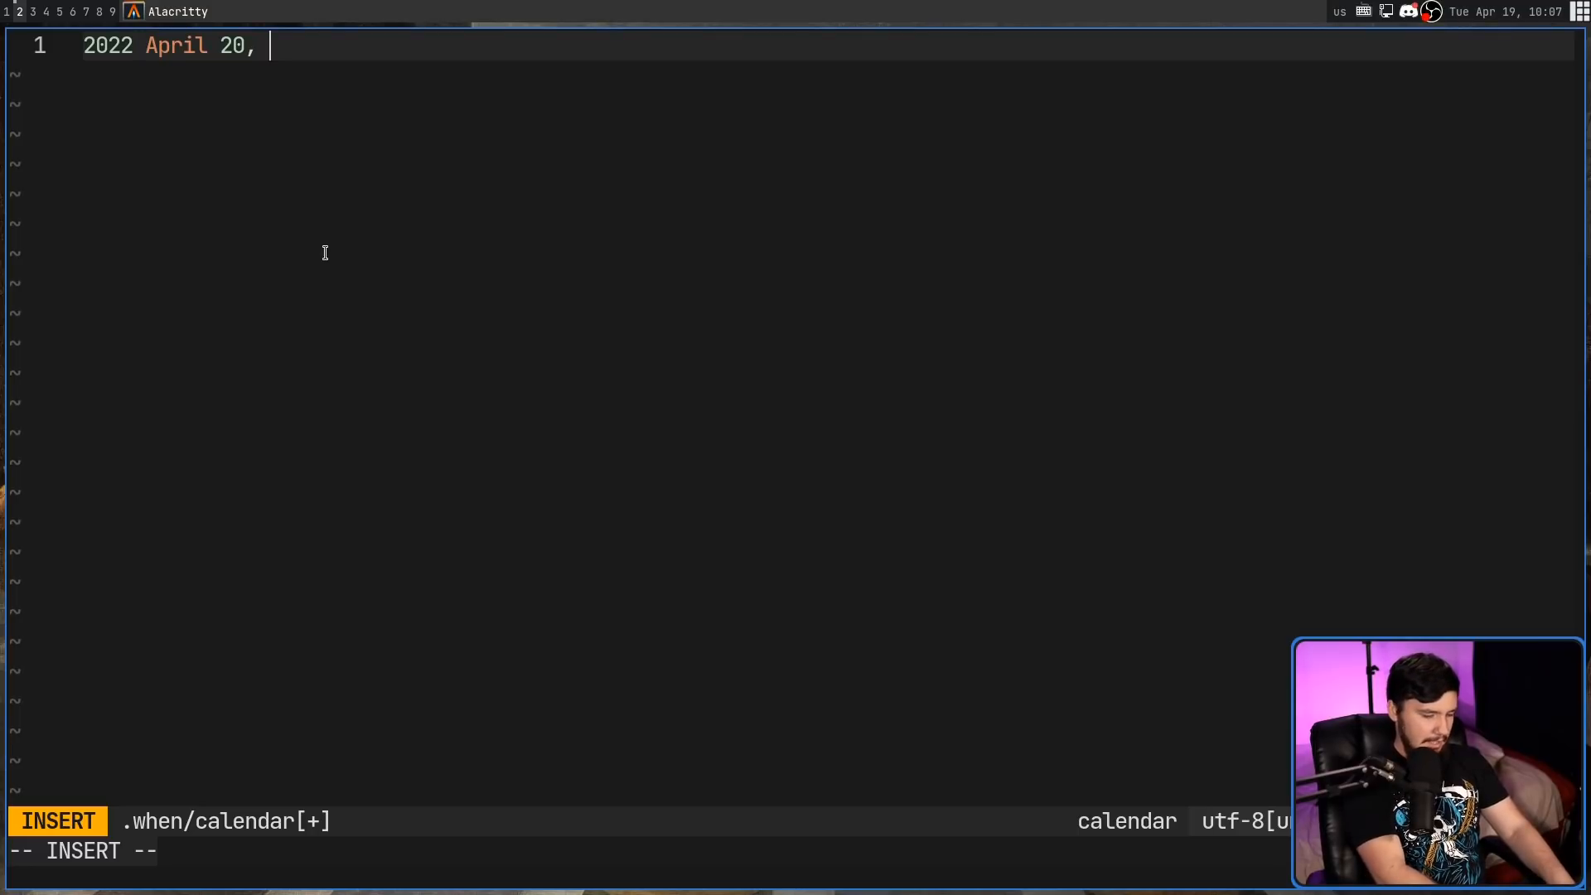
pyautogui.write('This is a')
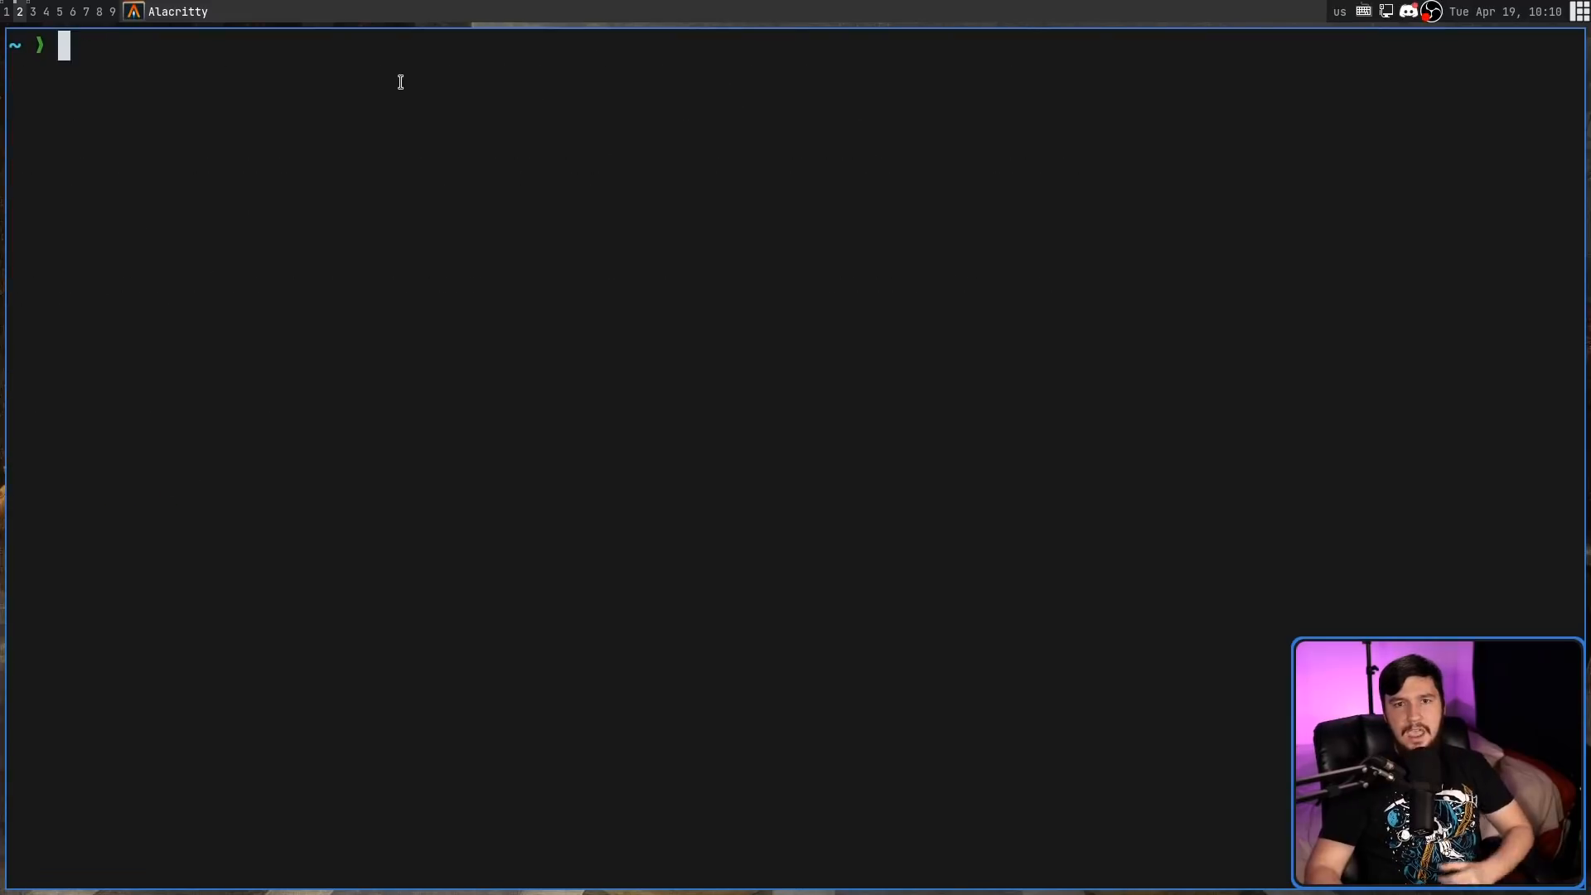
# Step: Duplicate the April 20 video event into ten lines and verify them with when
pyautogui.write('when')
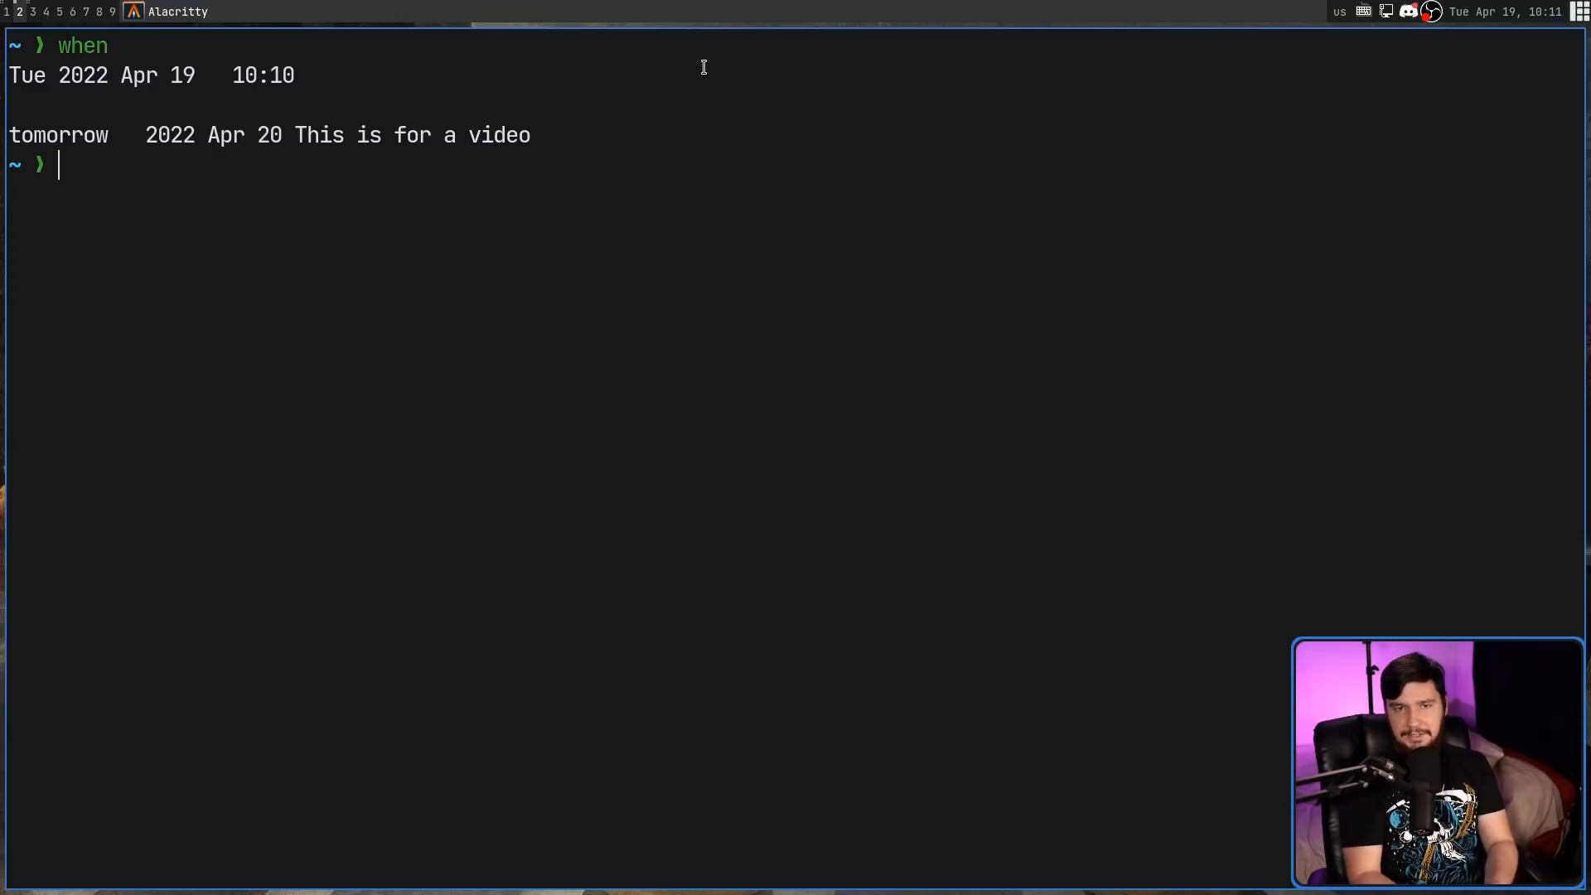
pyautogui.write('when')
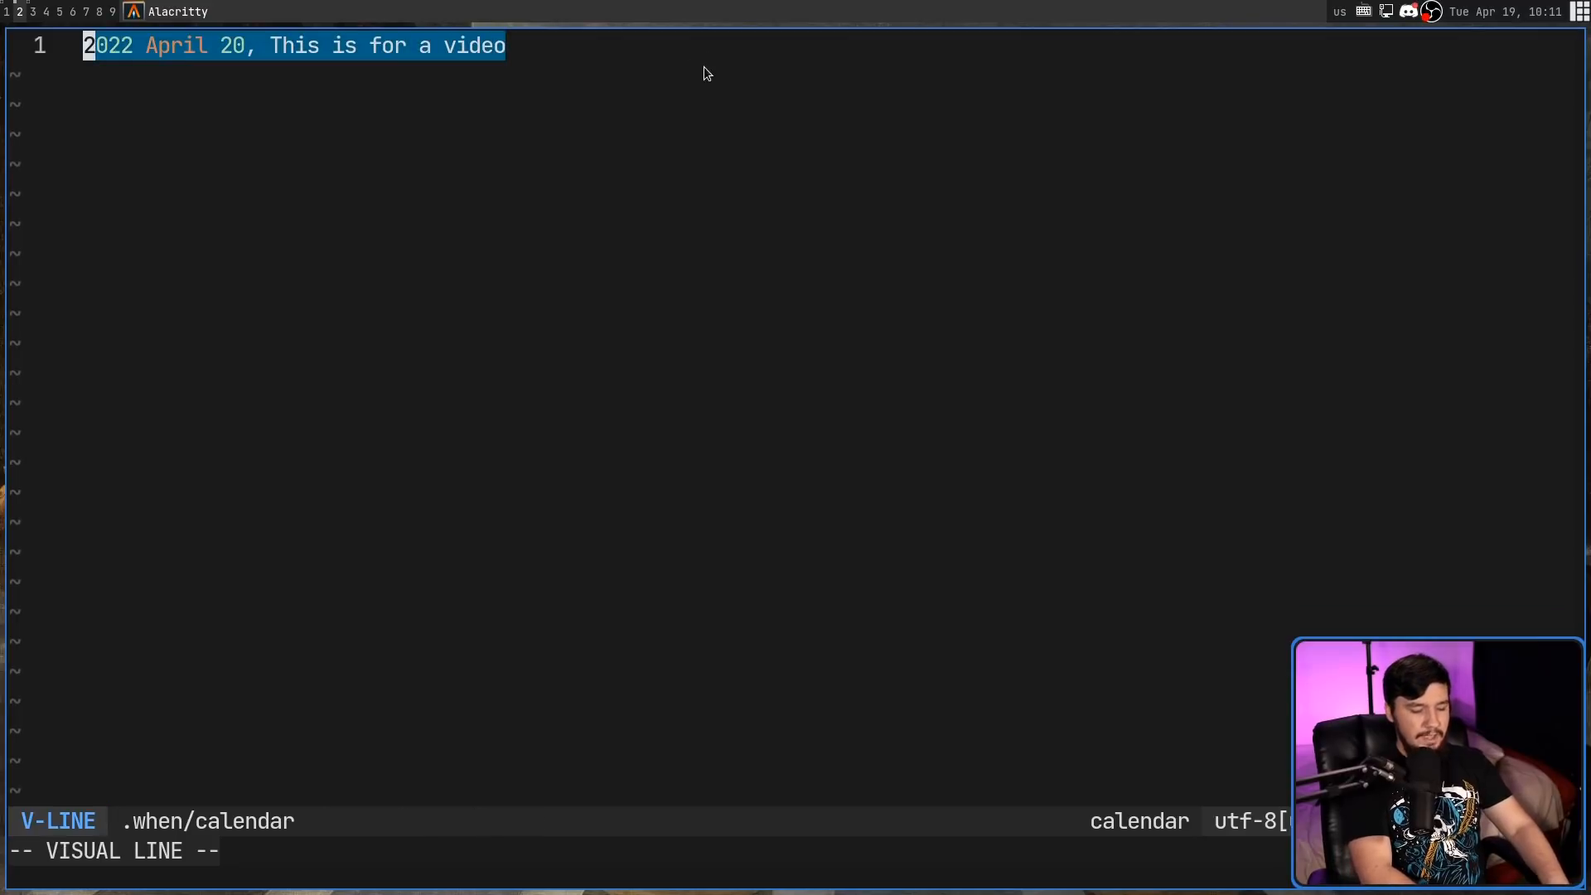
pyautogui.press('Escape')
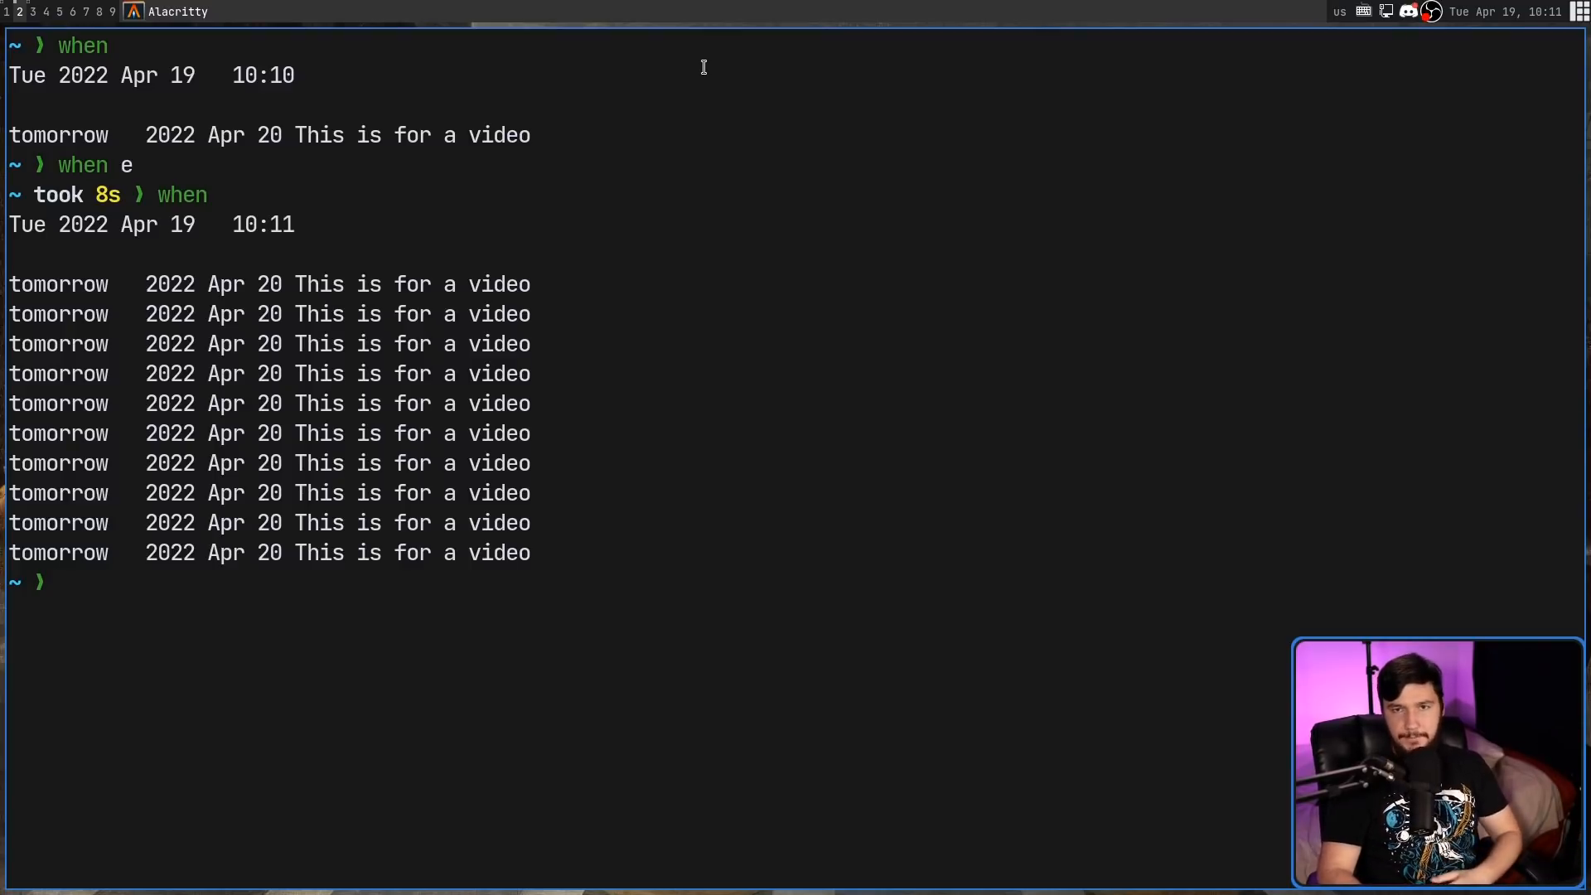
pyautogui.press('ctrl+l')
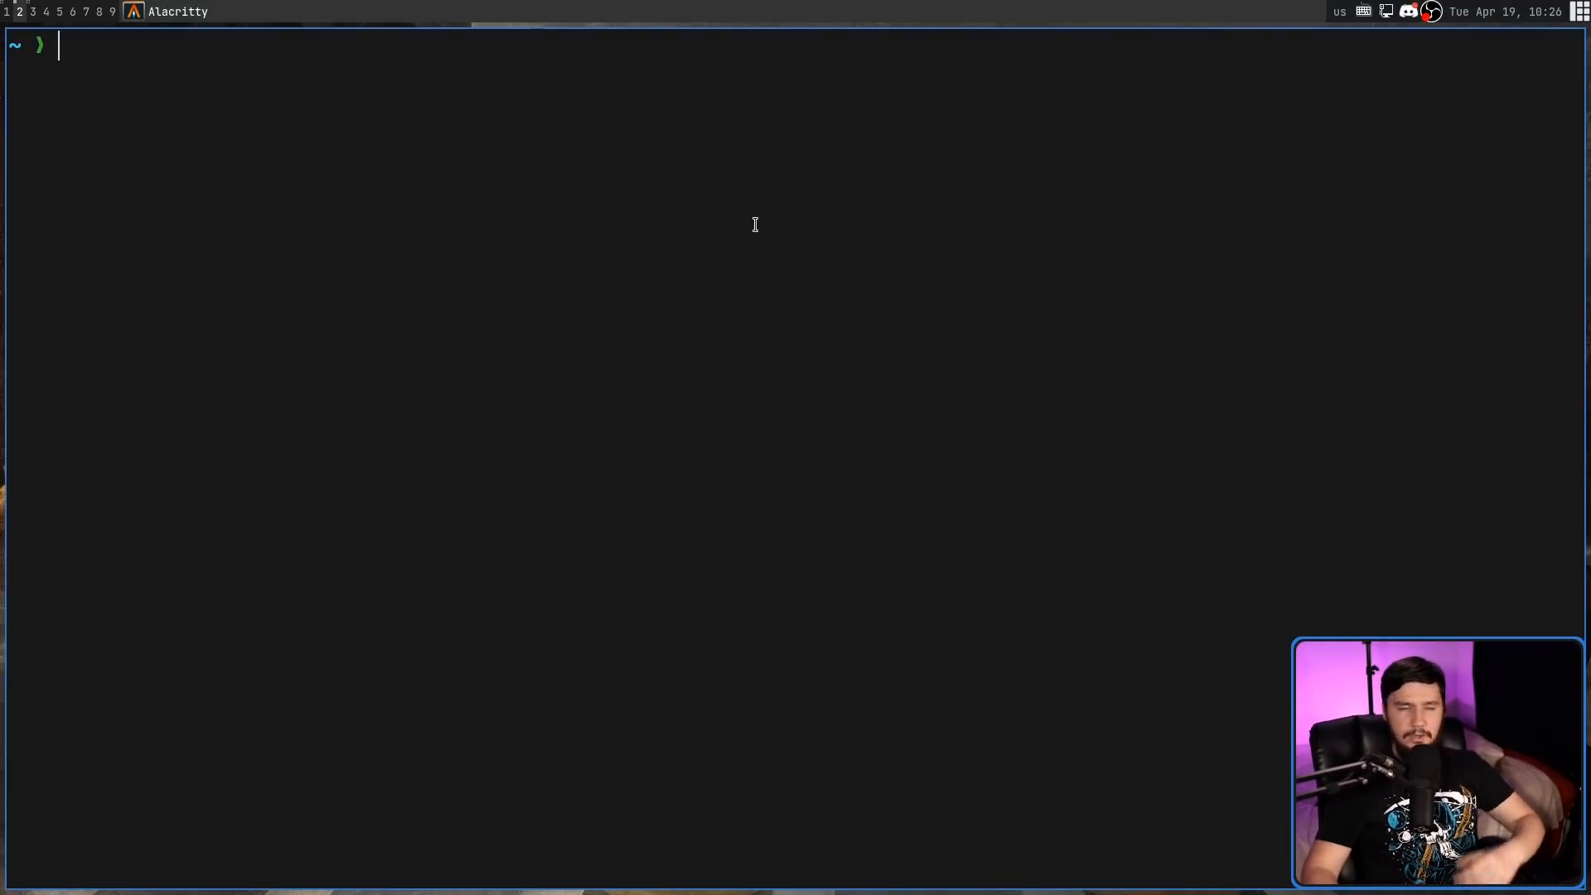
# Step: Add a yearly '* December 25, Christmas' line at the top of the calendar
pyautogui.write('when')
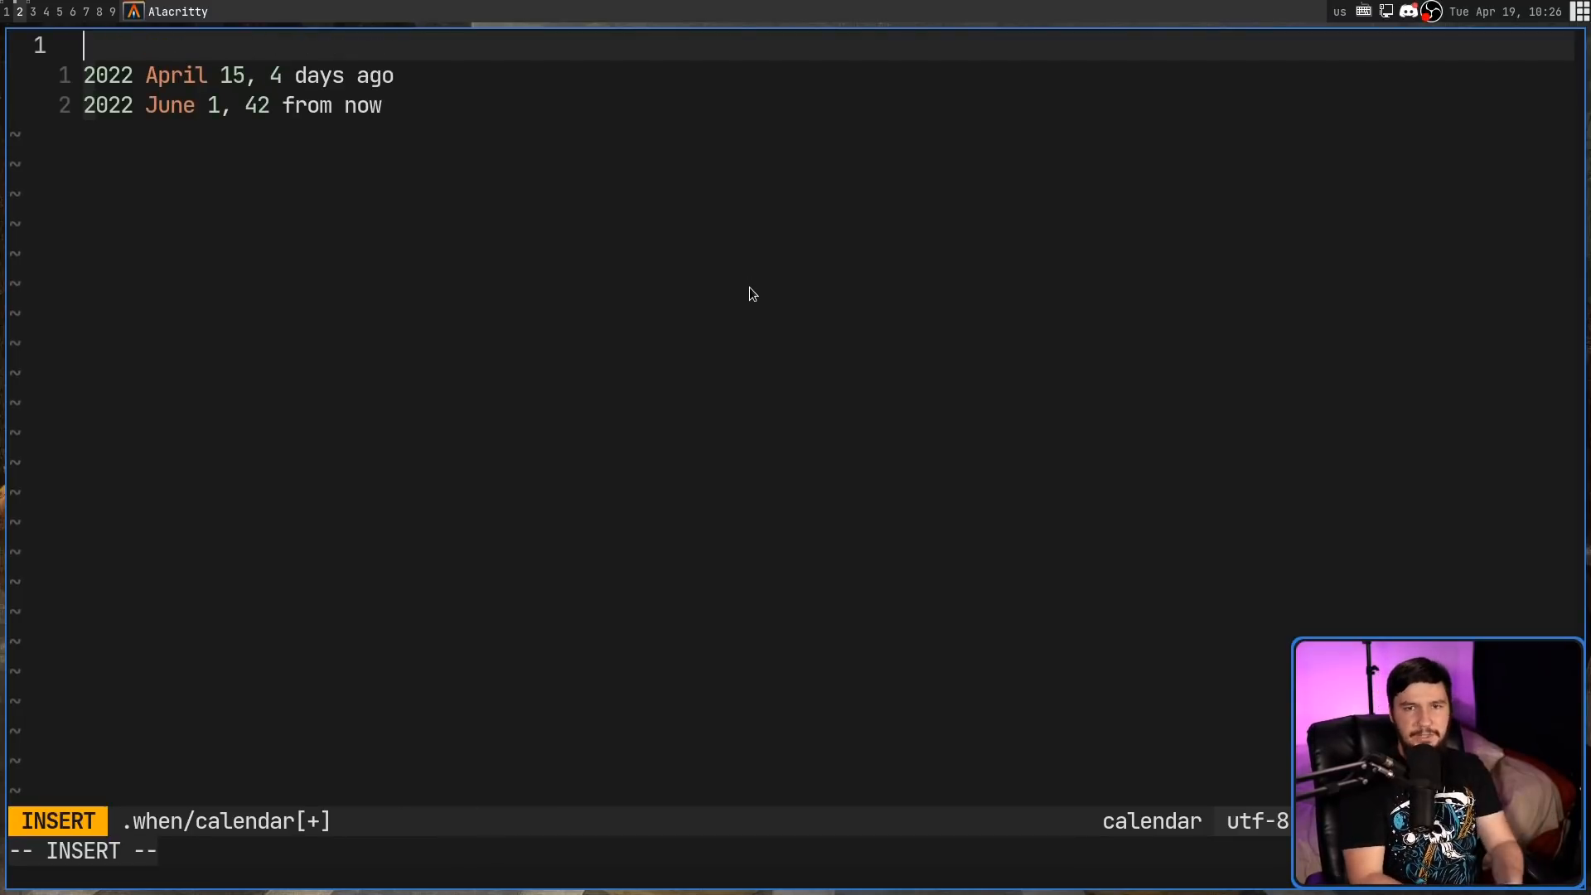
pyautogui.moveTo(749, 287)
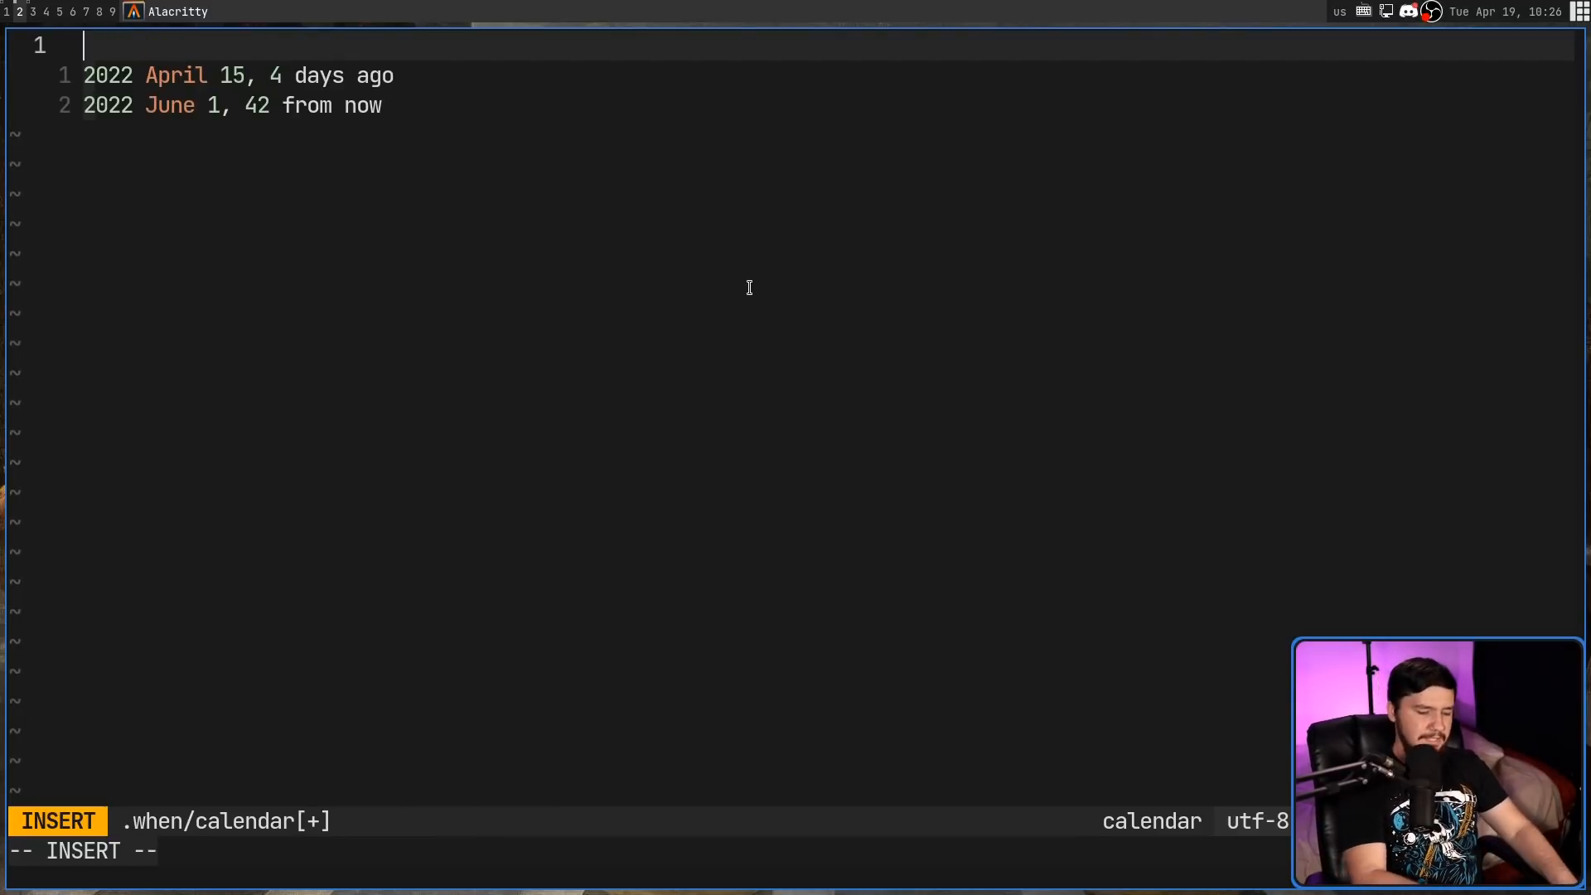
pyautogui.write('December 25')
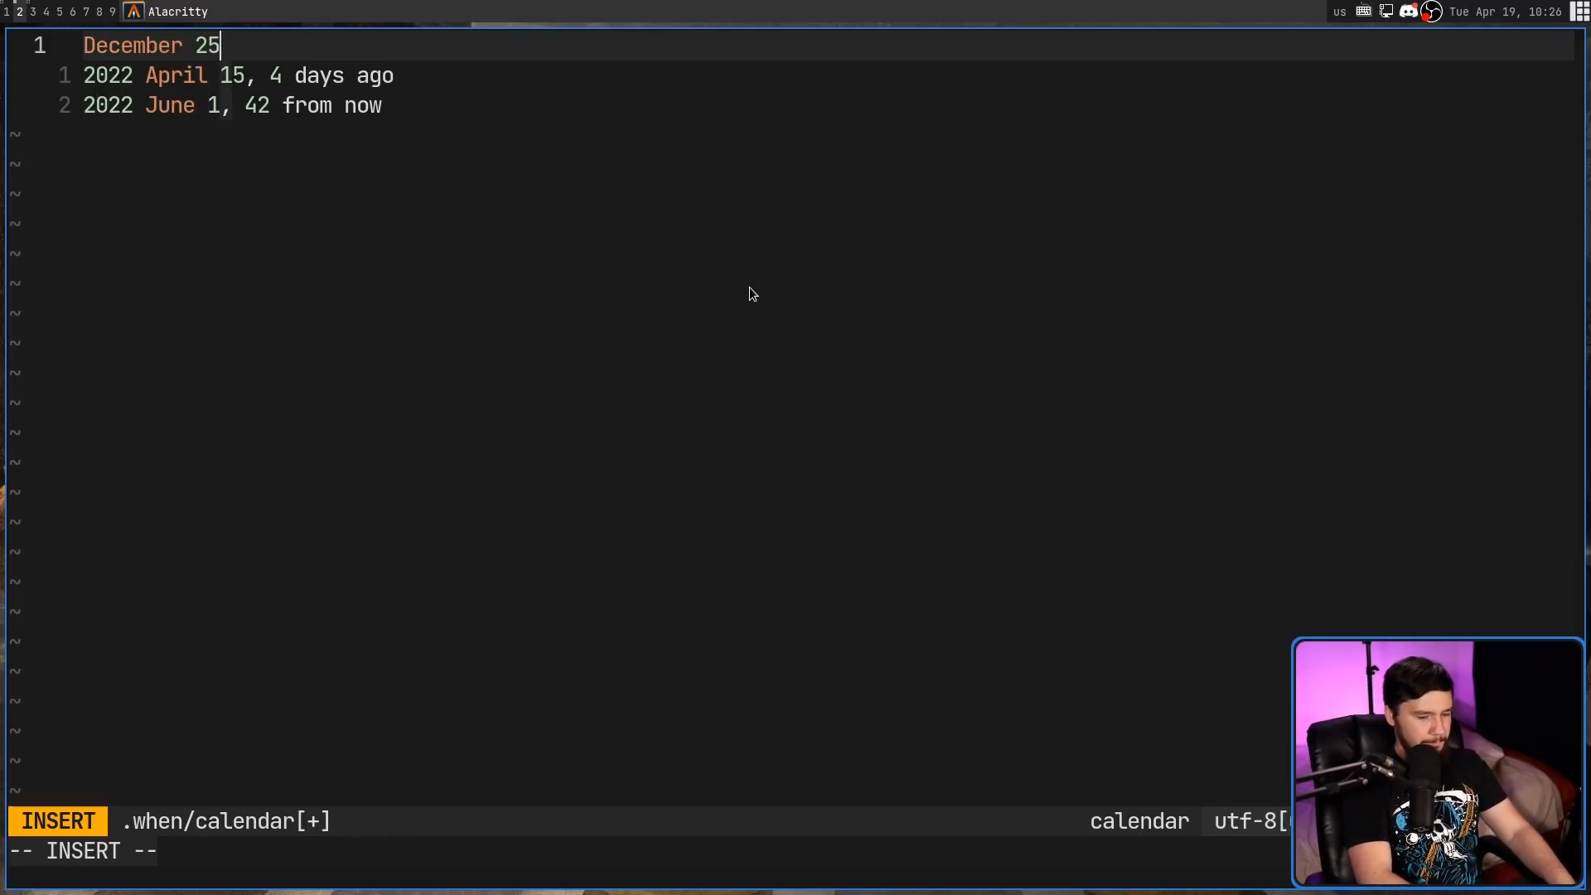
pyautogui.press('Escape')
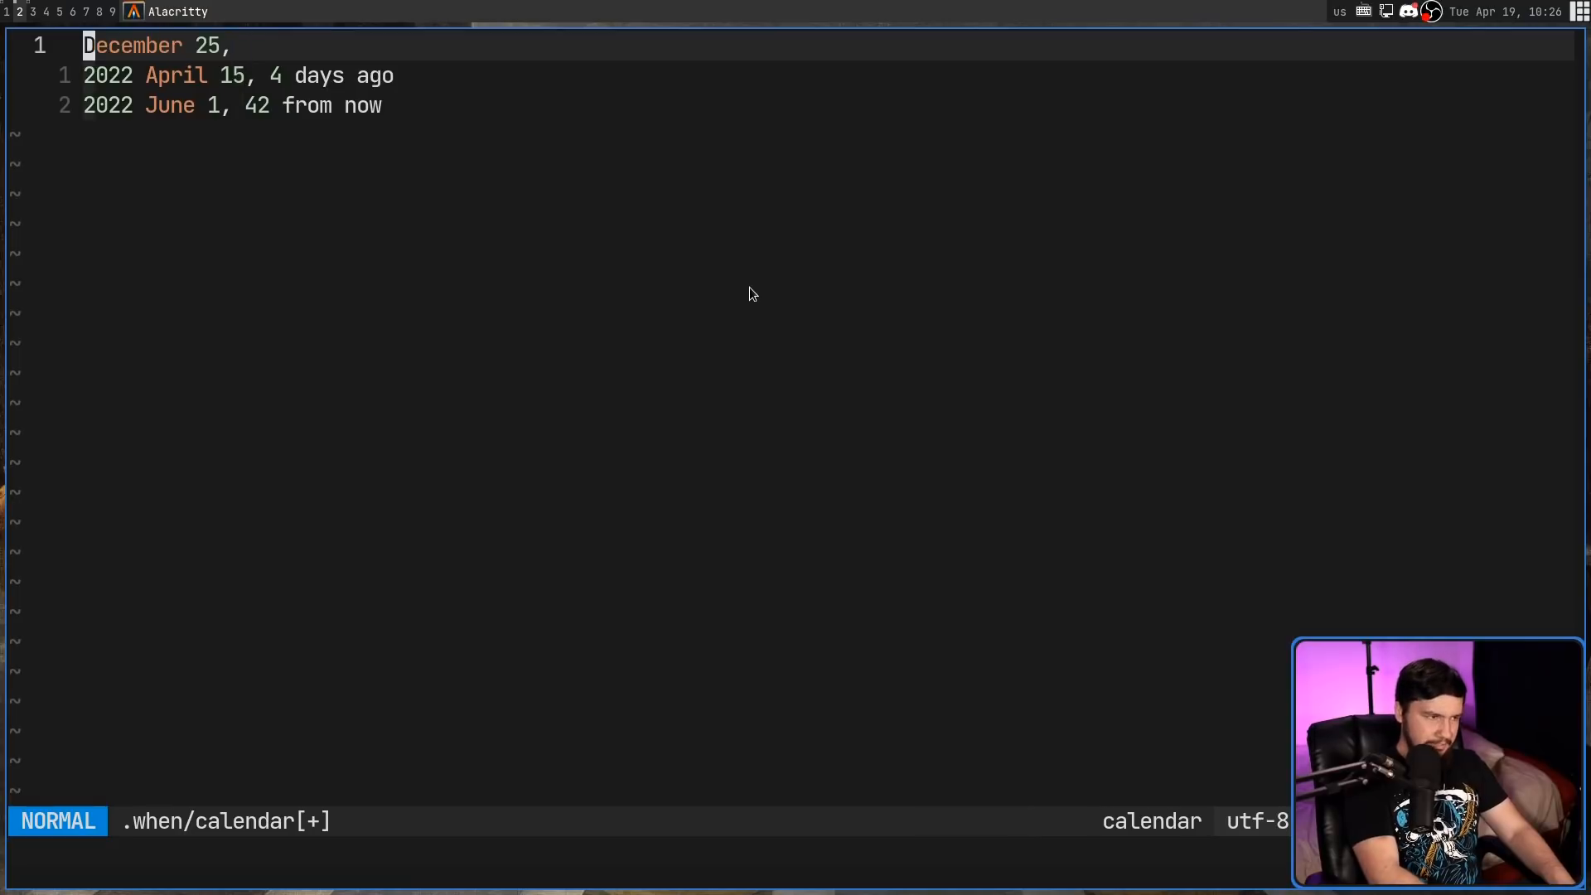
pyautogui.press('i')
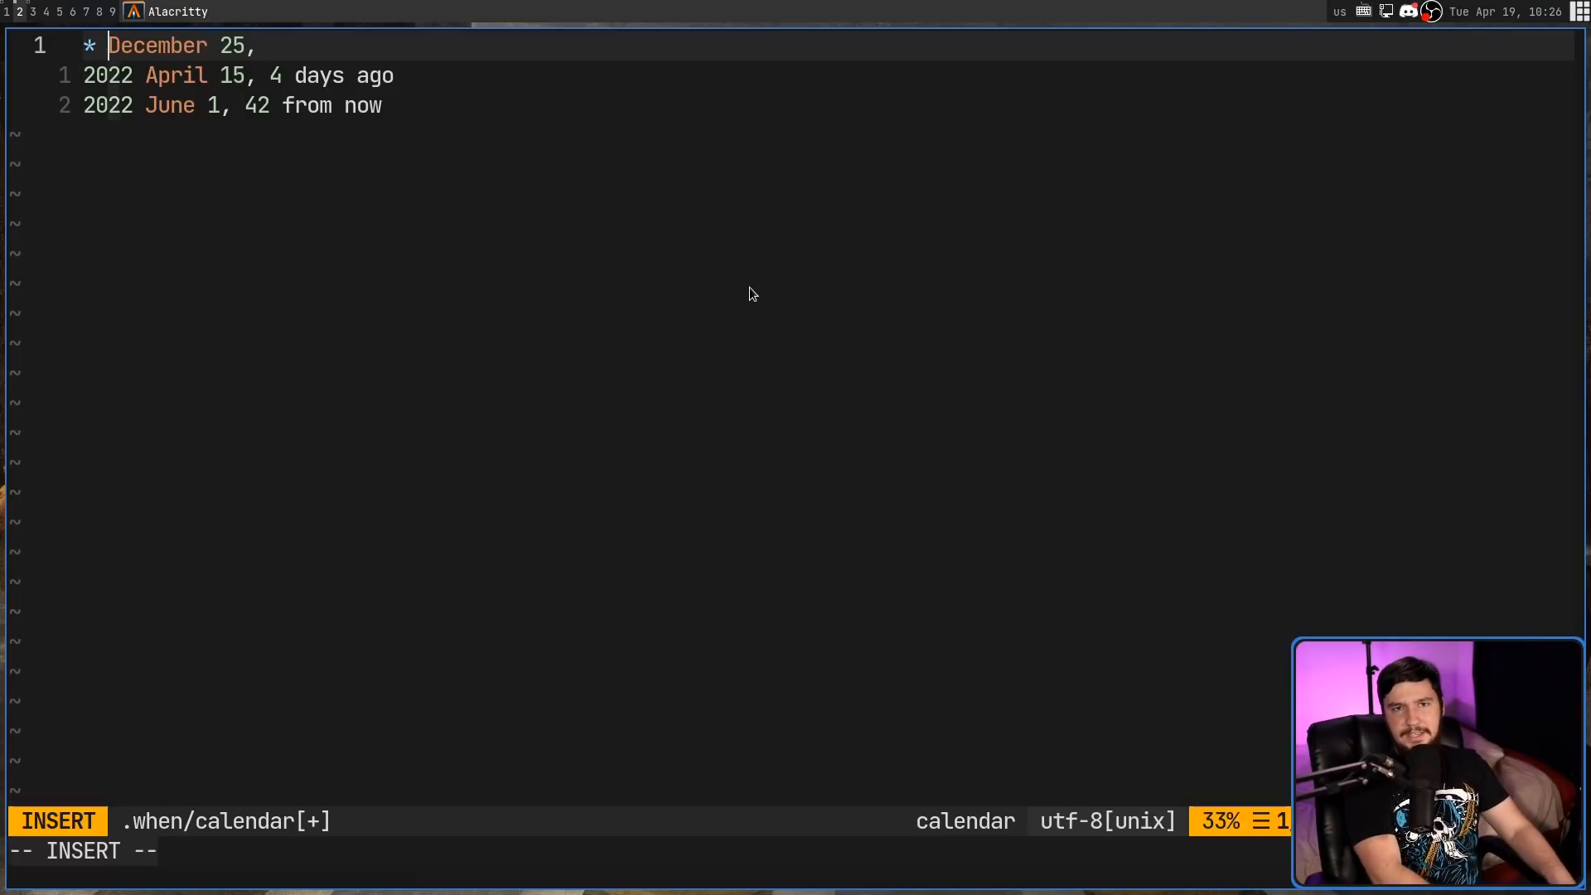
pyautogui.write('Christm')
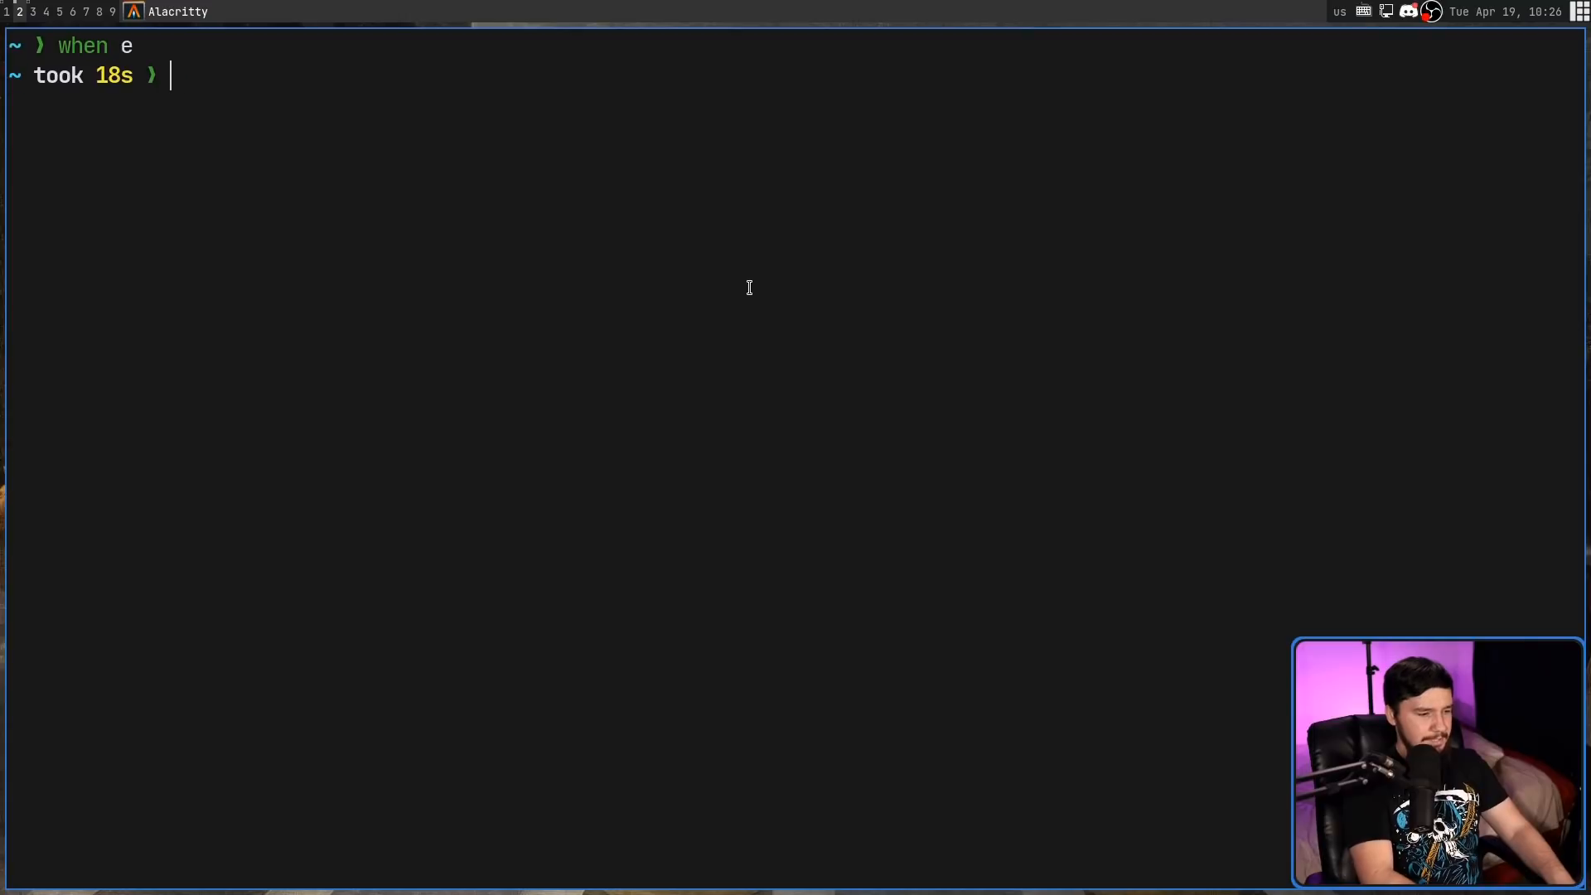
# Step: List the next year's events with when --future=365, then reopen the calendar with when e
pyautogui.write('--future=365')
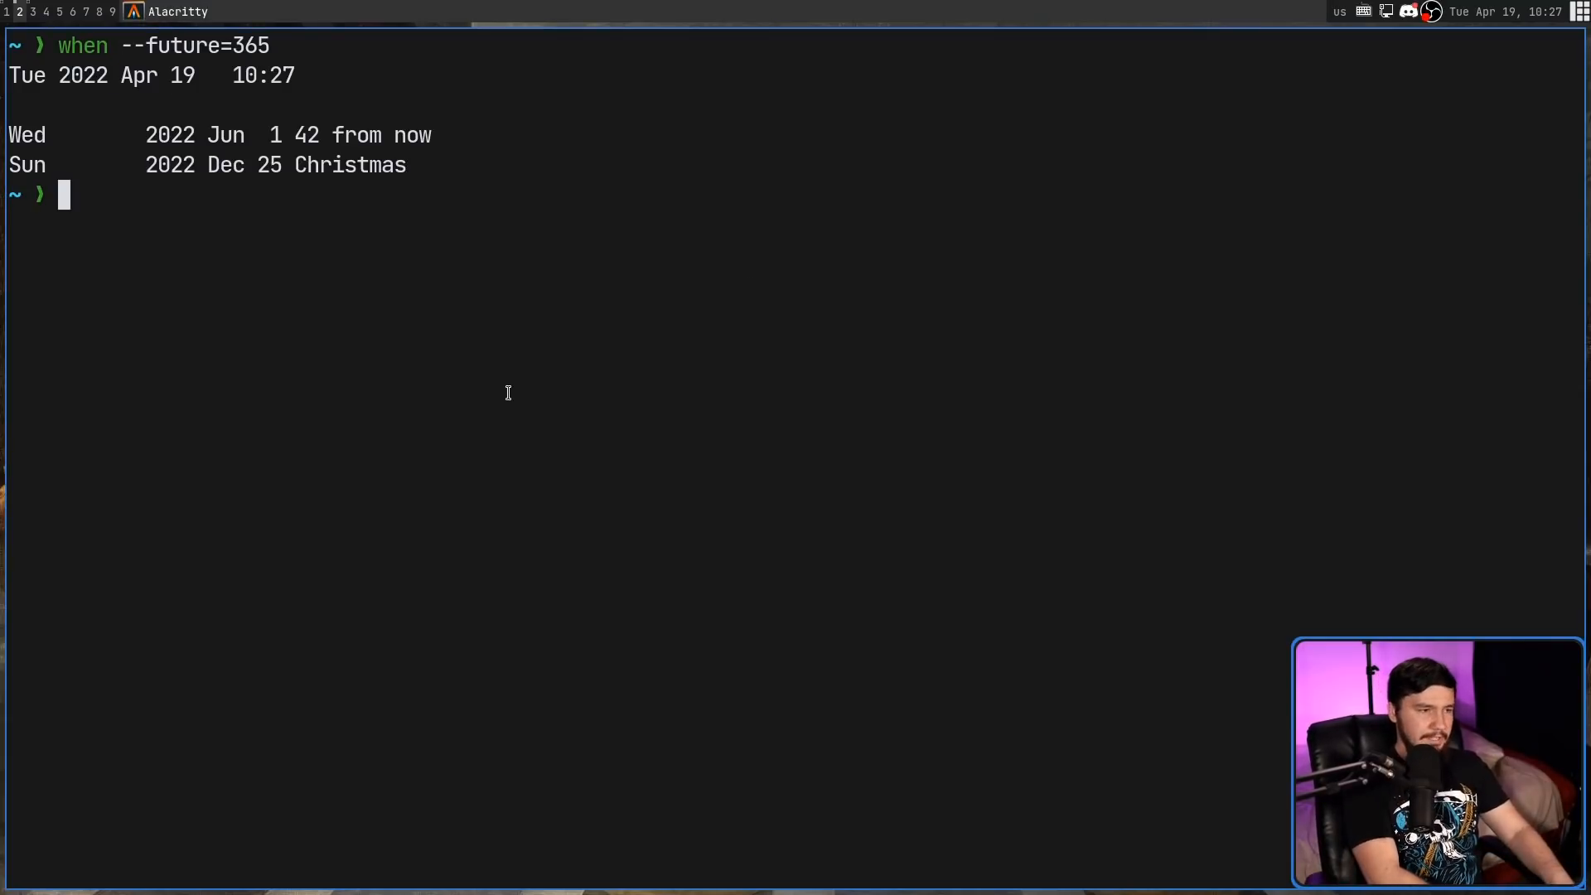
pyautogui.write('when')
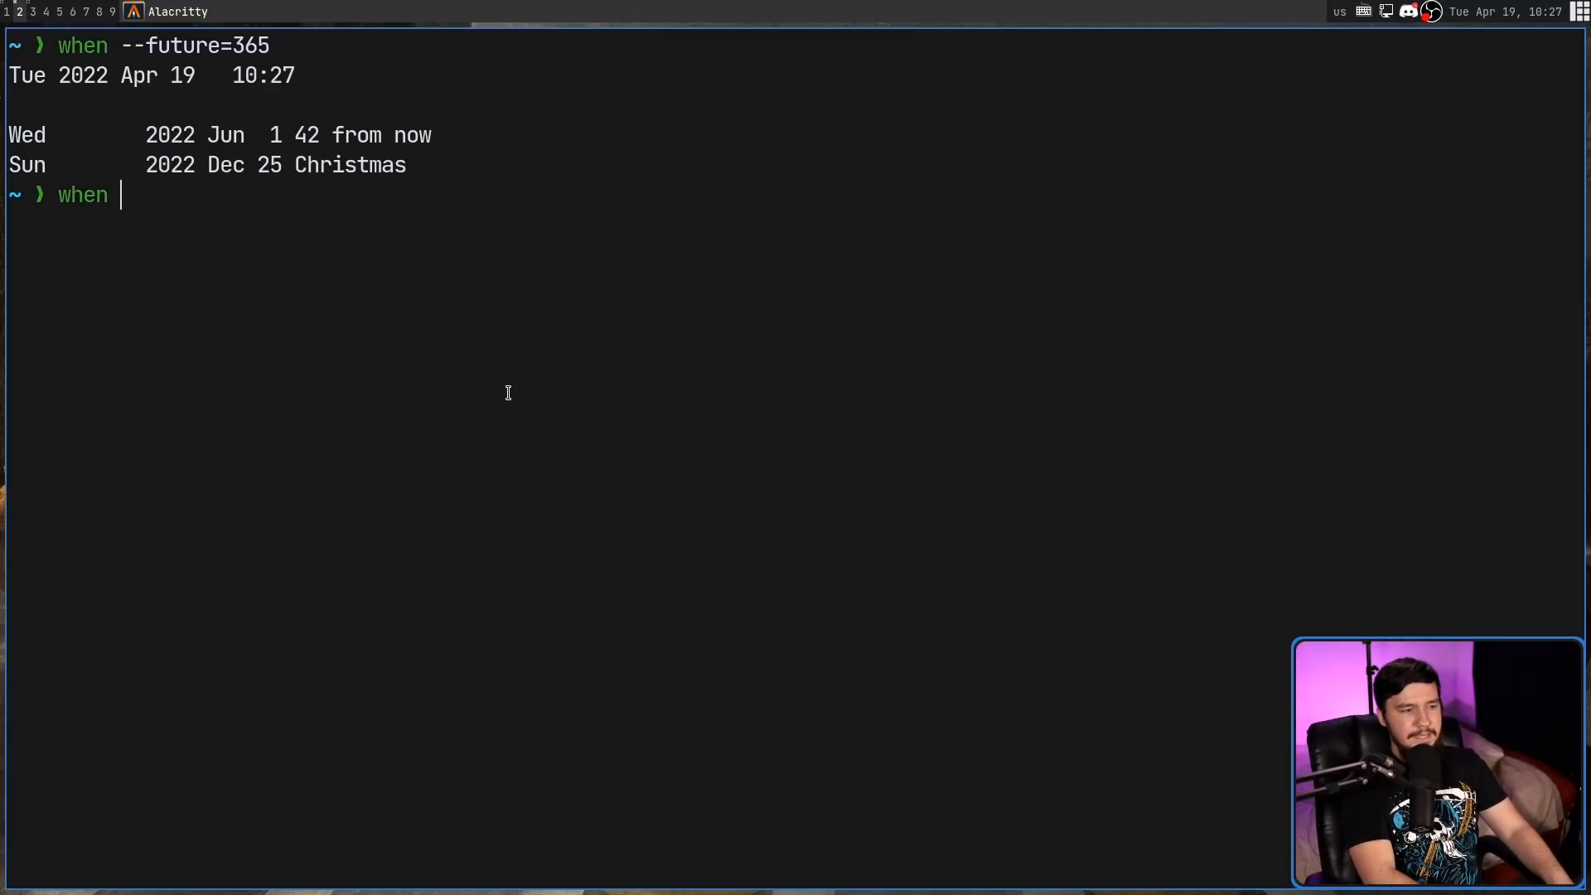
pyautogui.write('e')
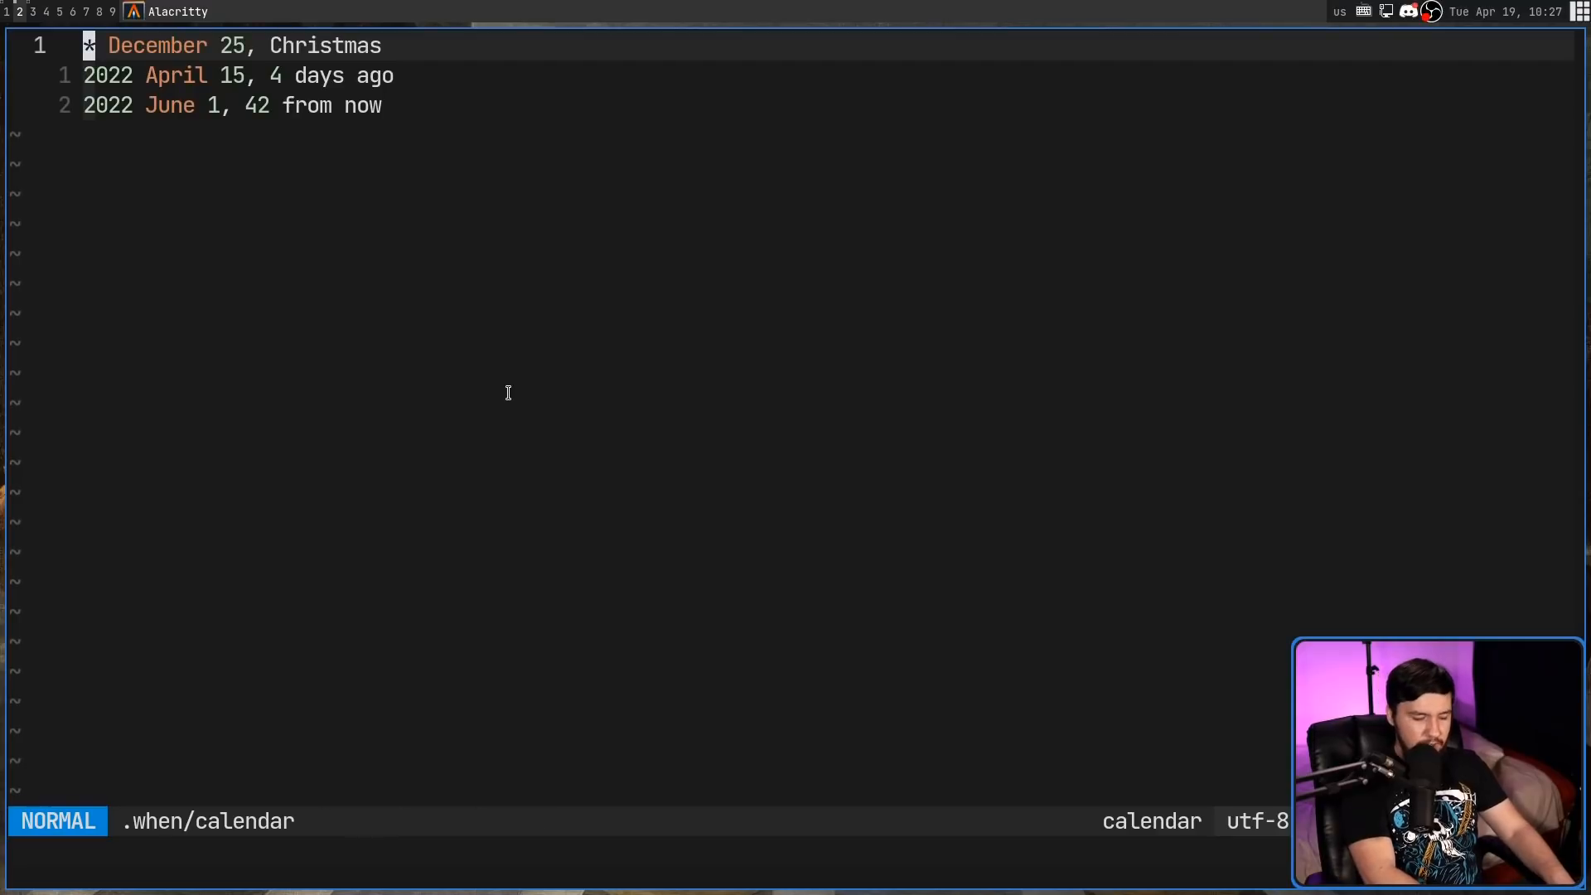
# Step: Insert '1998* April 9, Birthday \a' at the top of the calendar and save
pyautogui.press('O')
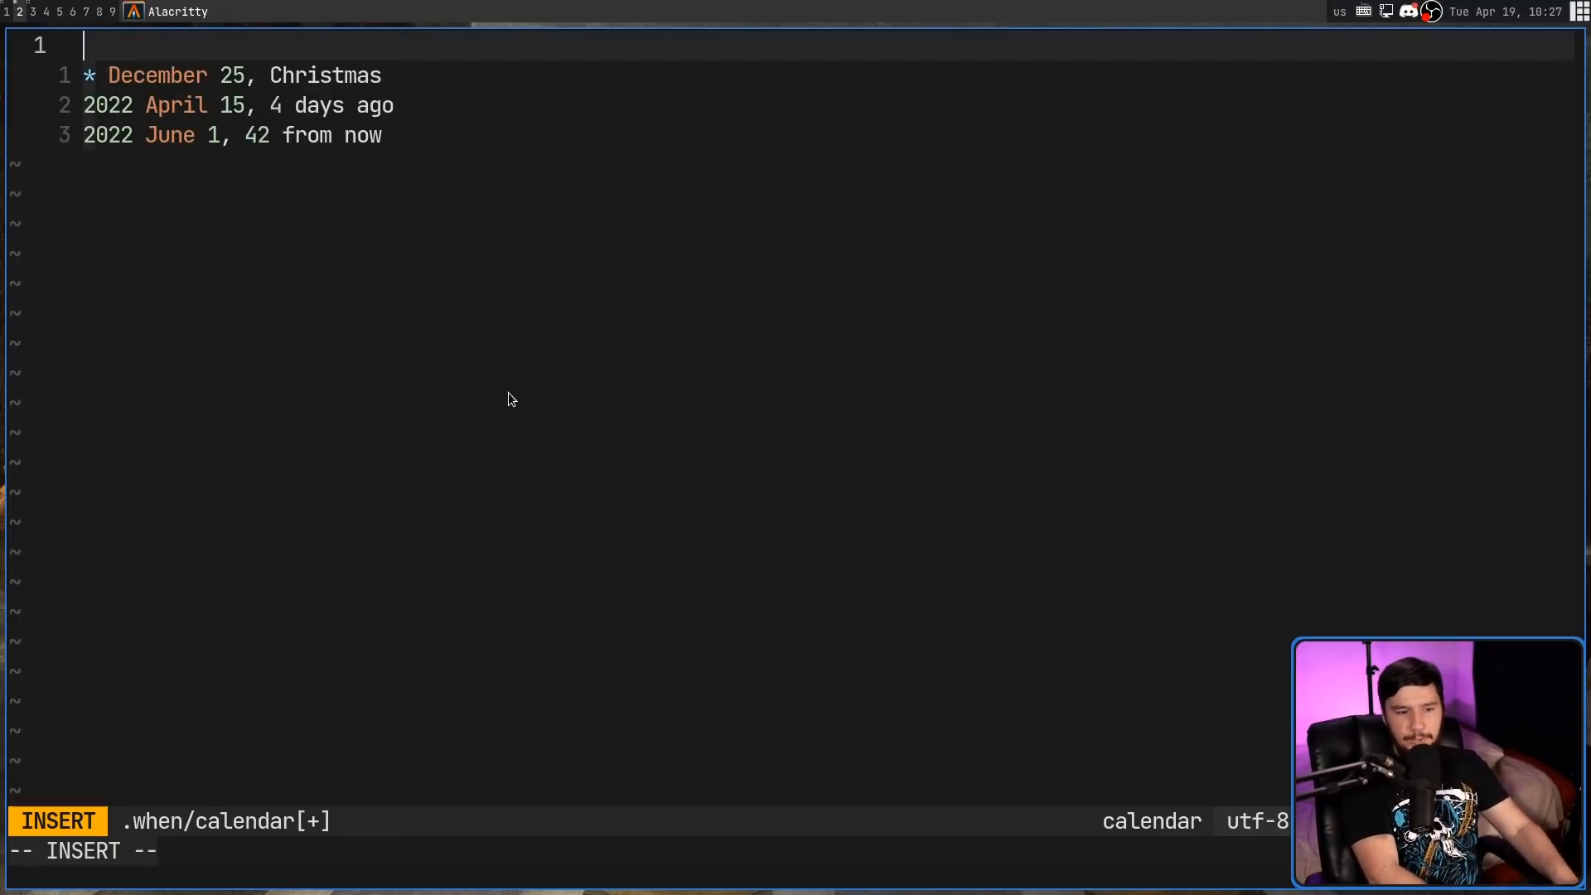
pyautogui.write('199')
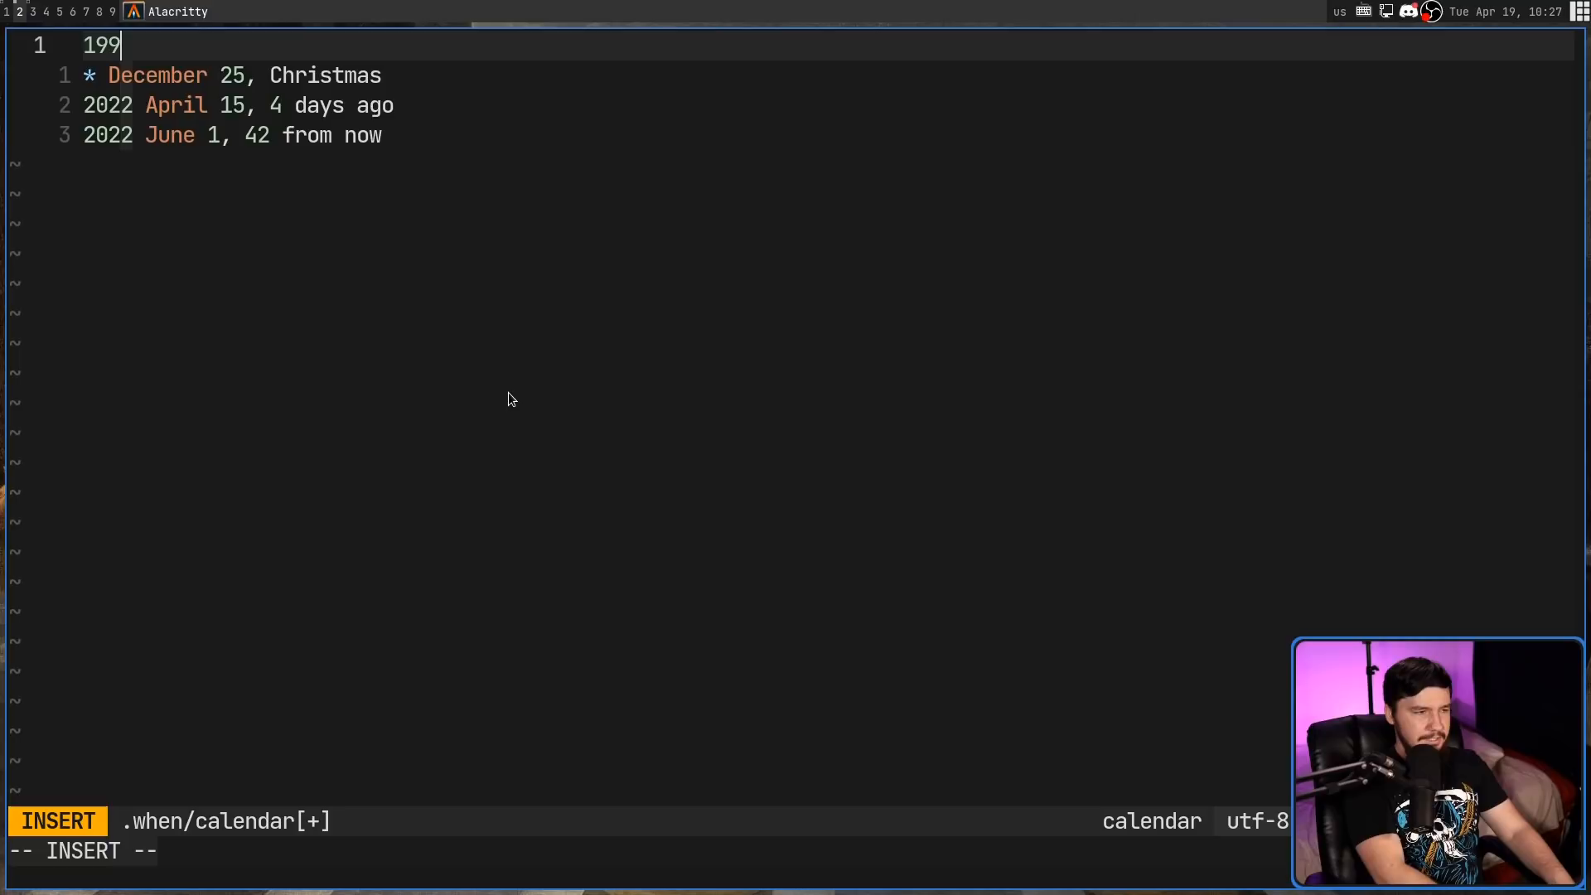
pyautogui.write('8* Apri')
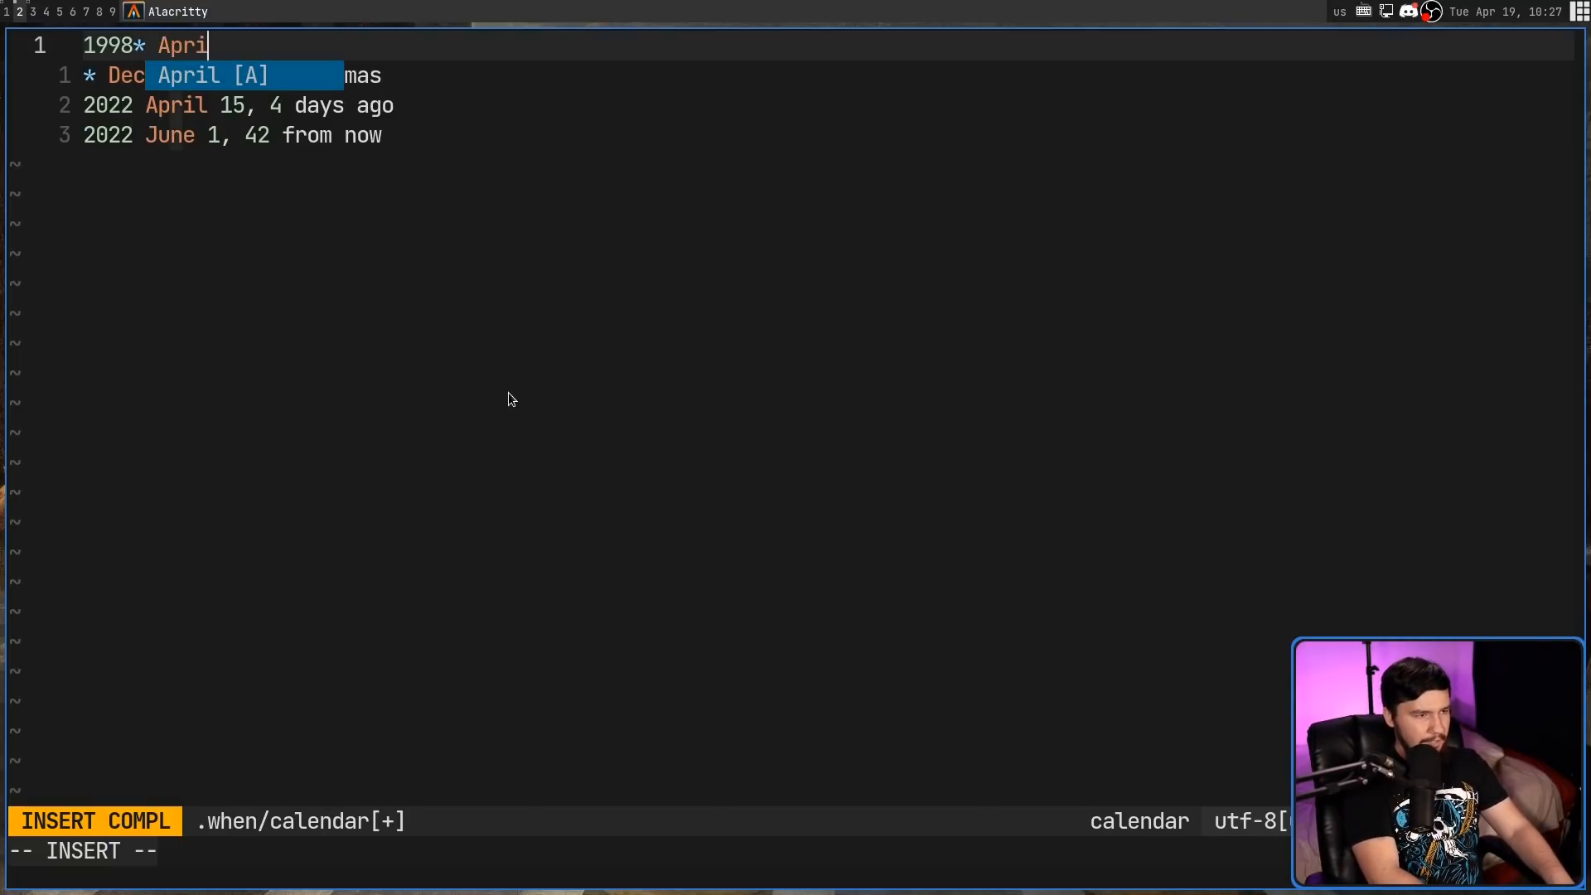
pyautogui.write('9, Chris')
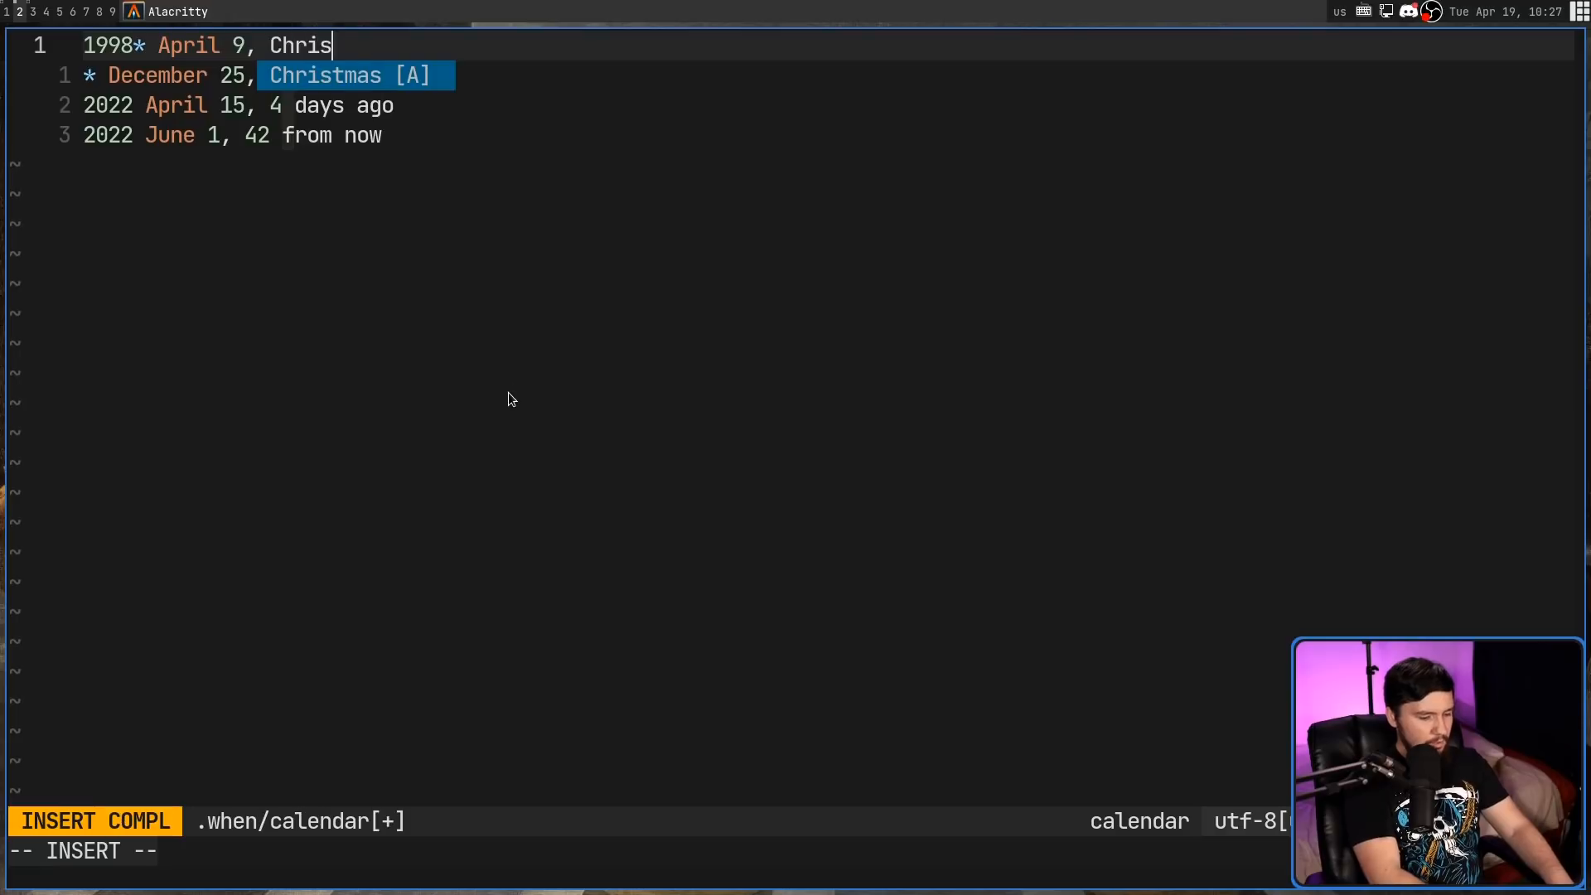
pyautogui.press('BackSpace')
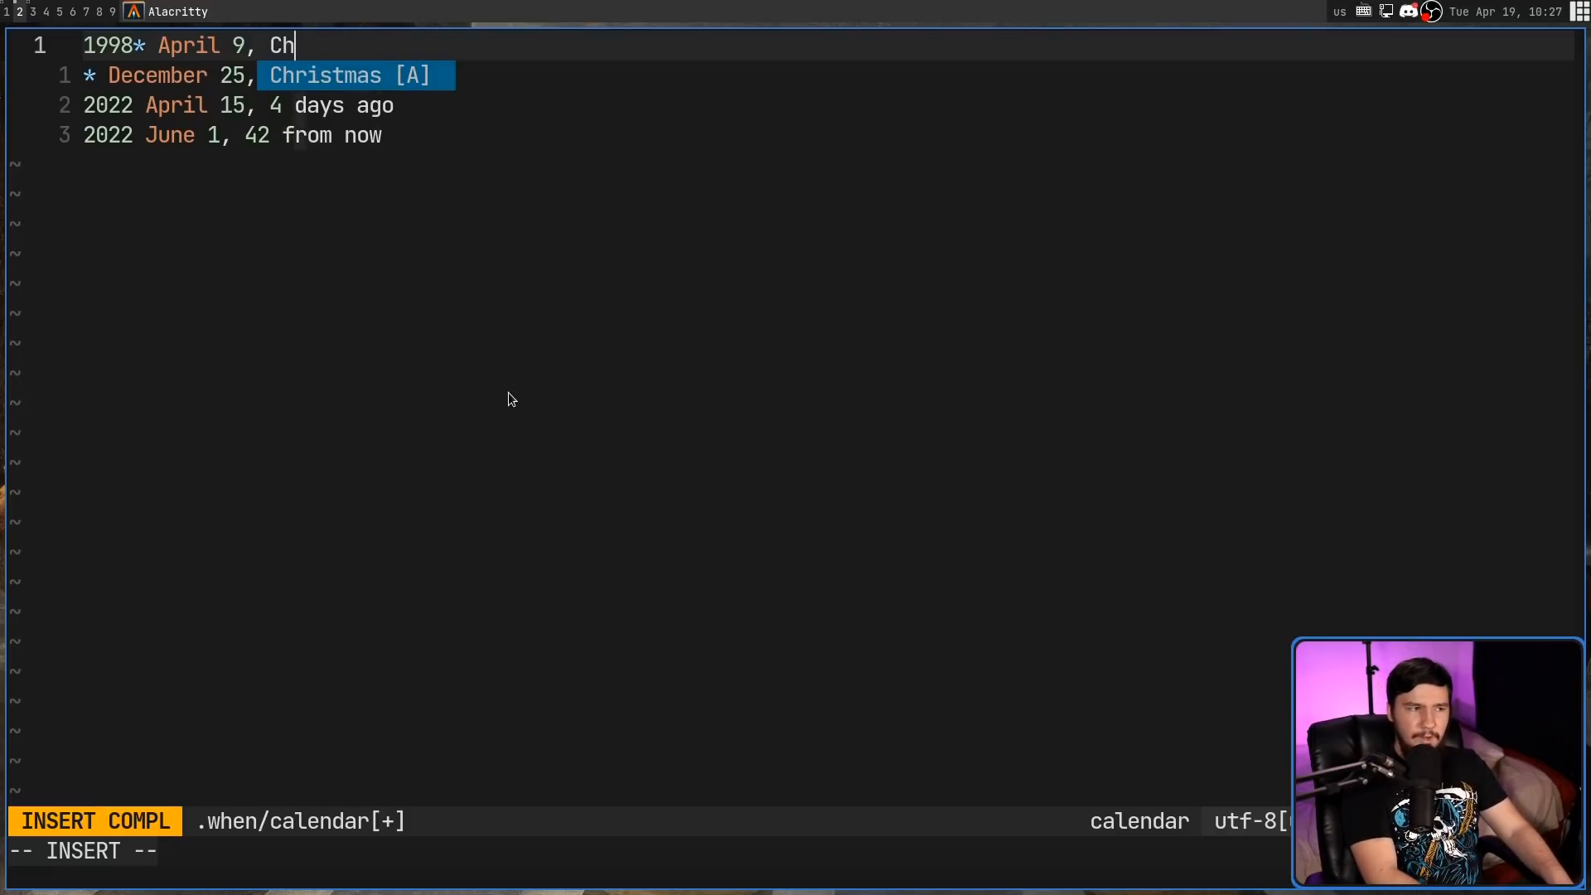
pyautogui.write('Birt')
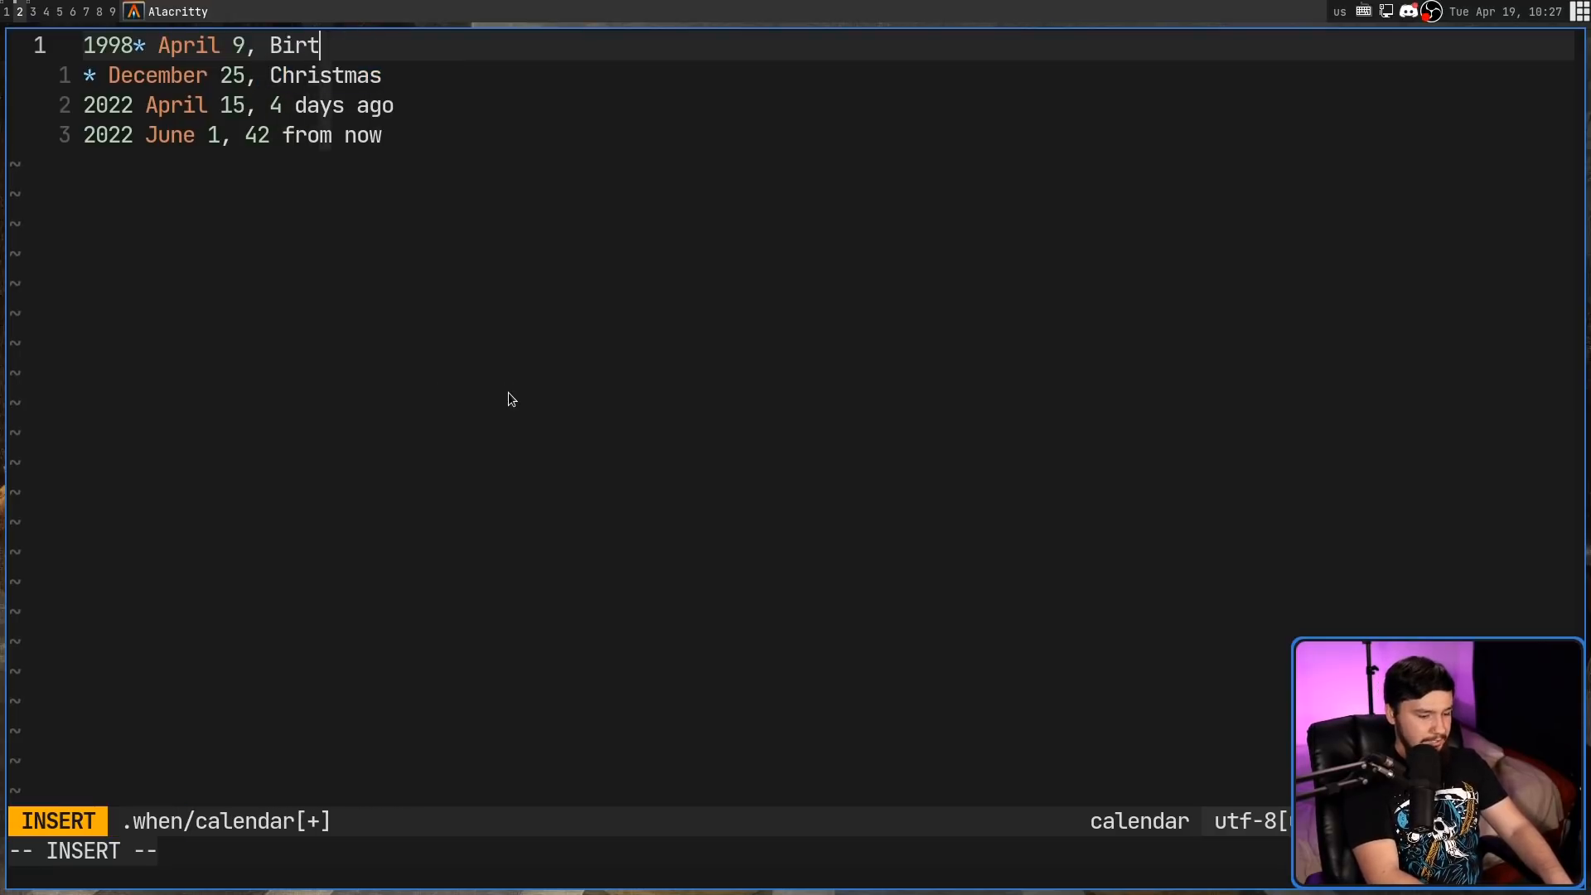
pyautogui.write('hday')
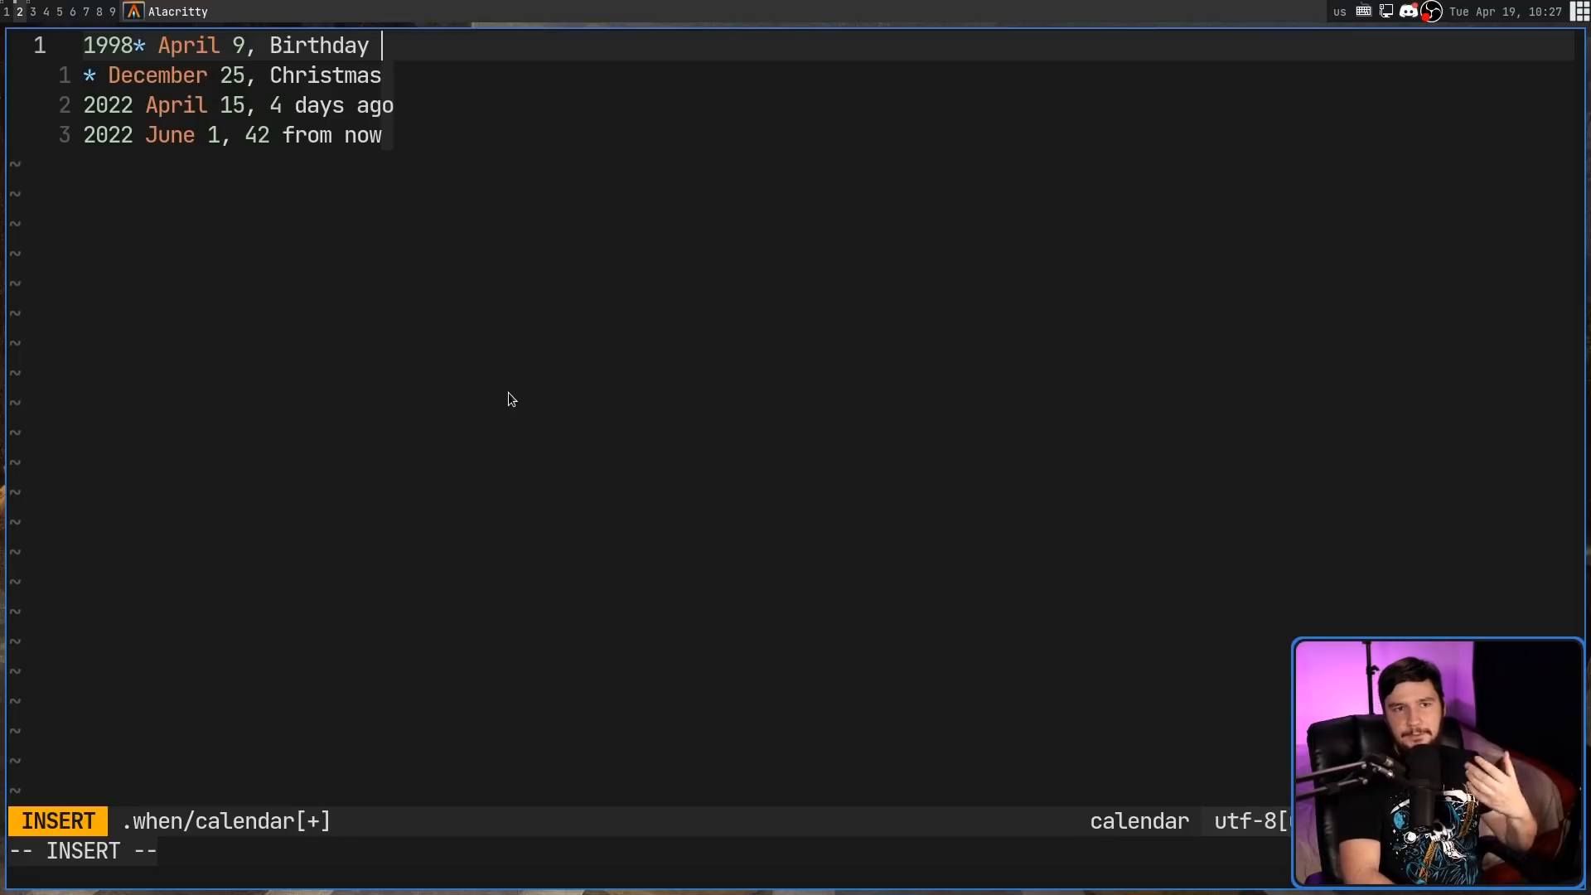
pyautogui.write('\\')
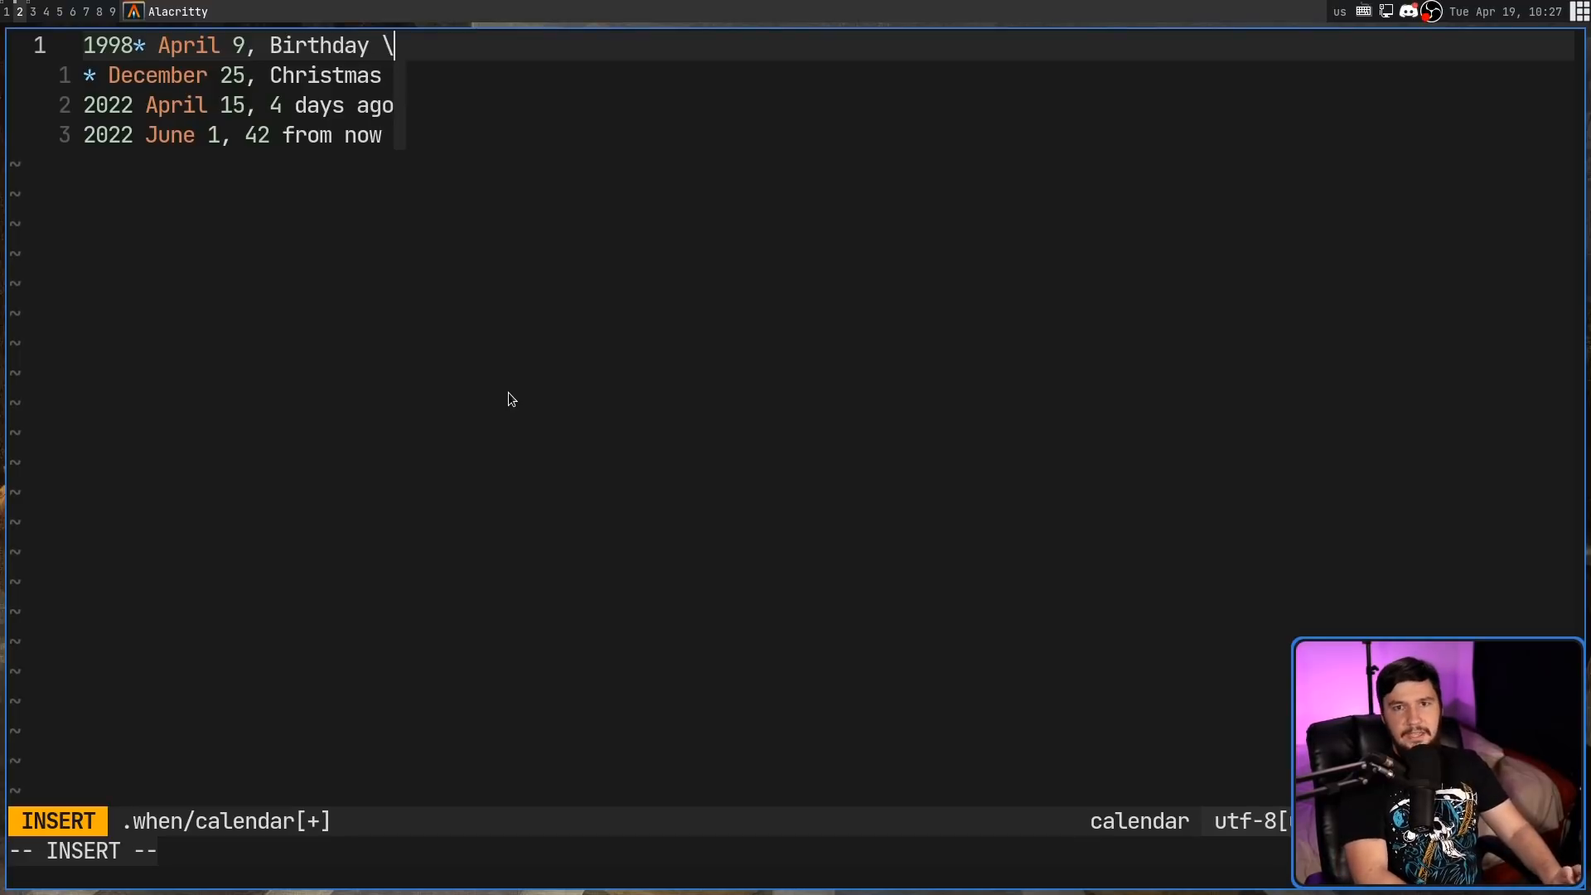
pyautogui.press('Escape')
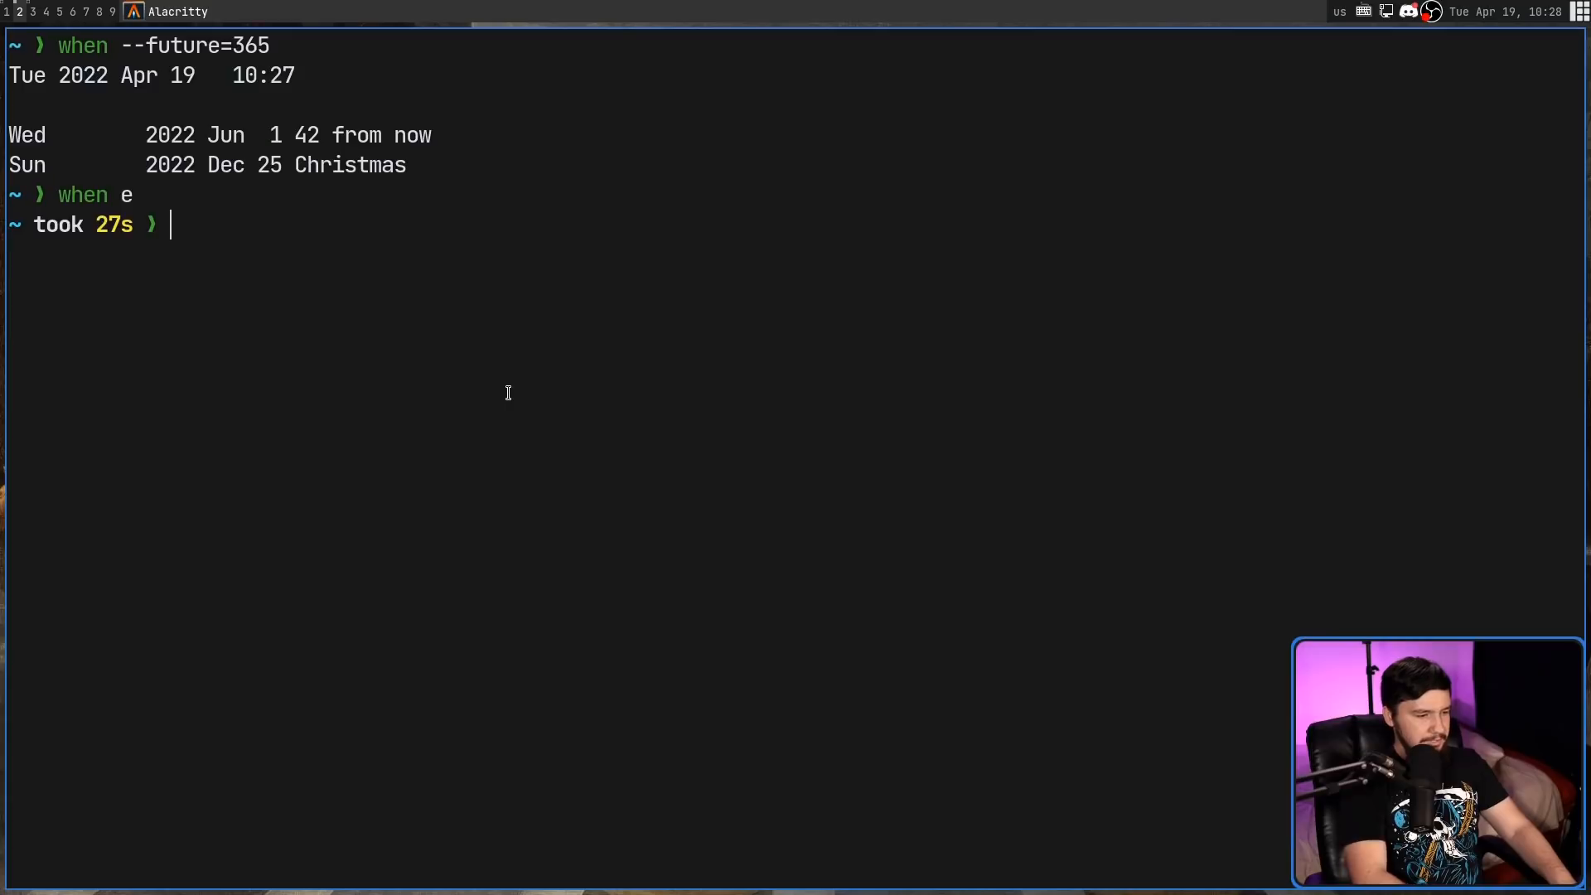
pyautogui.write('when e')
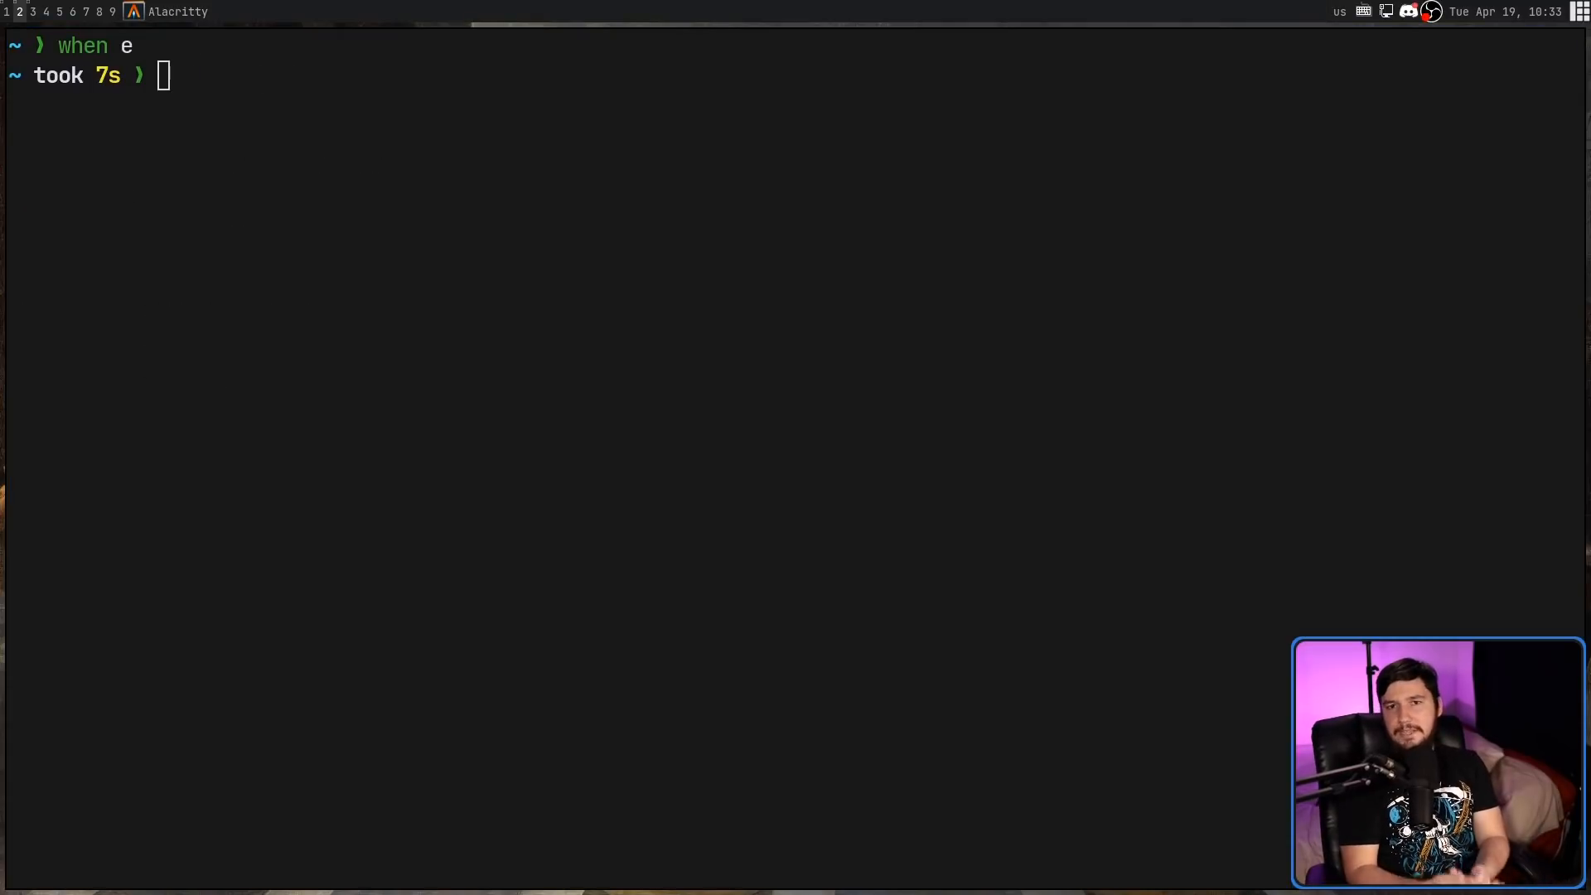
# Step: Run when e to reopen ~/.when/calendar in Neovim
pyautogui.write('when')
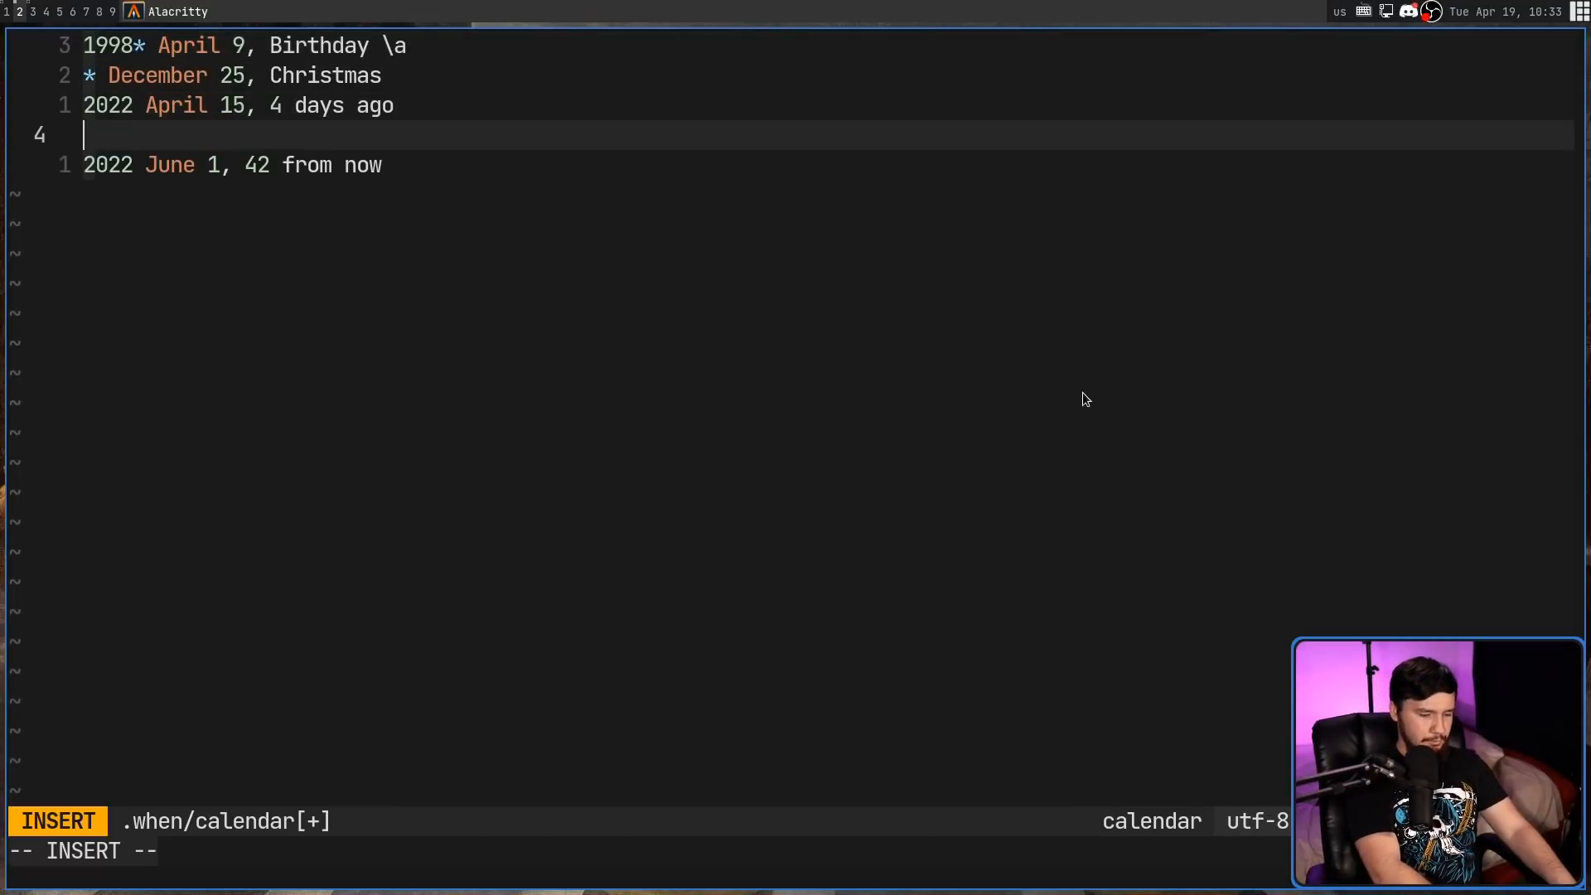
# Step: Add the recurring entry '(w=mon | w=wed) & m=may, This is an event' and save
pyautogui.write('w=')
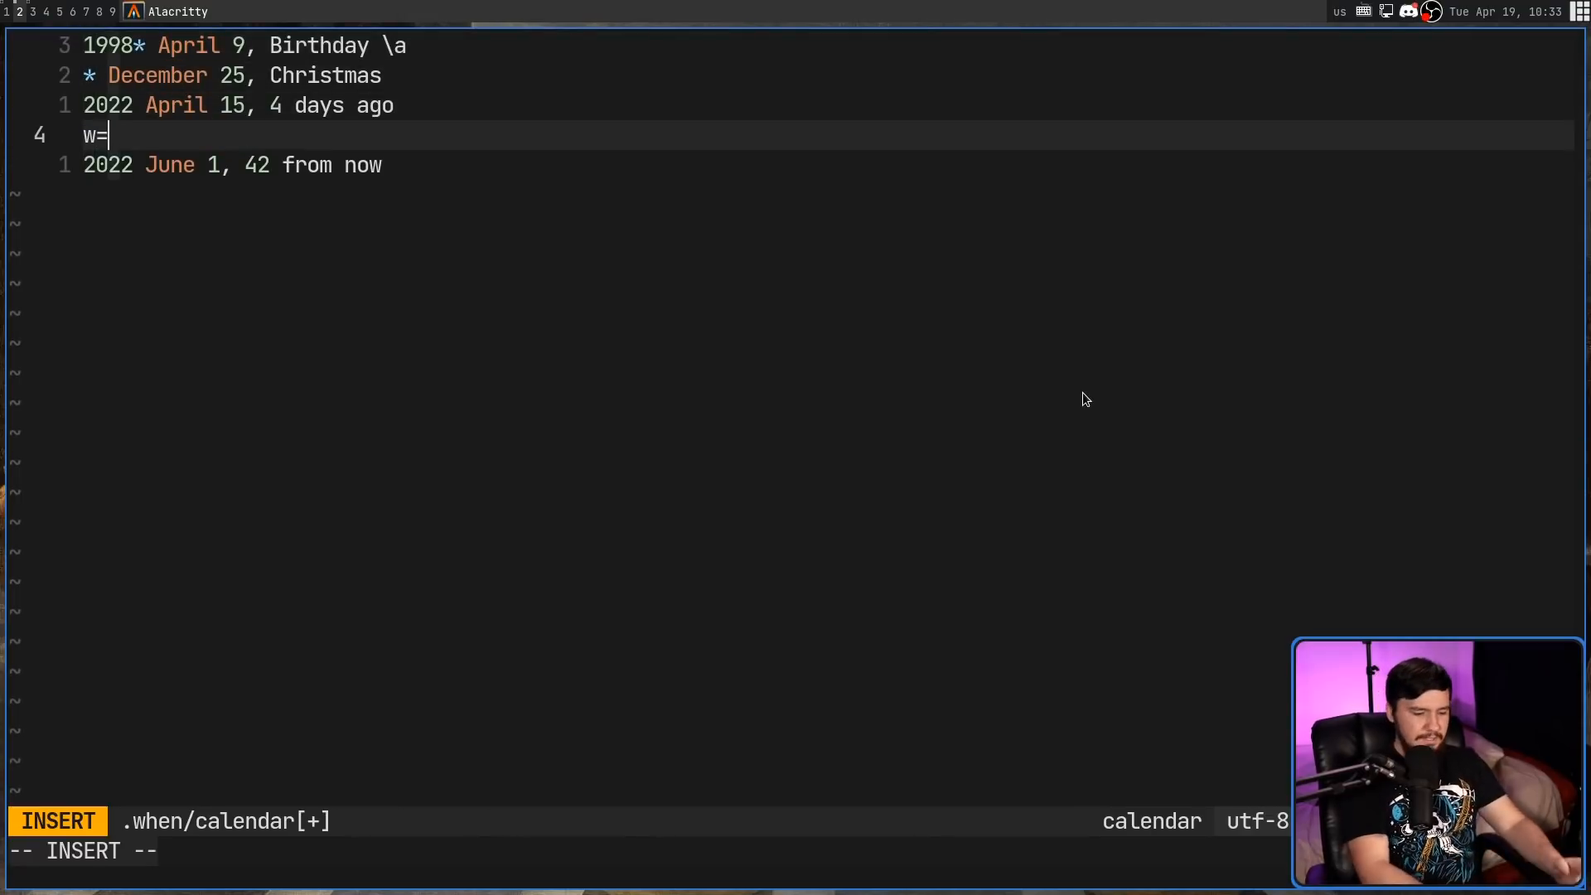
pyautogui.write('mon,')
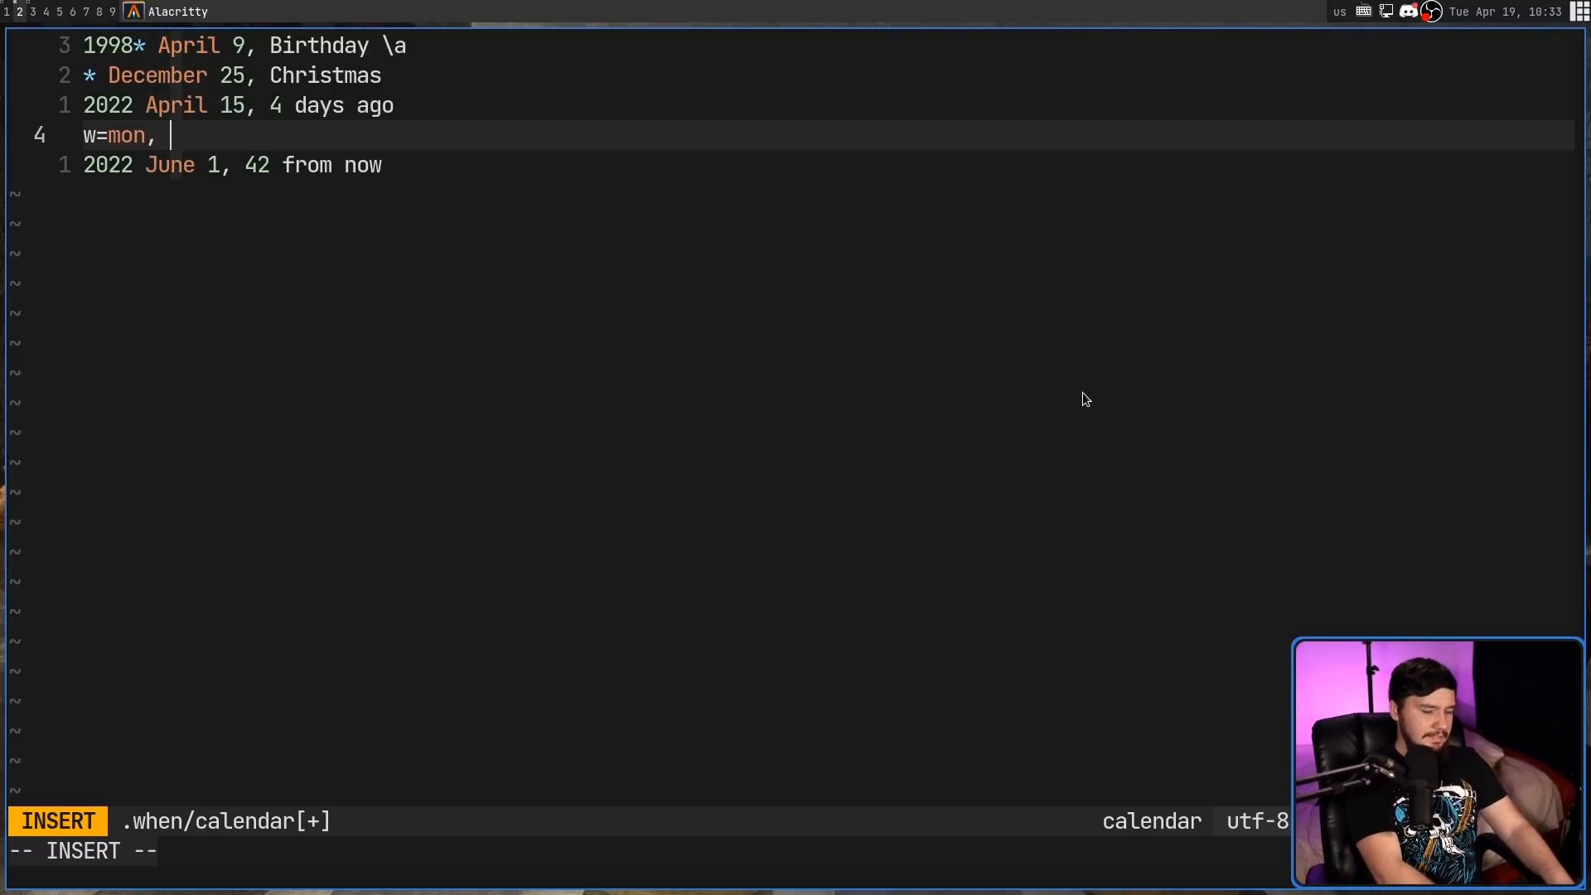
pyautogui.write('This is an event')
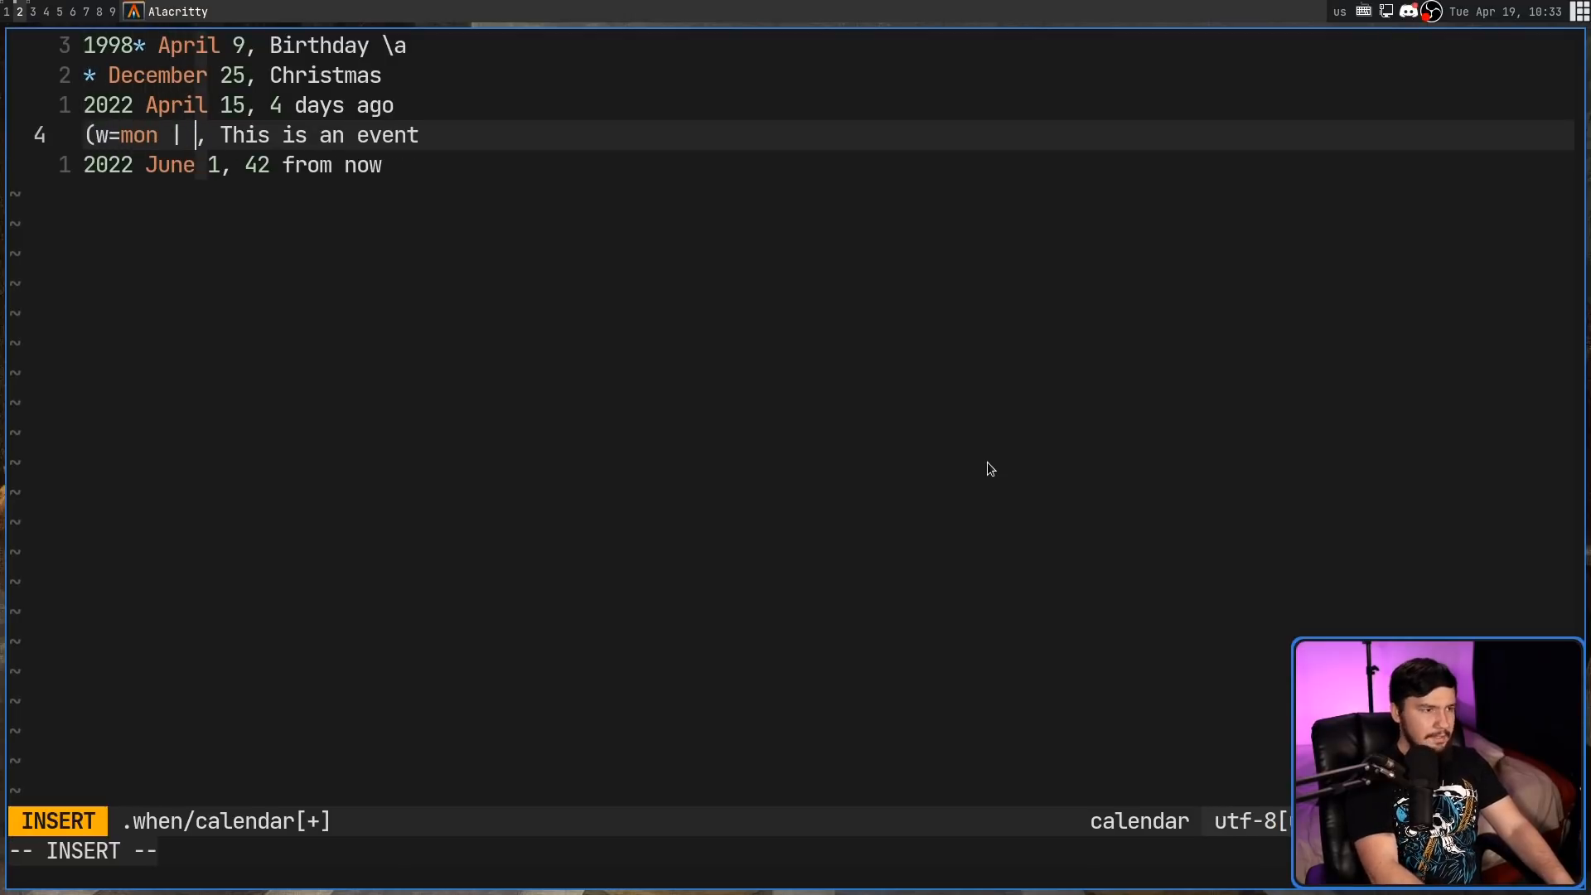
pyautogui.write('w=e')
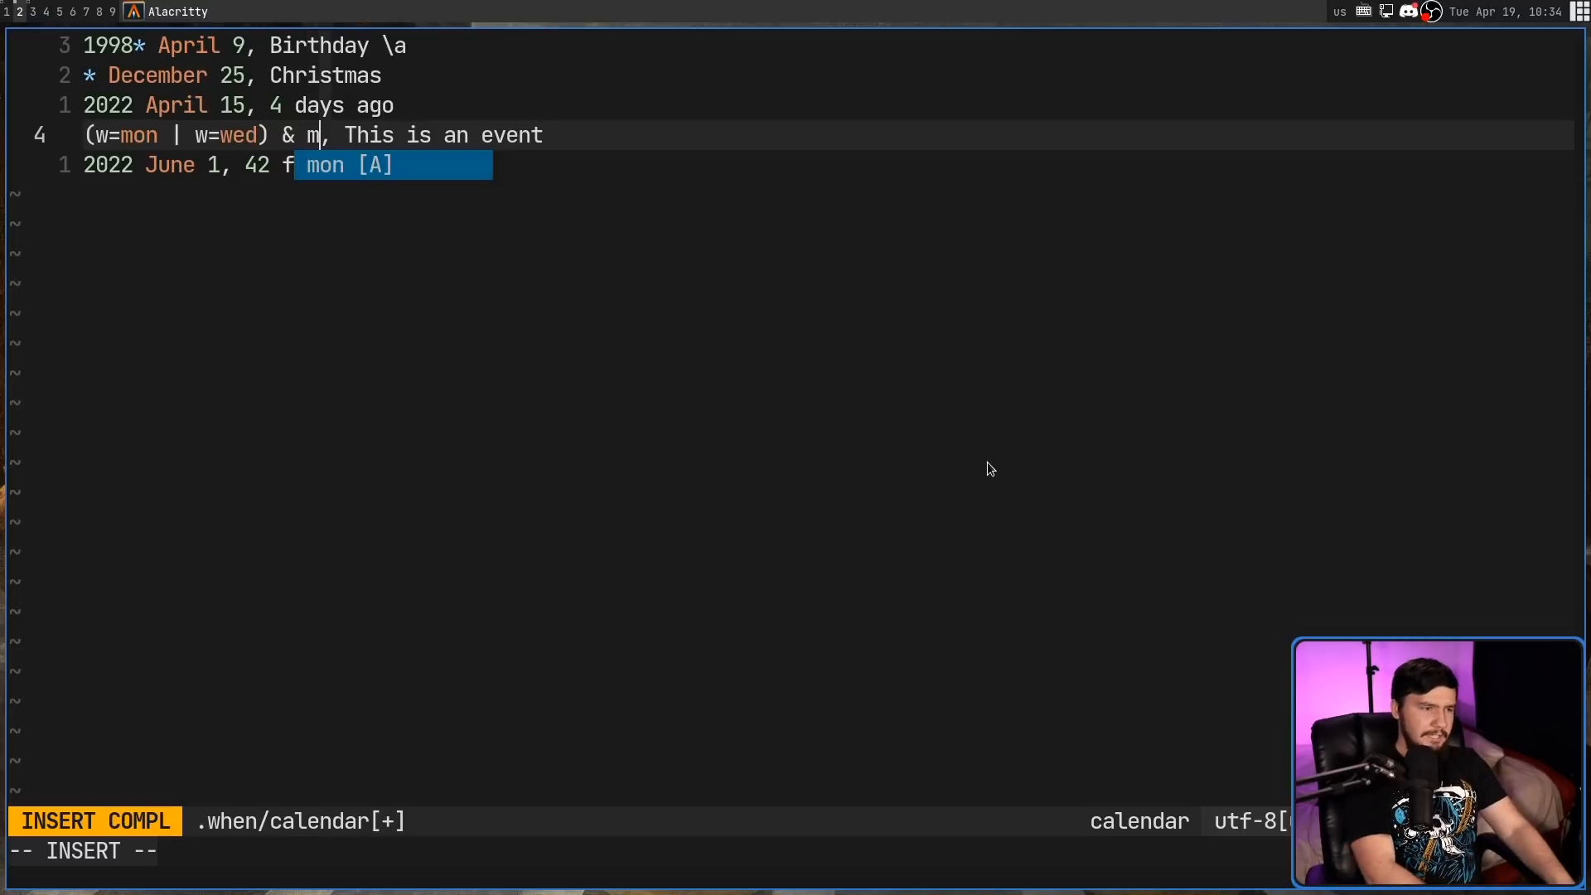
pyautogui.write('=ma')
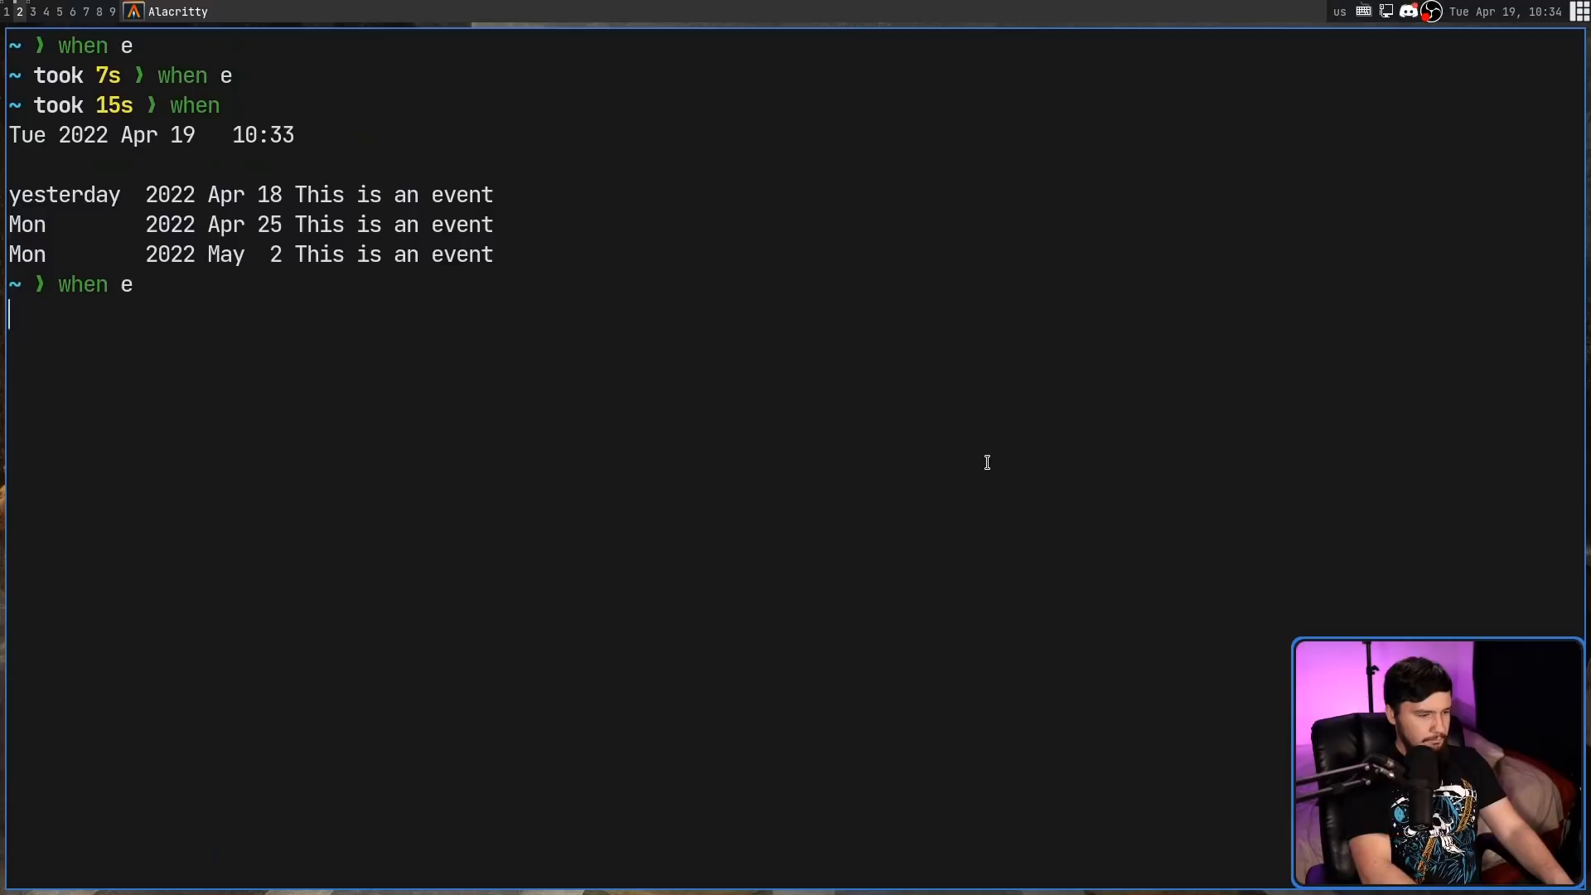
# Step: Rerun when e to reopen ~/.when/calendar in Vim
pyautogui.press('Return')
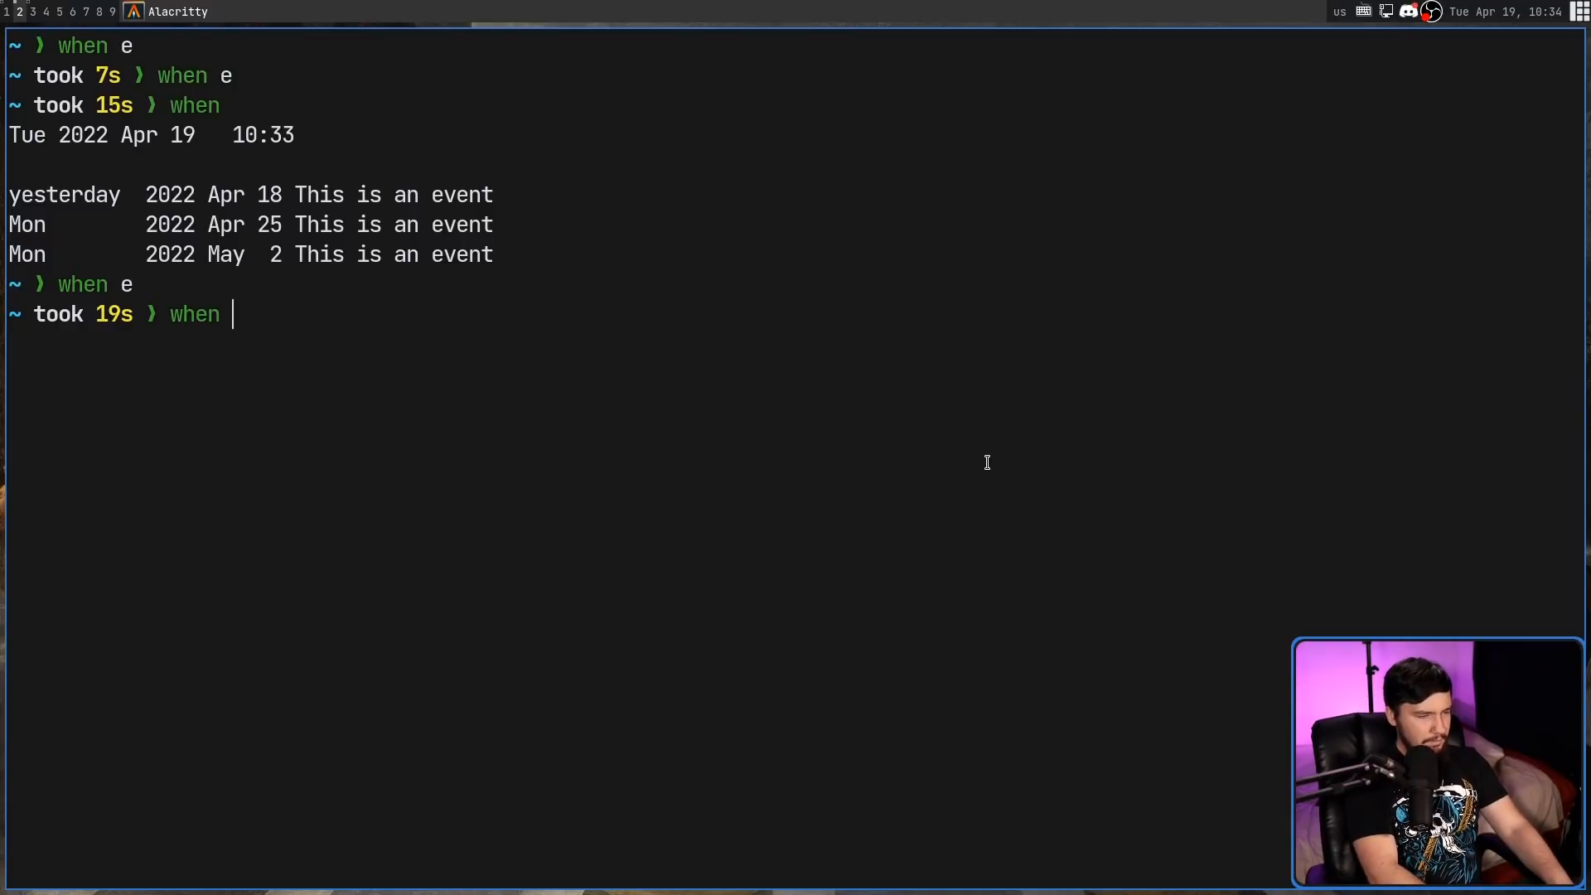
pyautogui.write('--future')
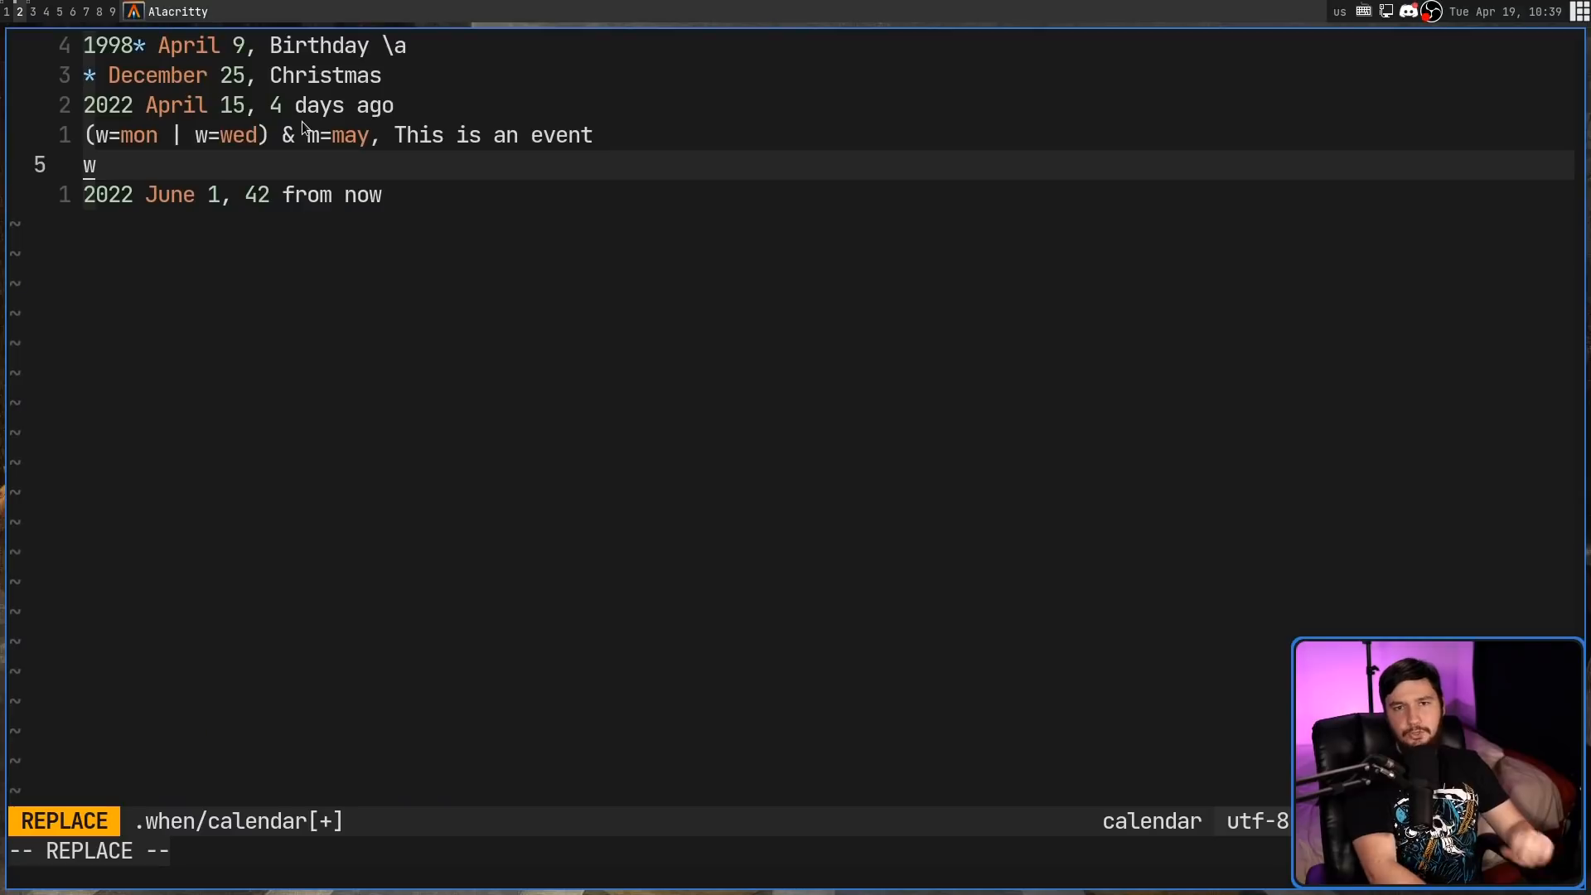
# Step: Try a trial condition using d and 30 on line 5 of the calendar
pyautogui.write('=')
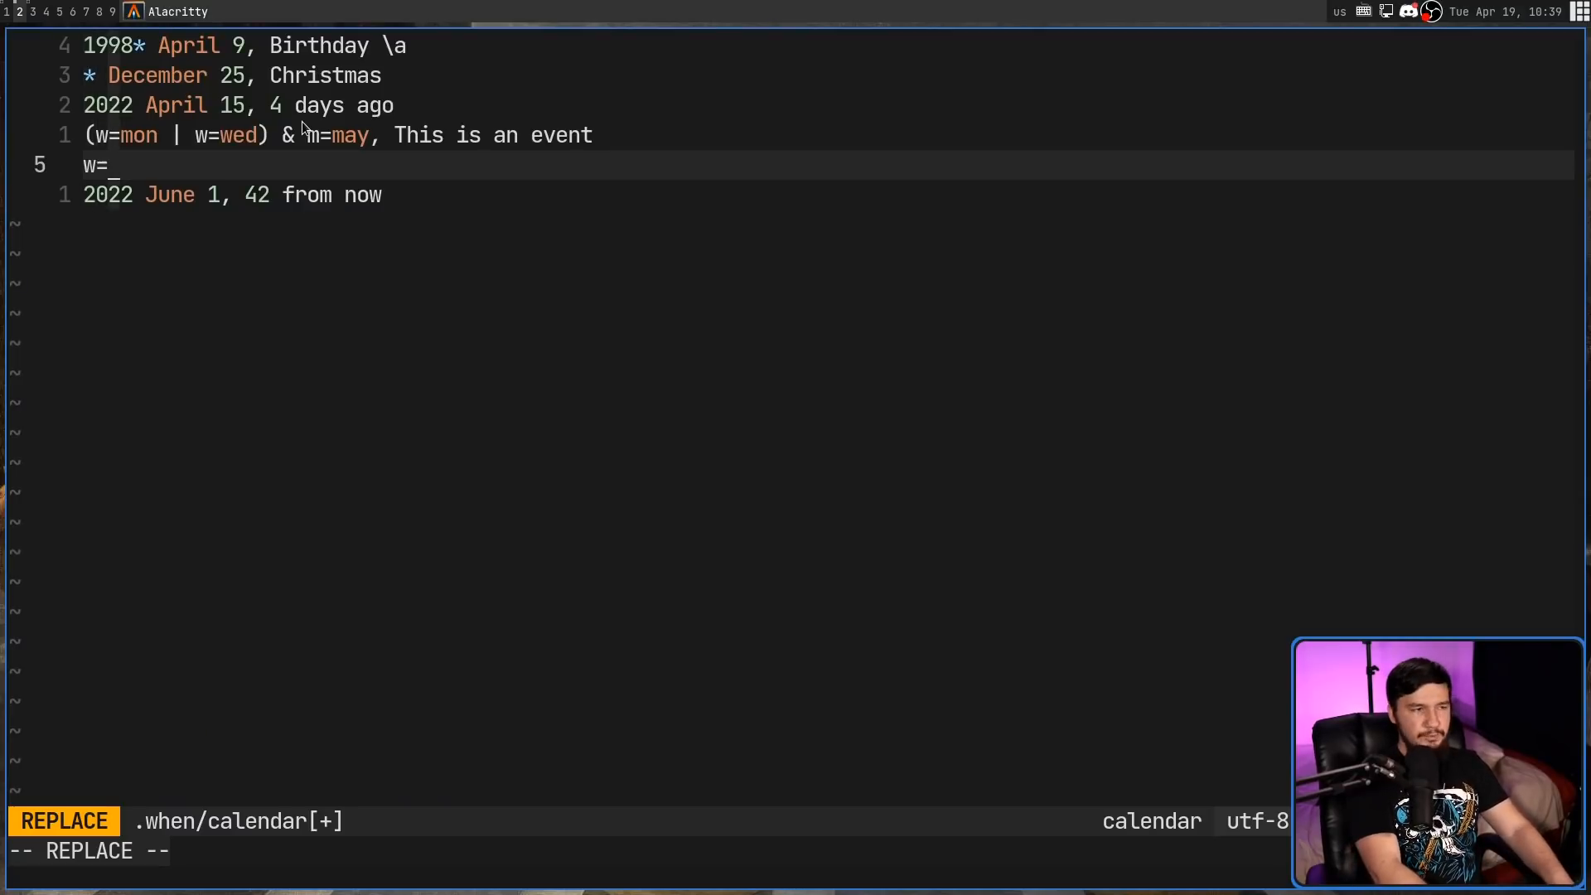
pyautogui.press('BackSpace')
pyautogui.write('m')
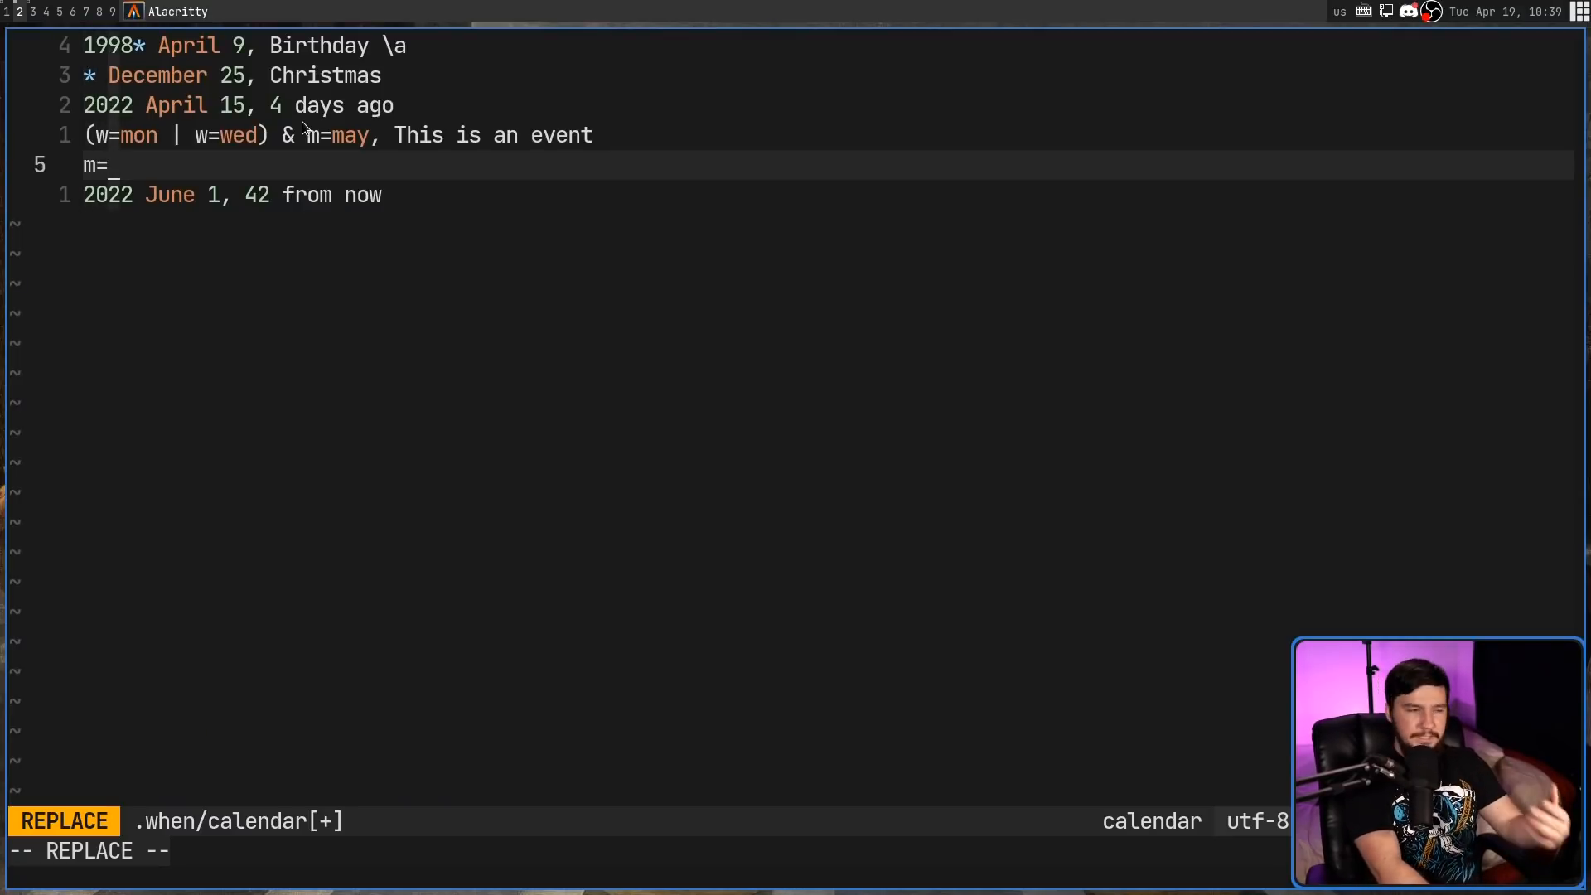
pyautogui.write('d-')
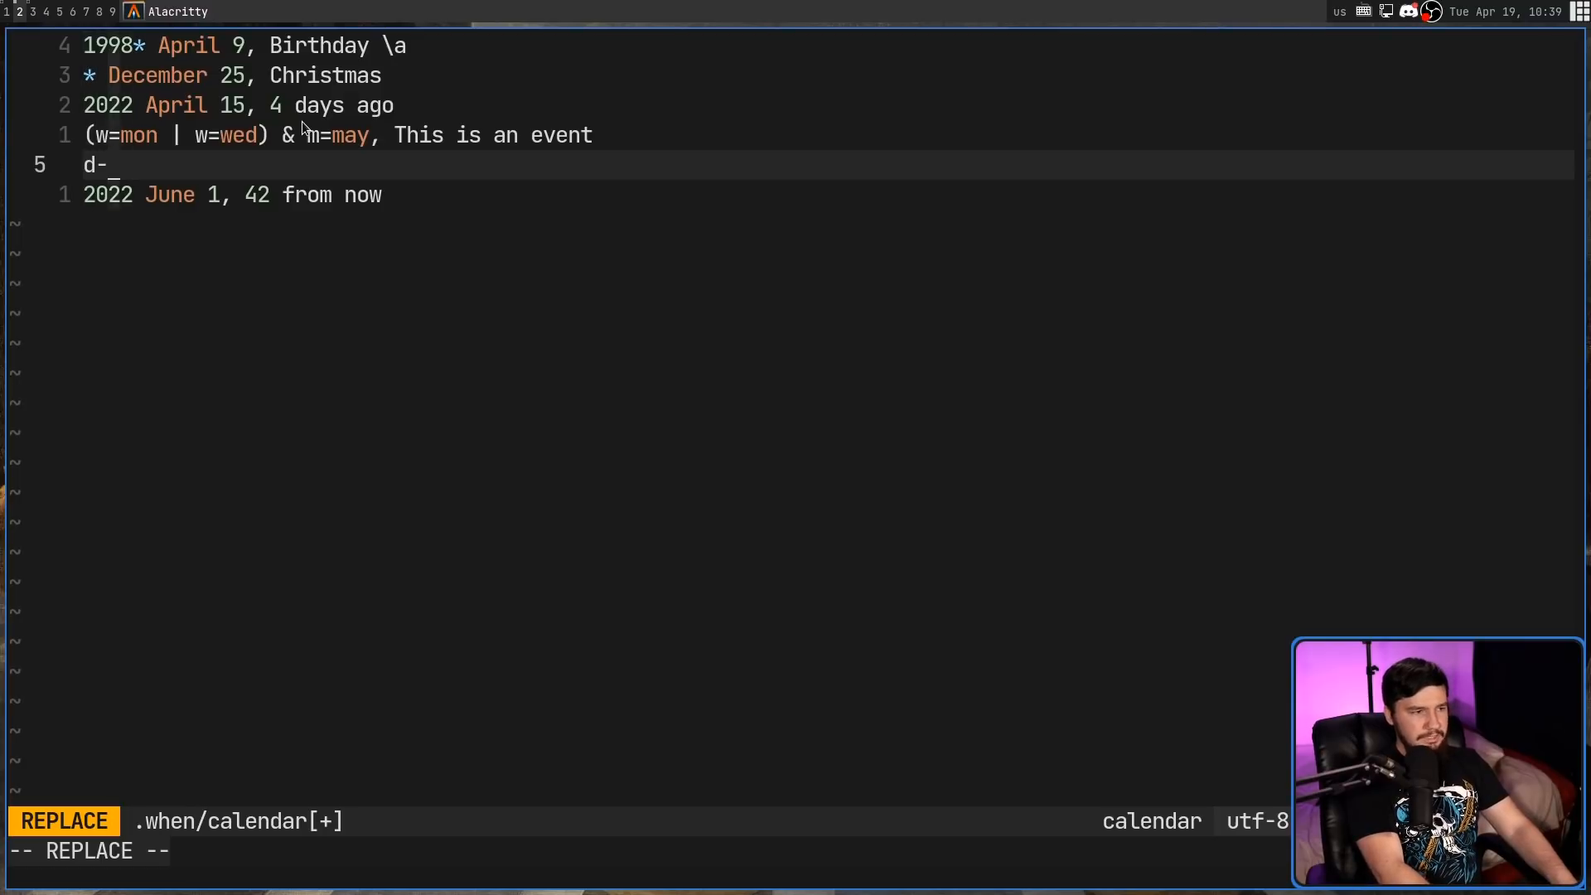
pyautogui.write('=')
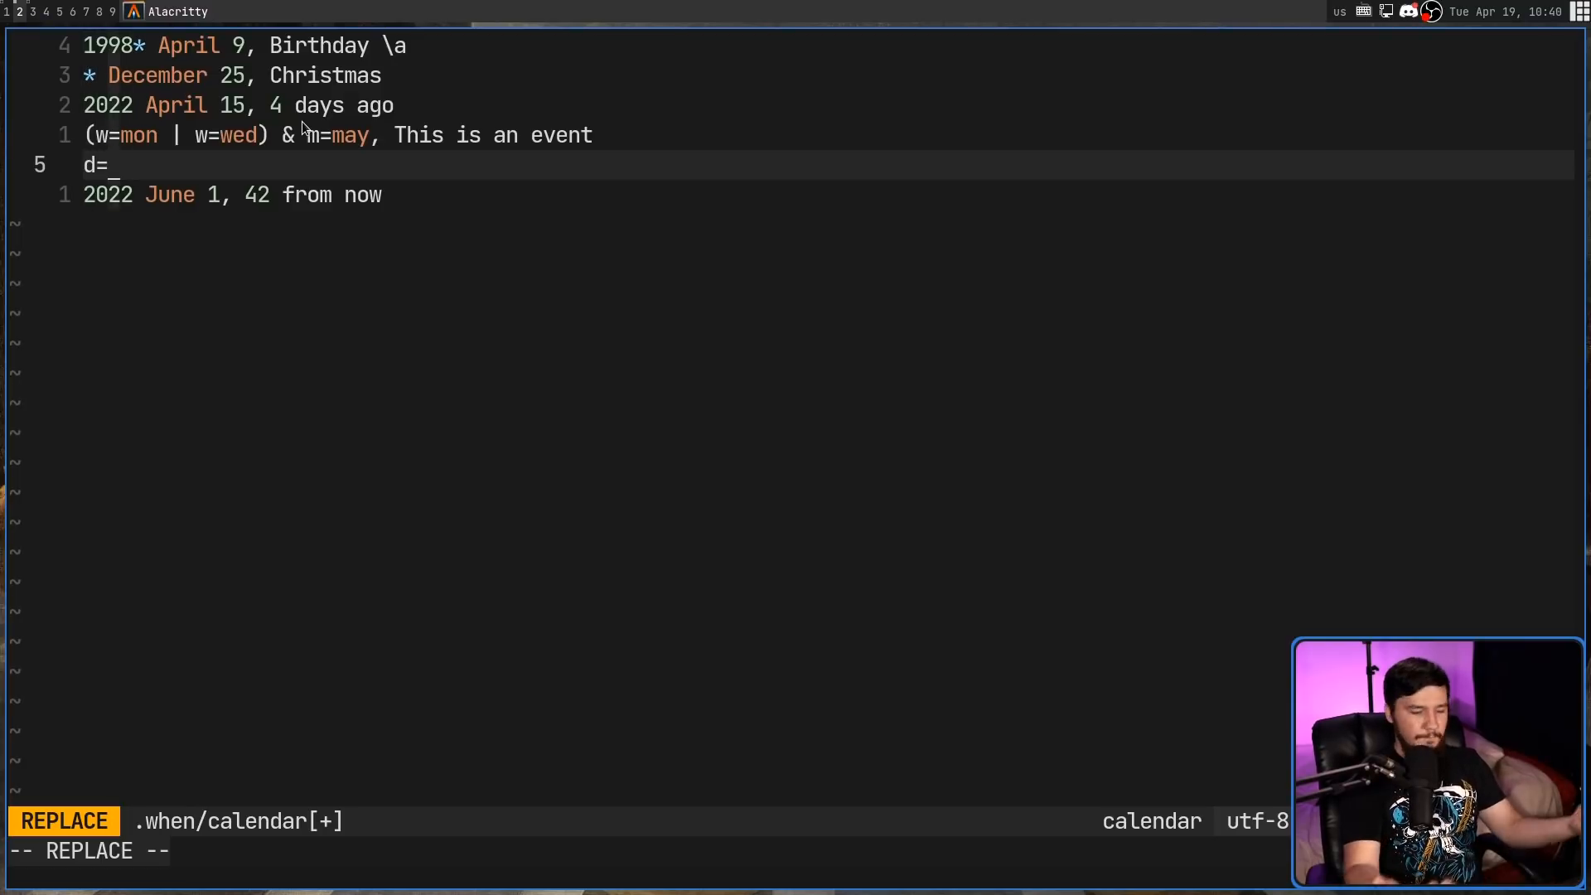
pyautogui.write('30')
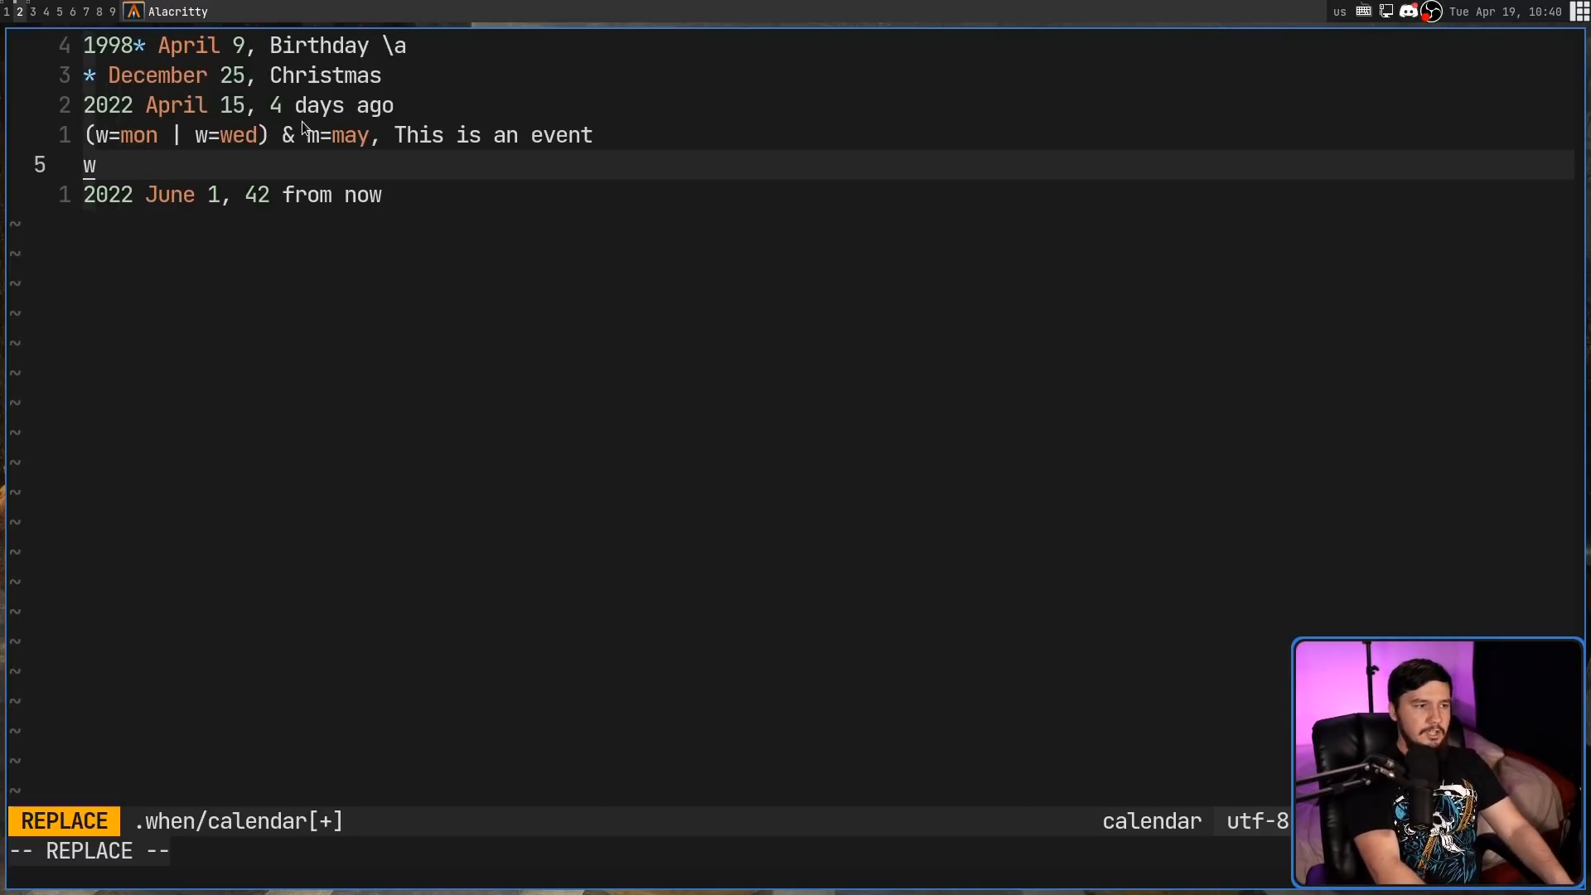
pyautogui.write('j')
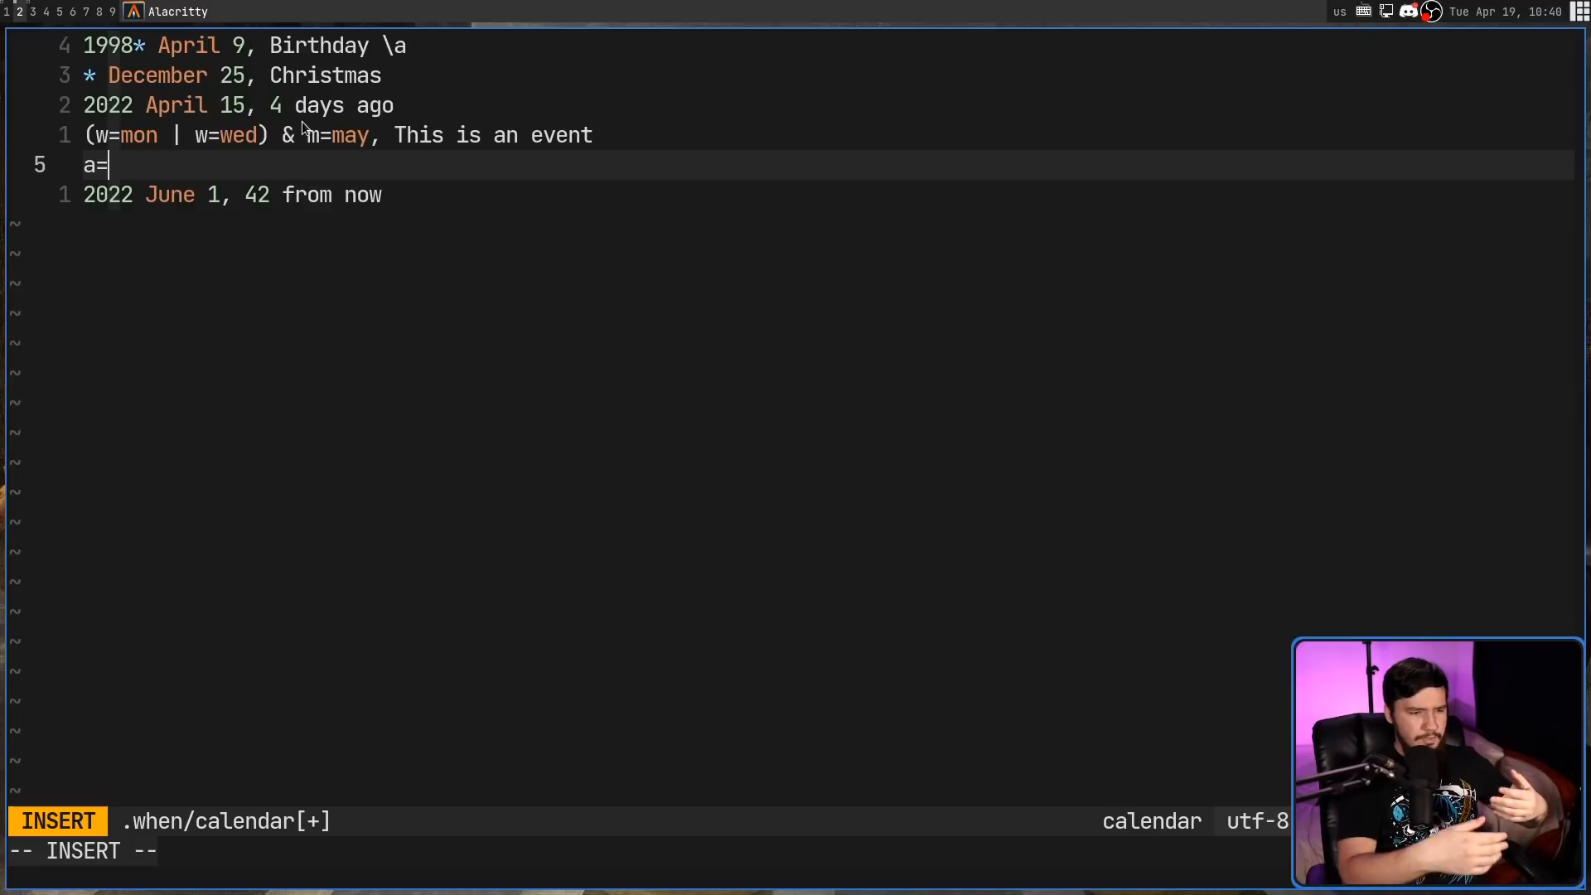
pyautogui.write('1')
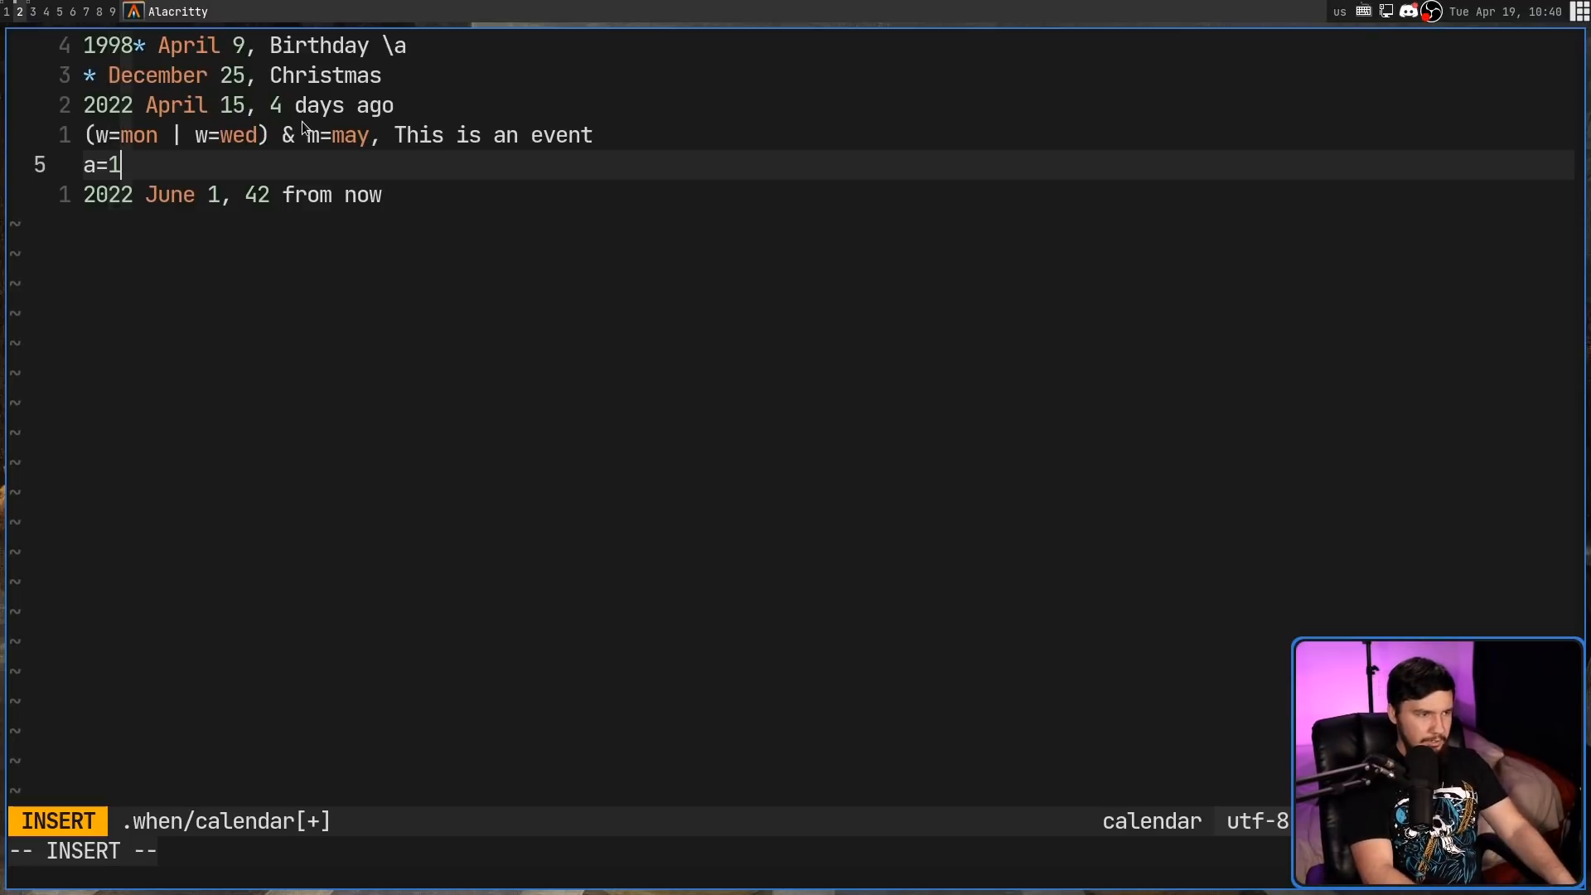
pyautogui.press('Tab')
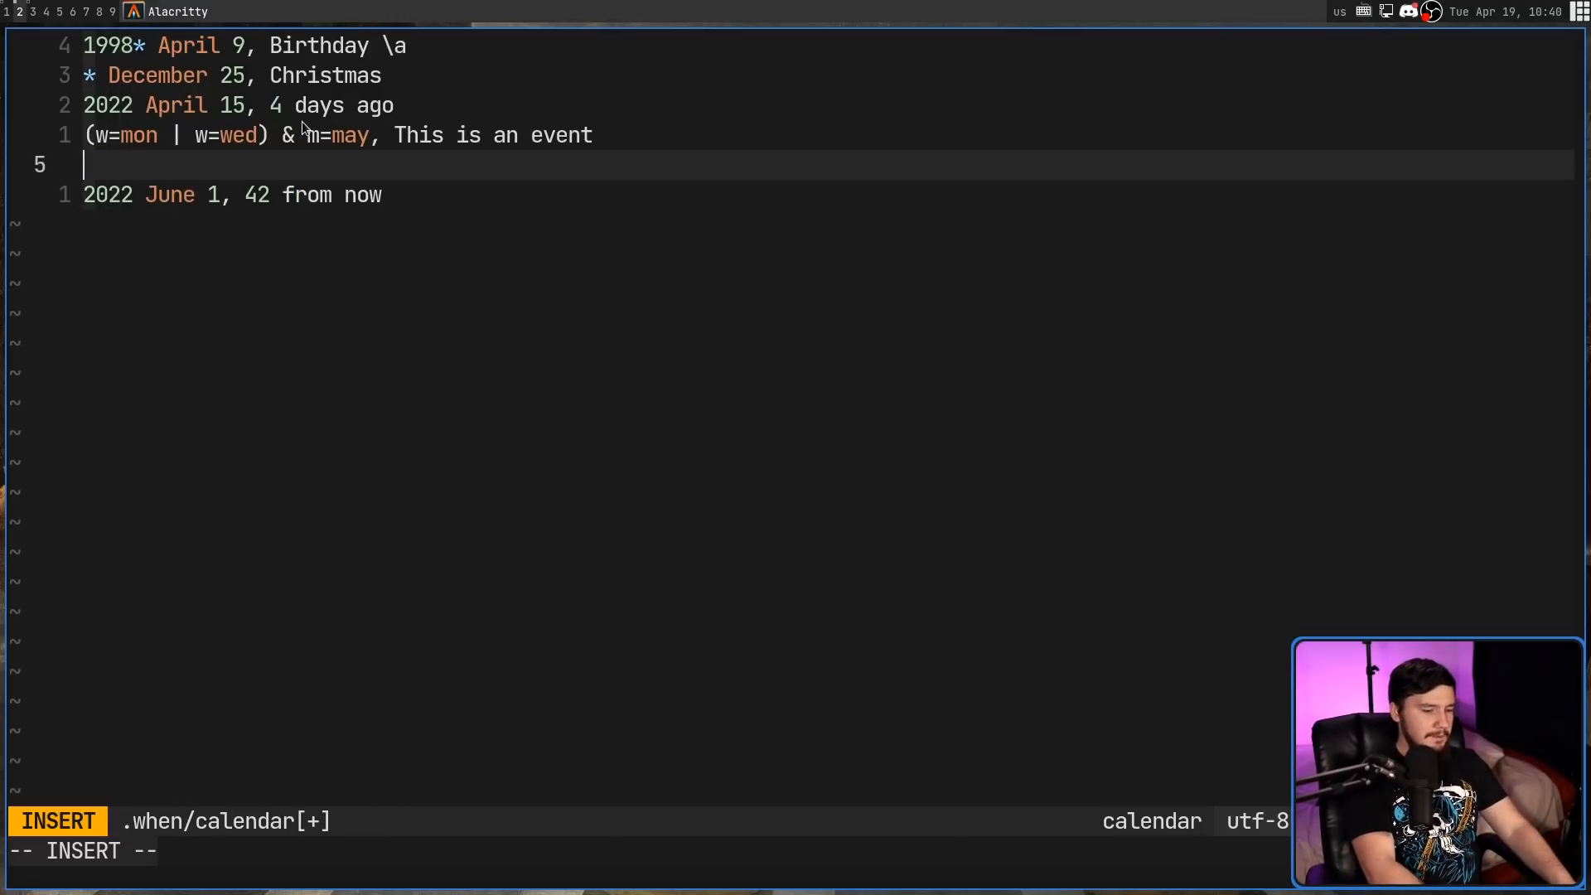
# Step: Try b=12 and z= conditions, then delete them, leaving line 5 empty
pyautogui.write('b')
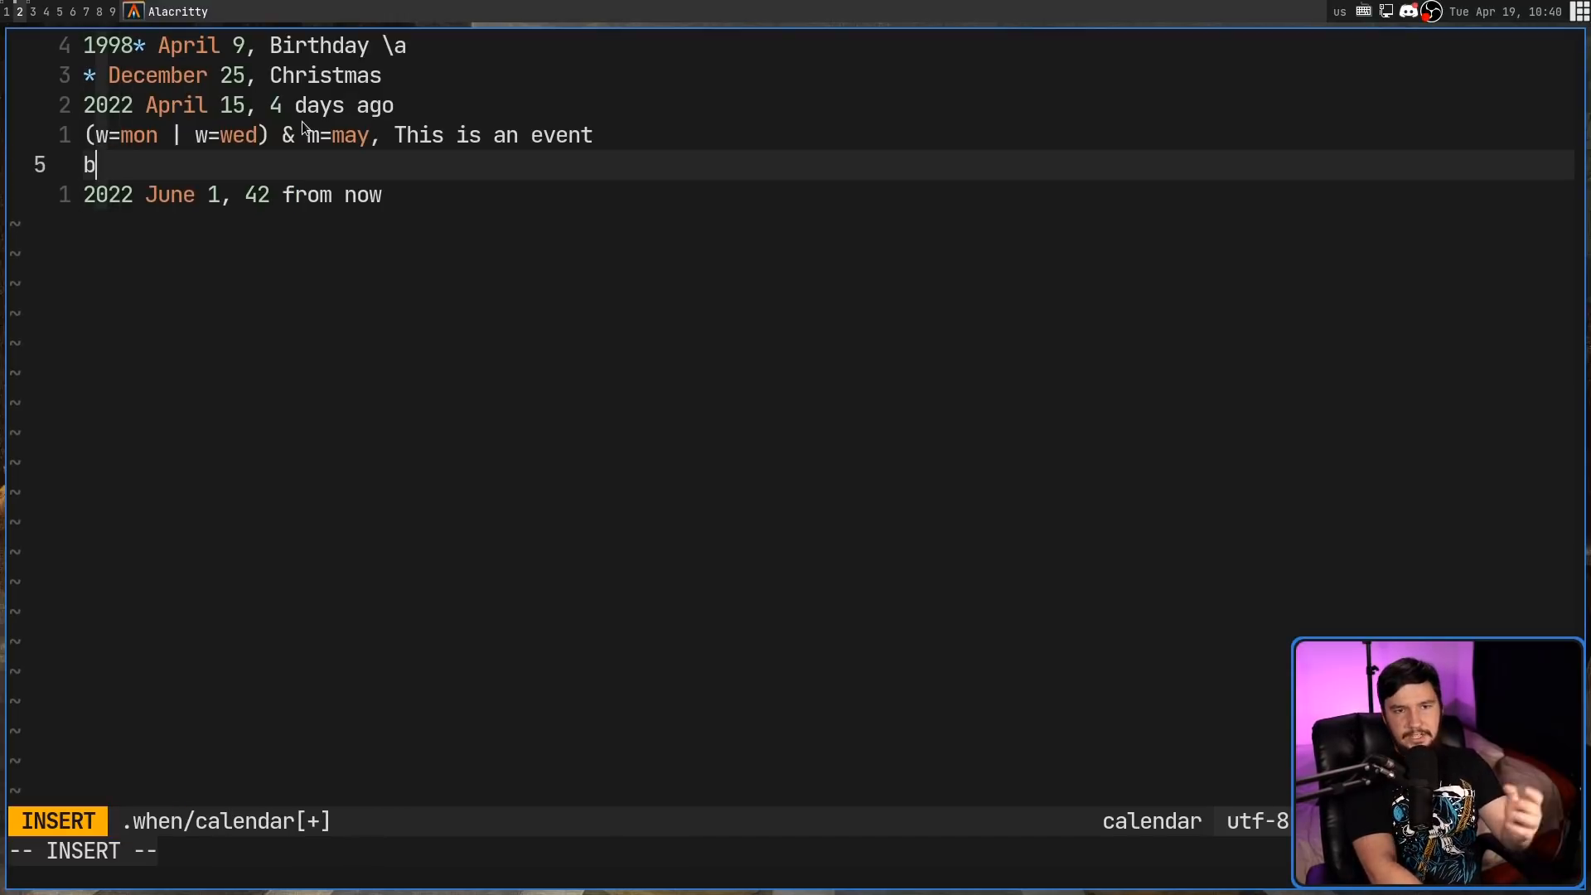
pyautogui.write('=1')
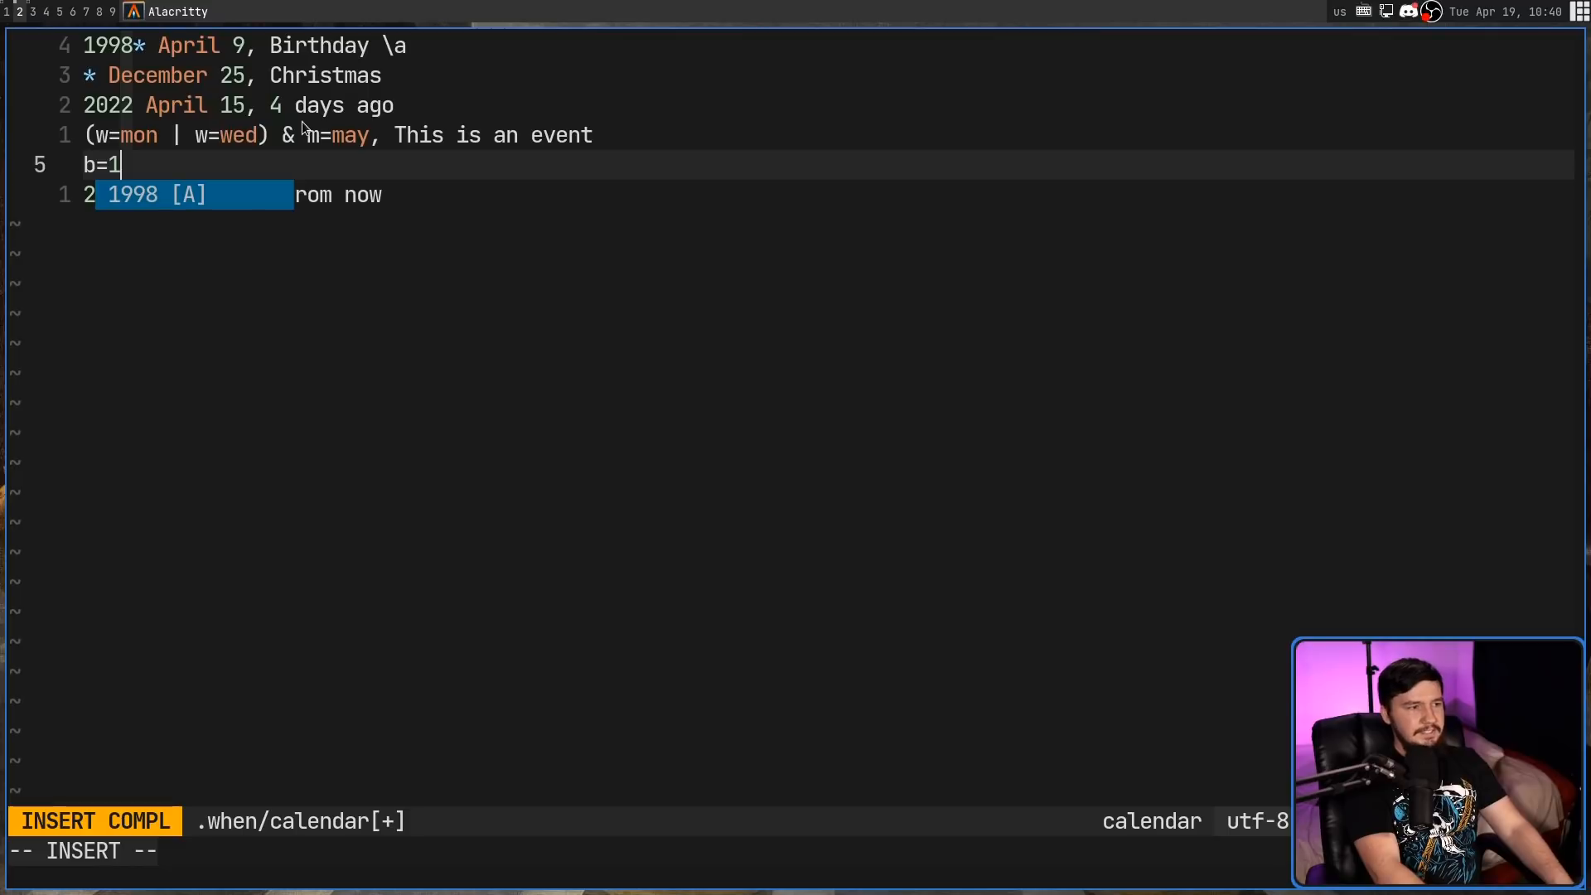
pyautogui.write('2')
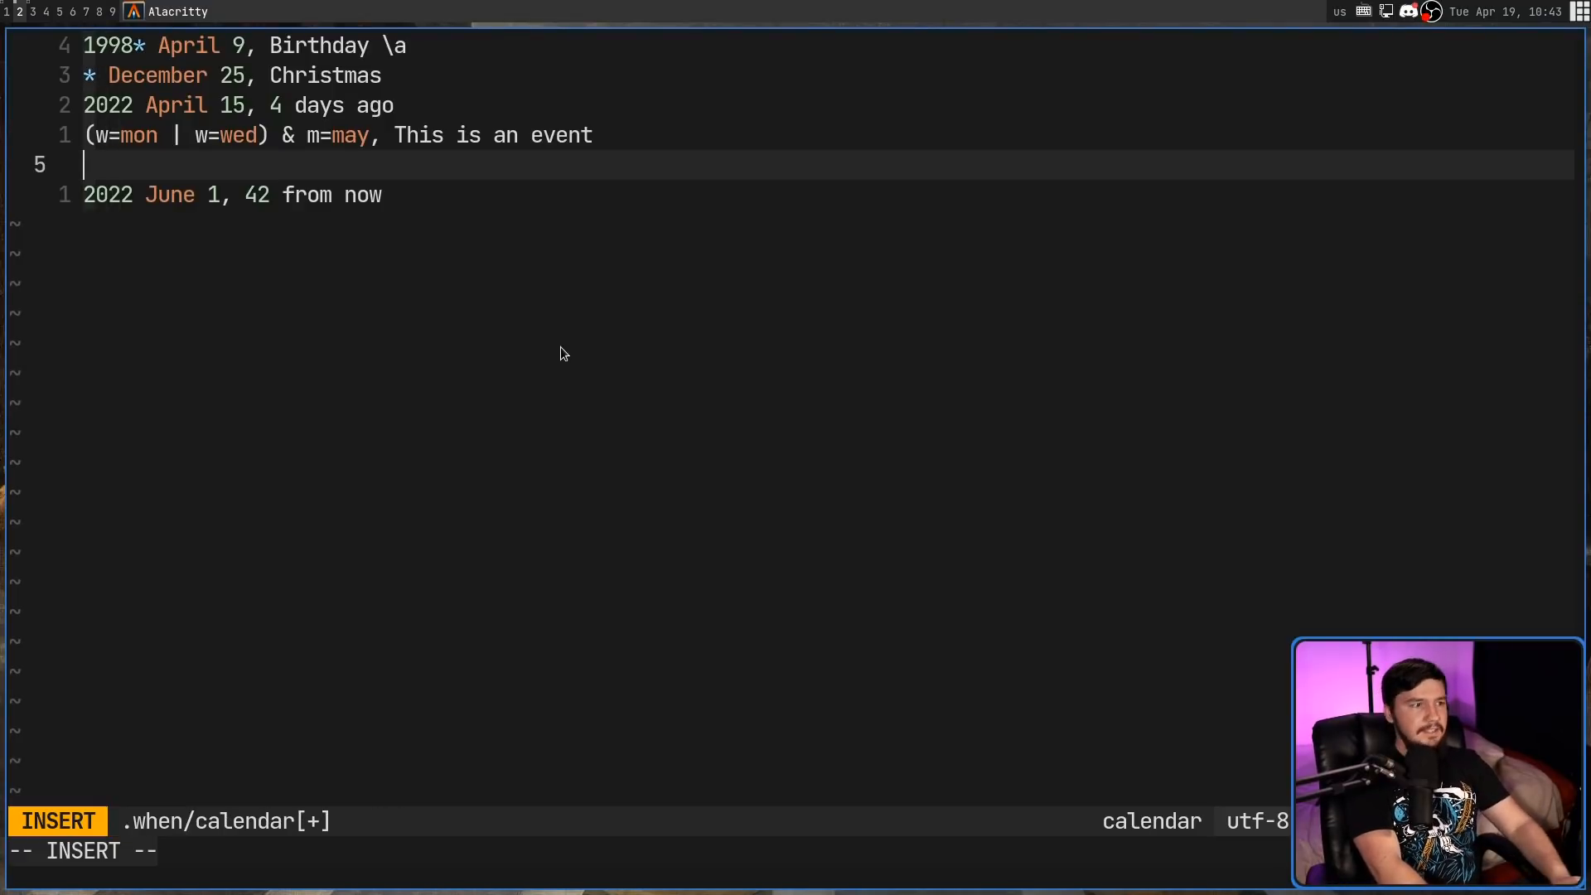
pyautogui.write('z=')
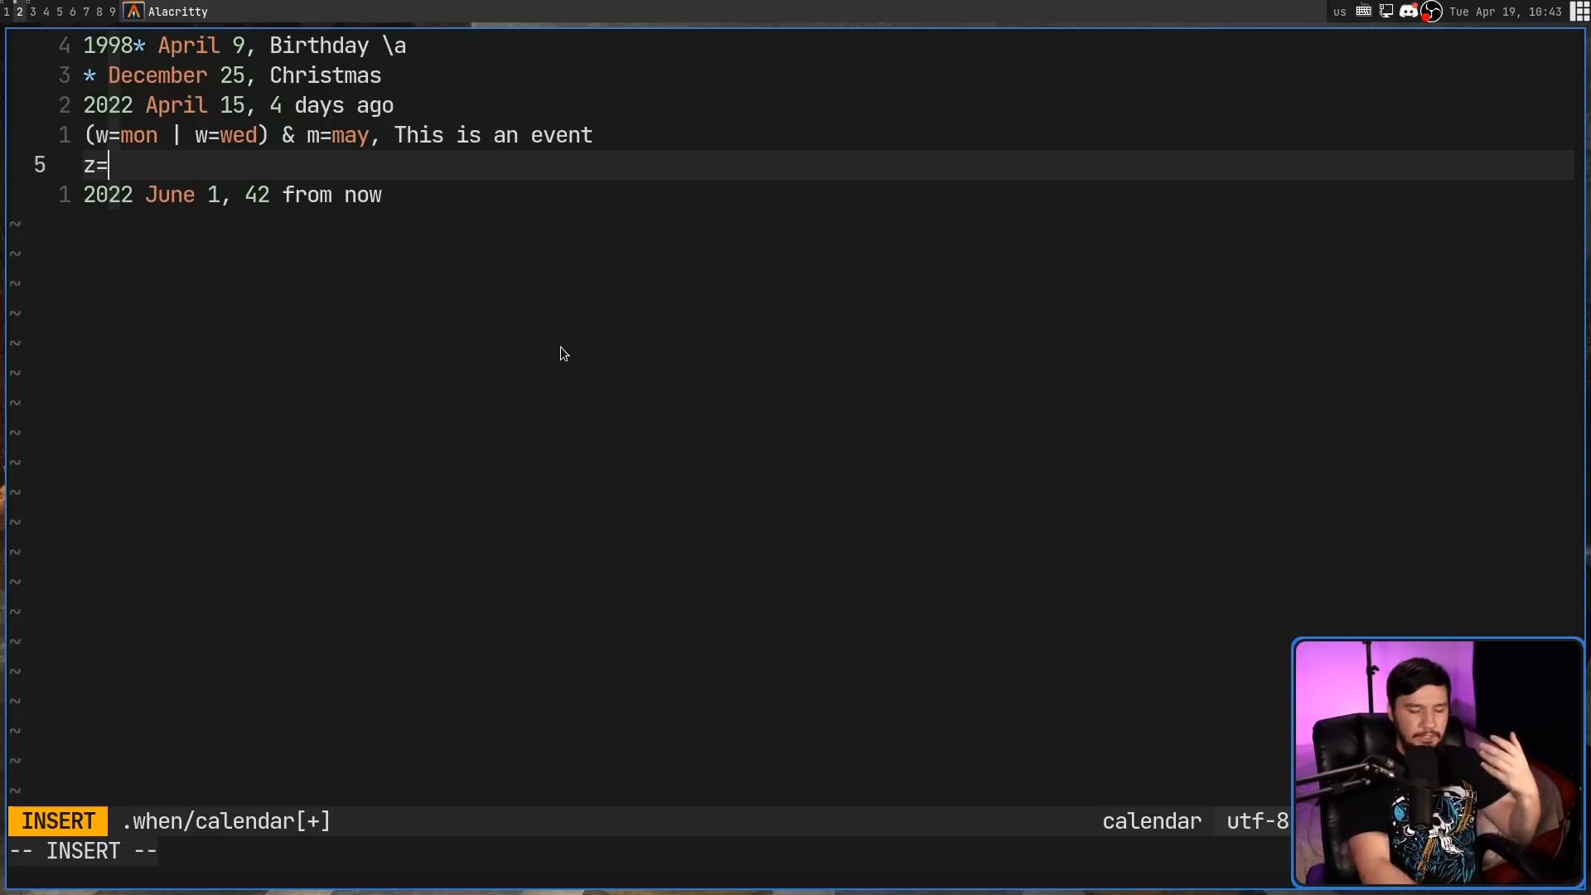
pyautogui.press('BackSpace')
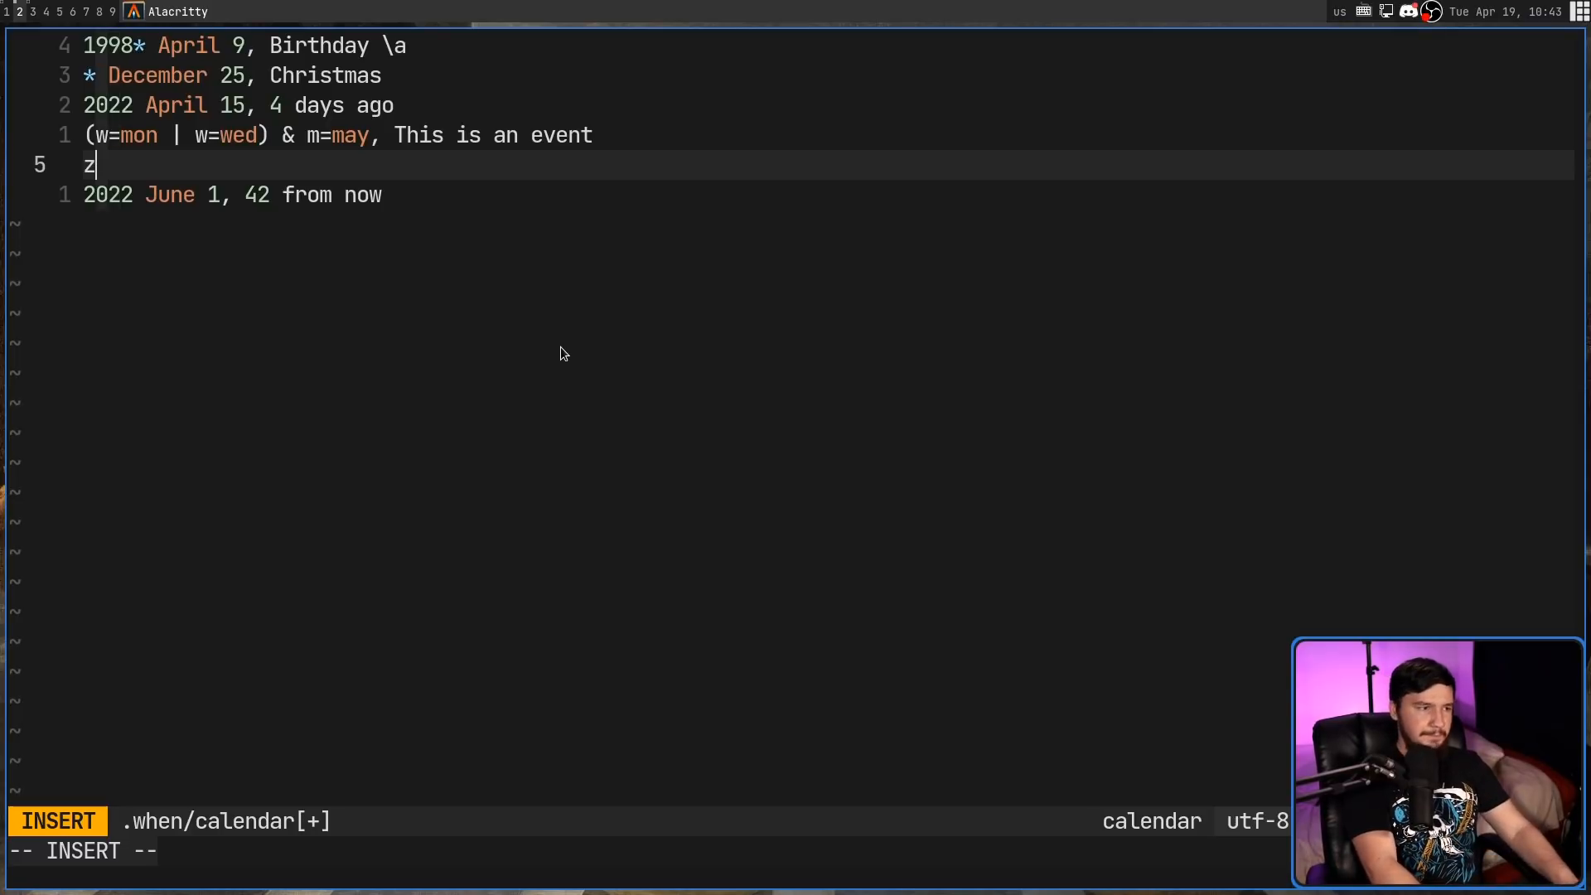
pyautogui.press('BackSpace')
pyautogui.write('l')
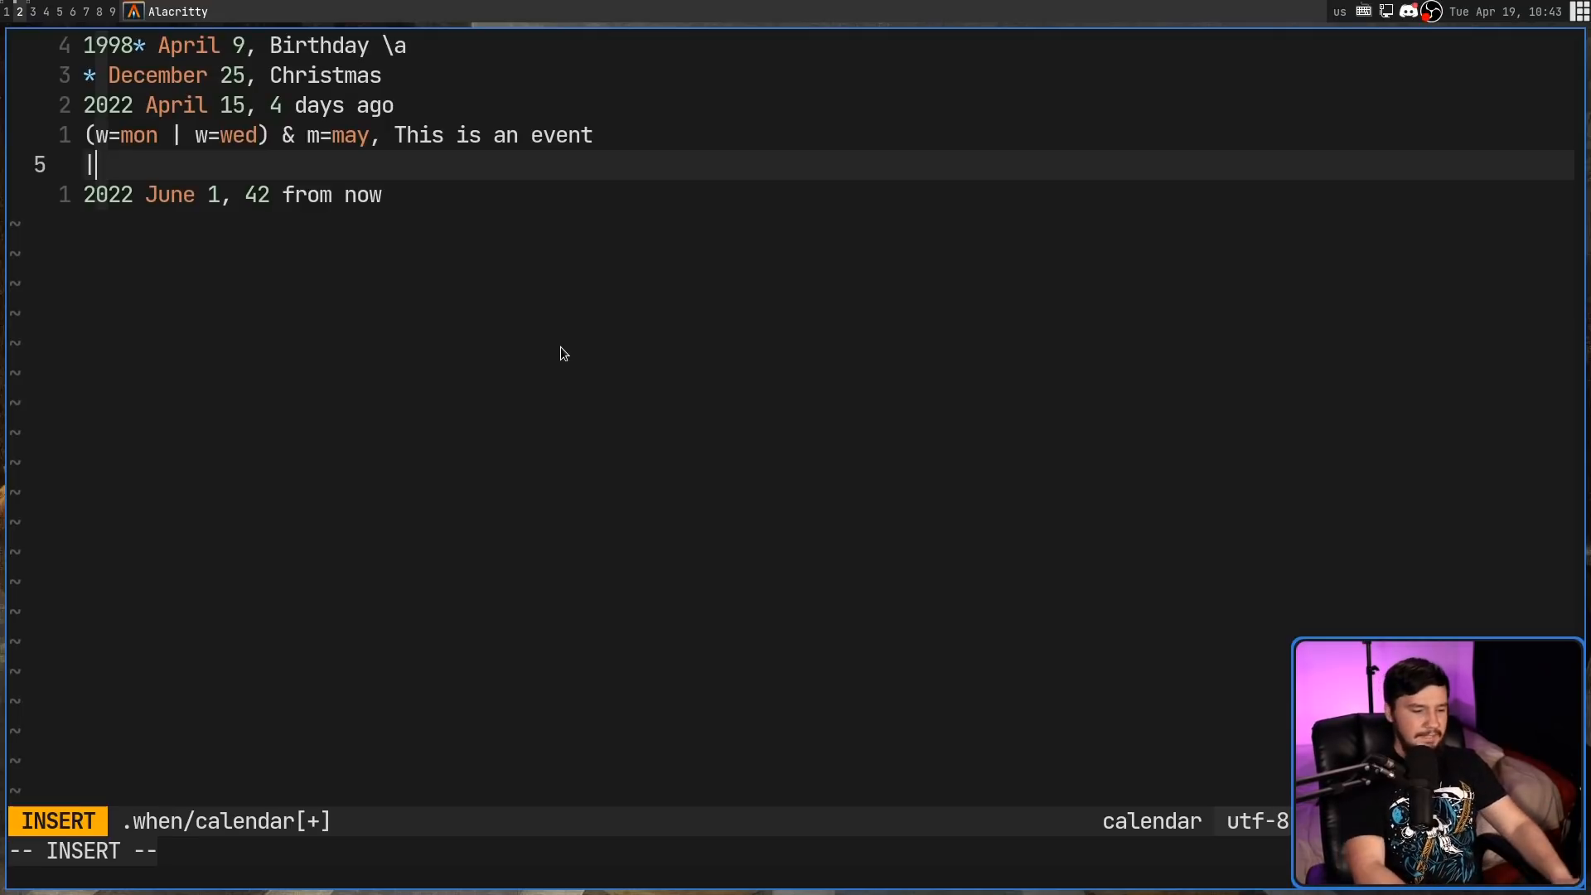
pyautogui.write('%')
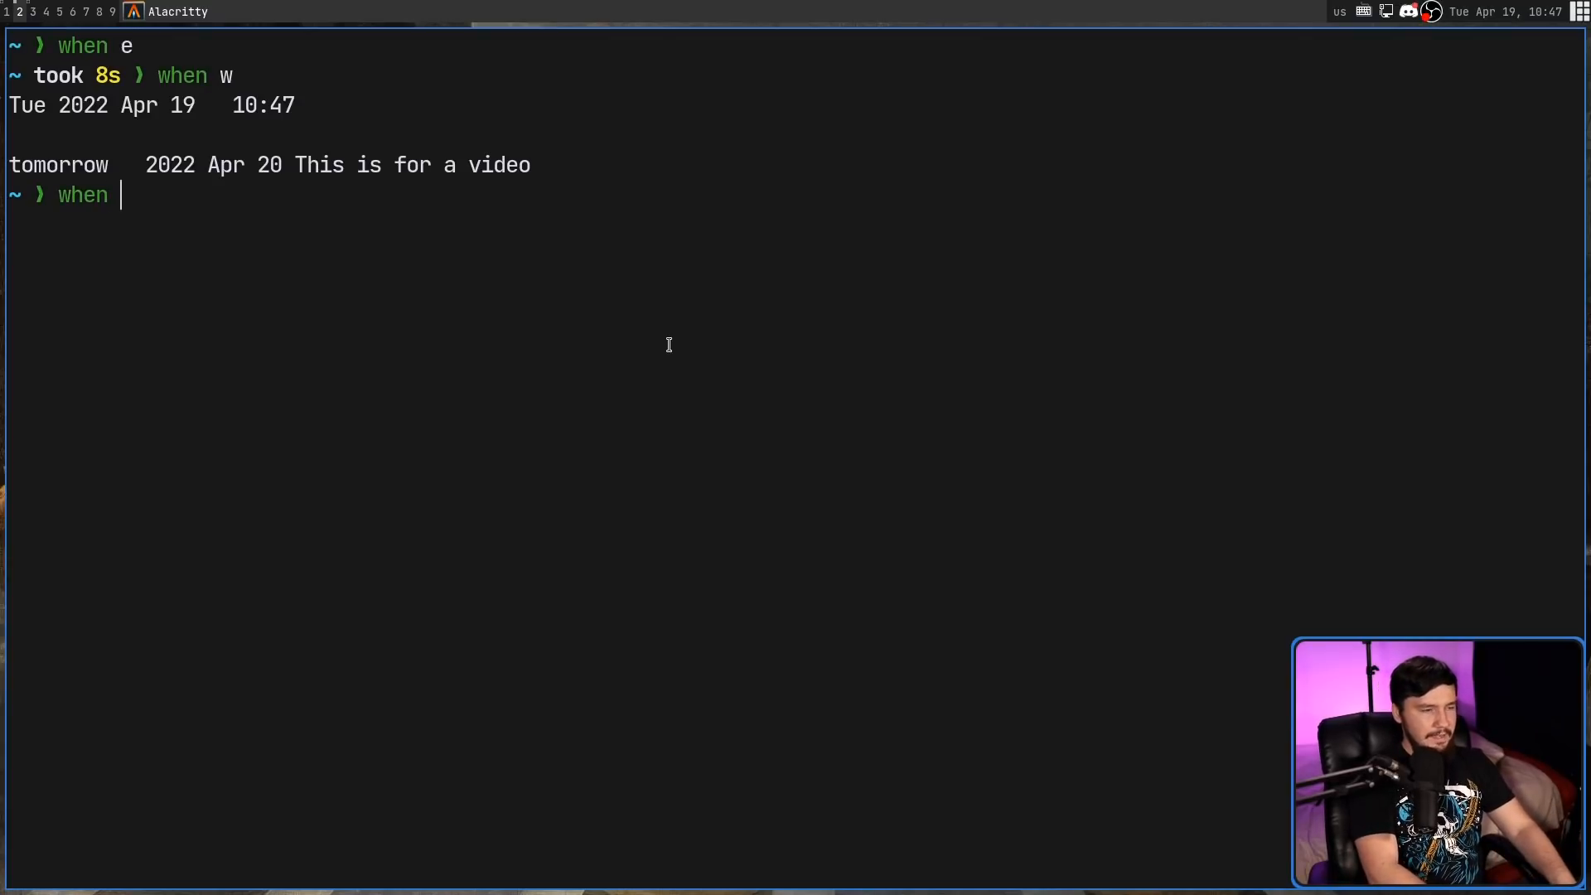
# Step: Run when m, y, c, d and i for event lists, calendar, date and upcoming items
pyautogui.write('m')
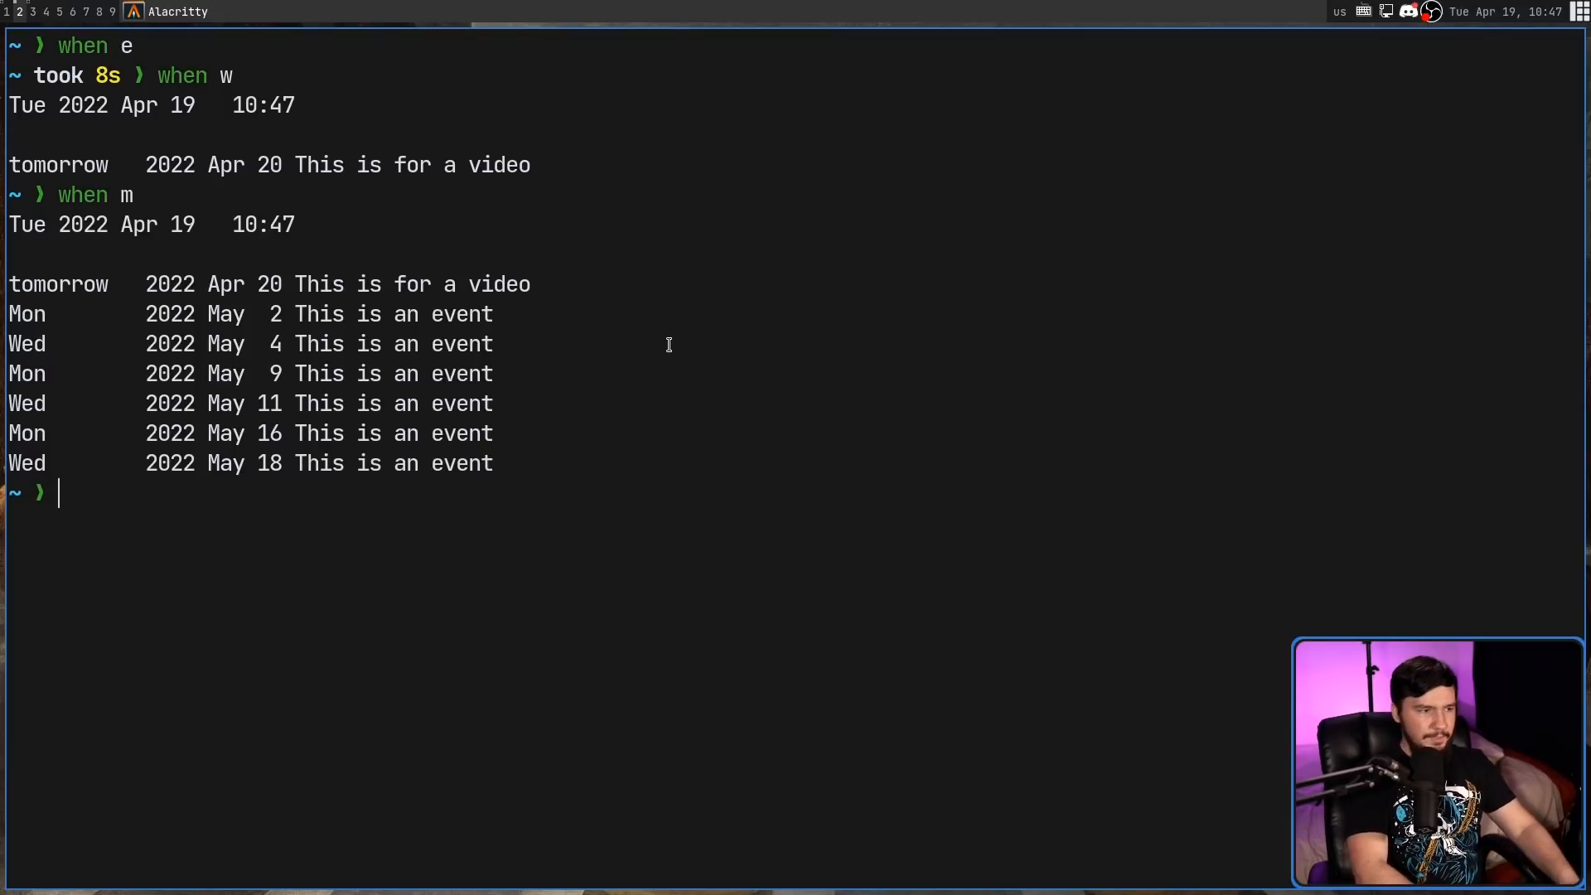
pyautogui.write('when y')
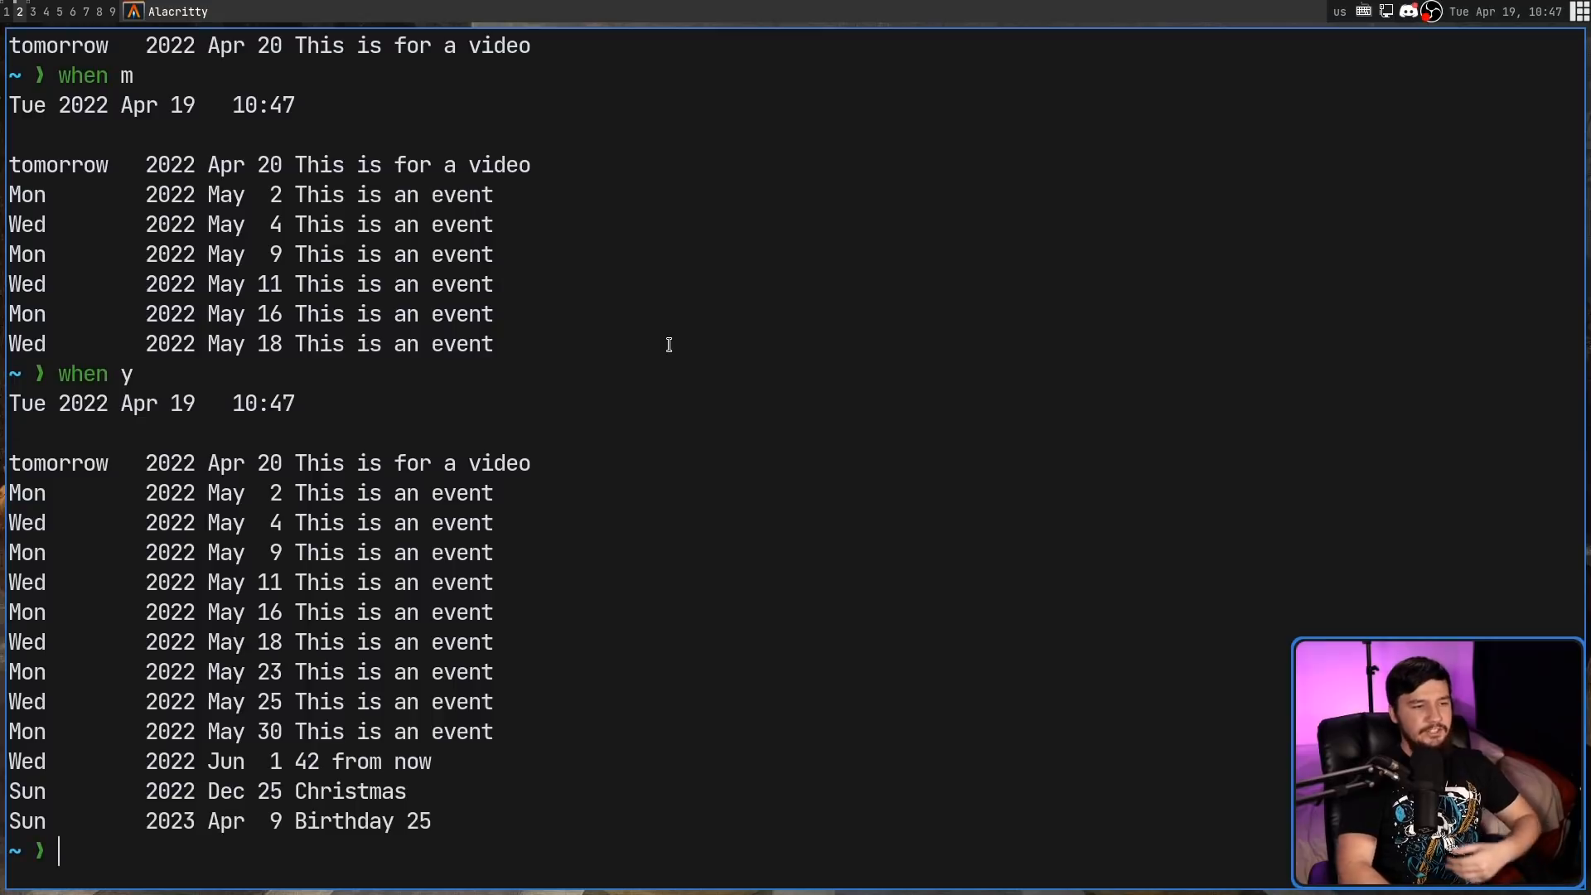
pyautogui.write('when c')
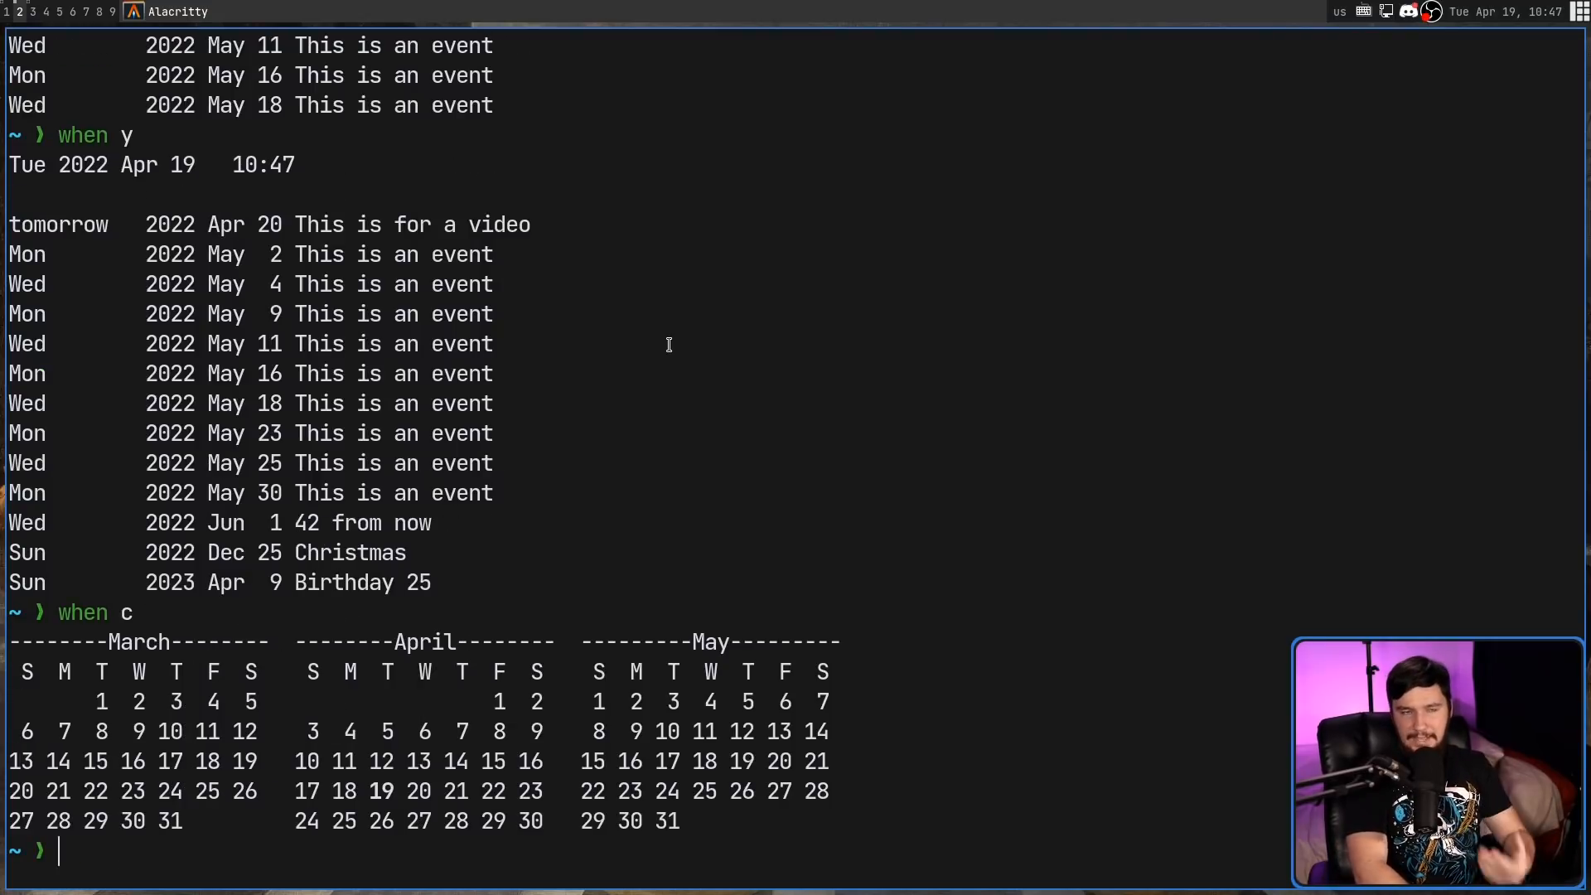
pyautogui.write('when')
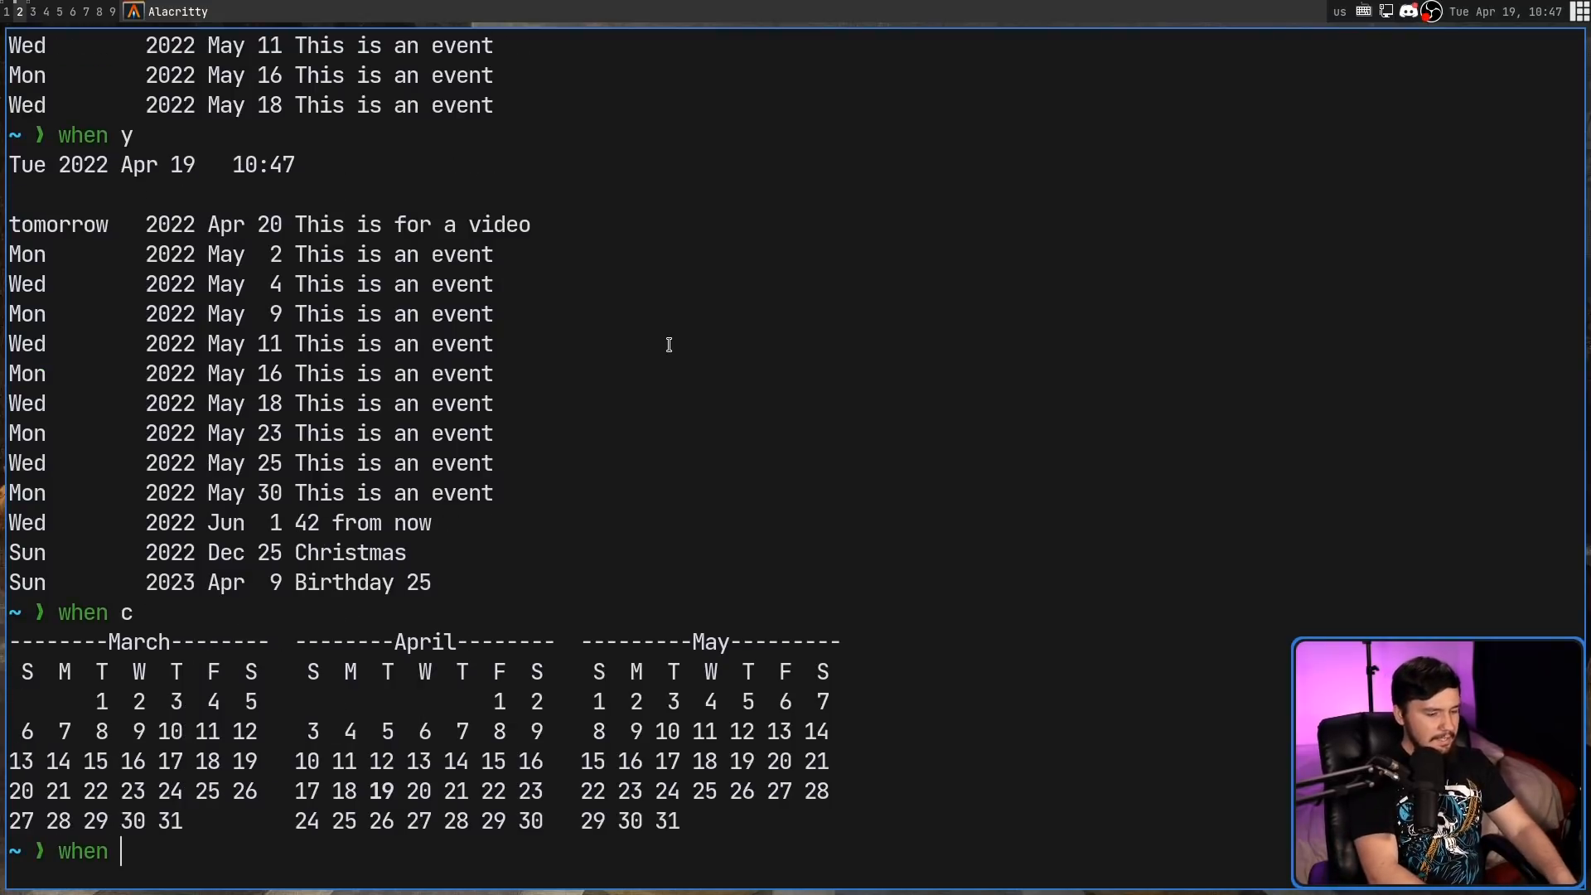
pyautogui.write('d')
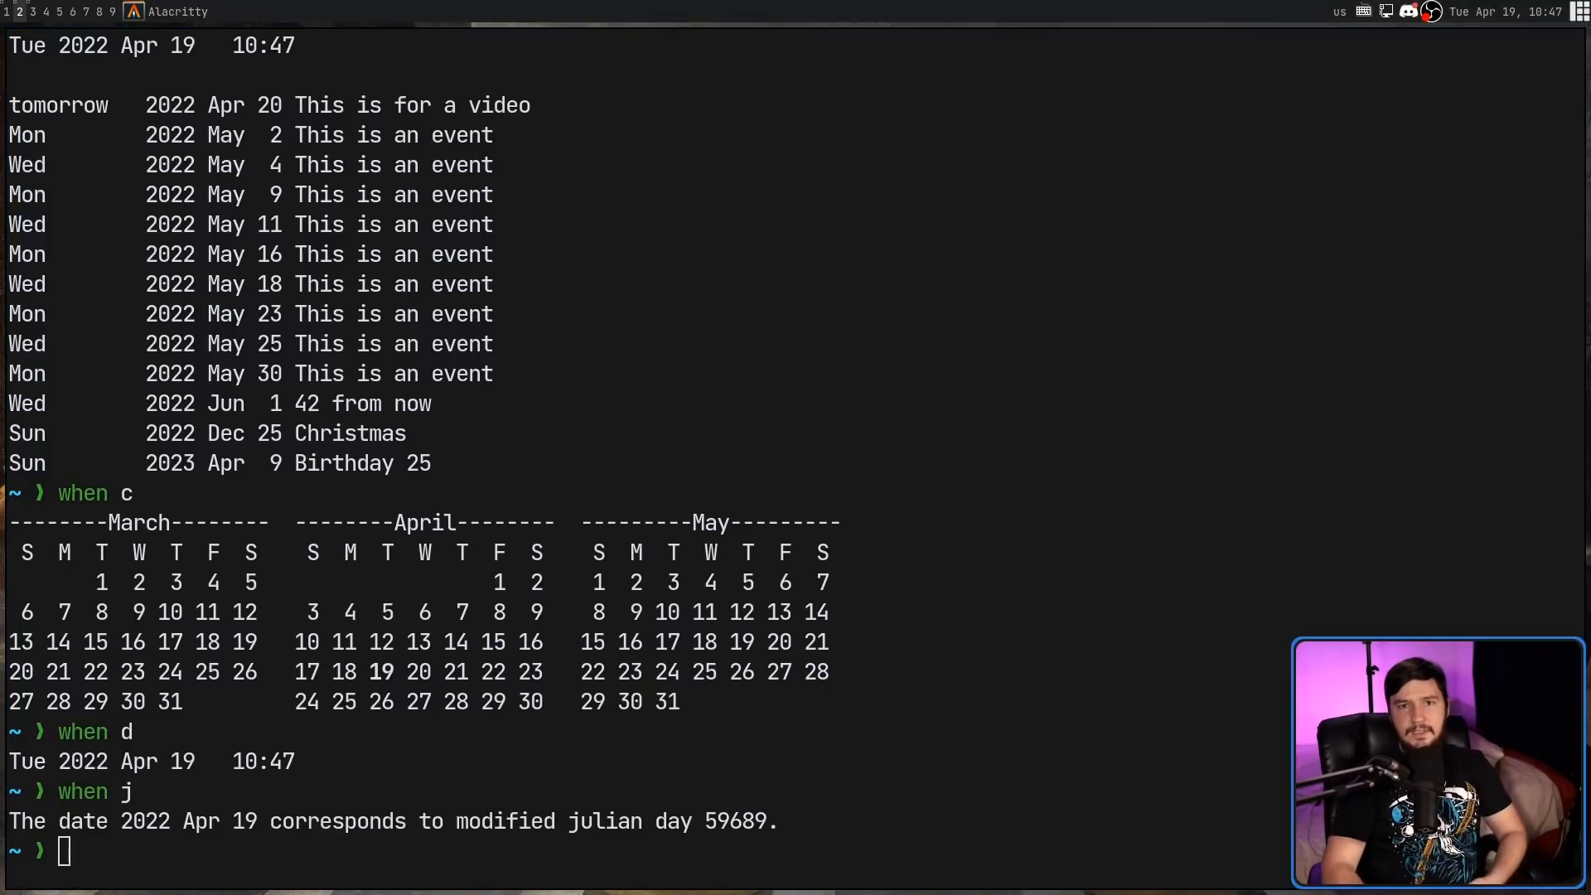
pyautogui.write('when i')
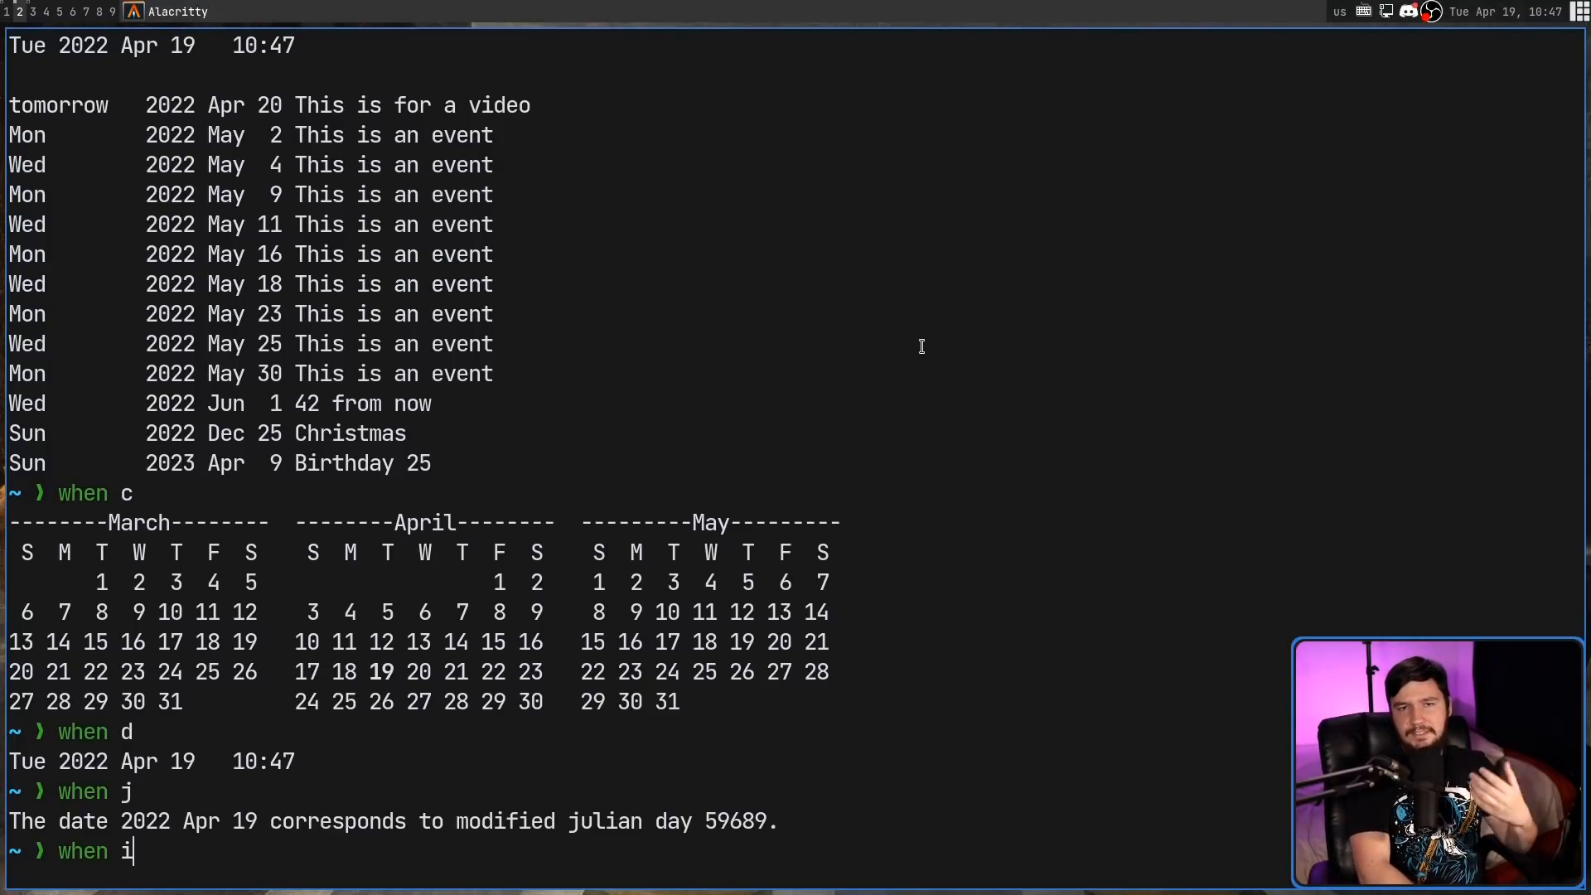
pyautogui.press('Return')
pyautogui.write('when')
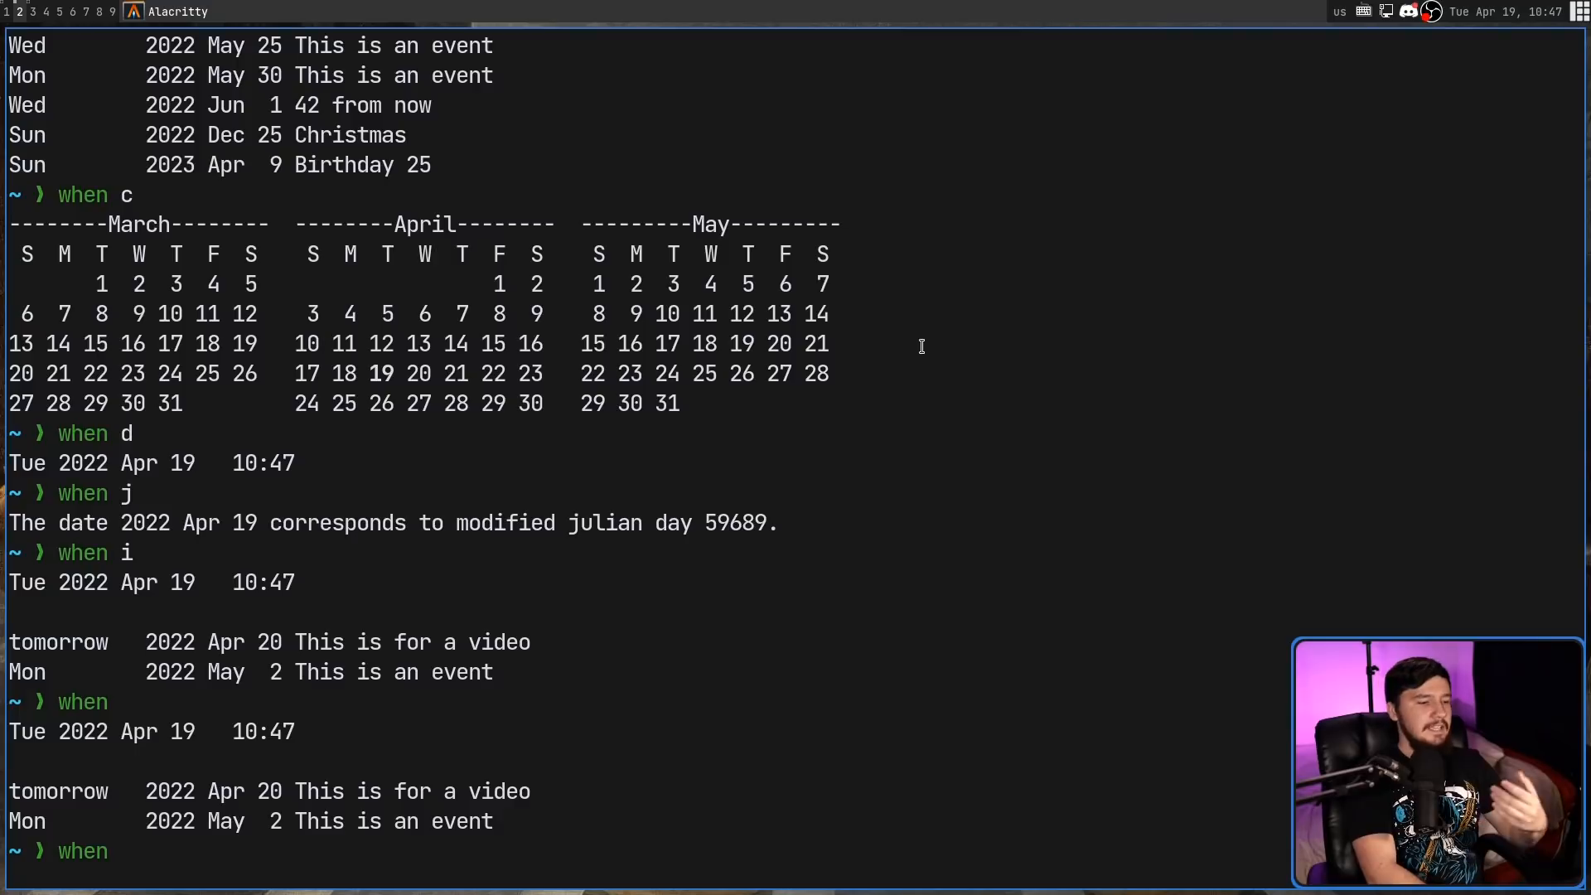
# Step: Show combined views: when m c, when c m, when c w m d and when c c c c
pyautogui.write('m')
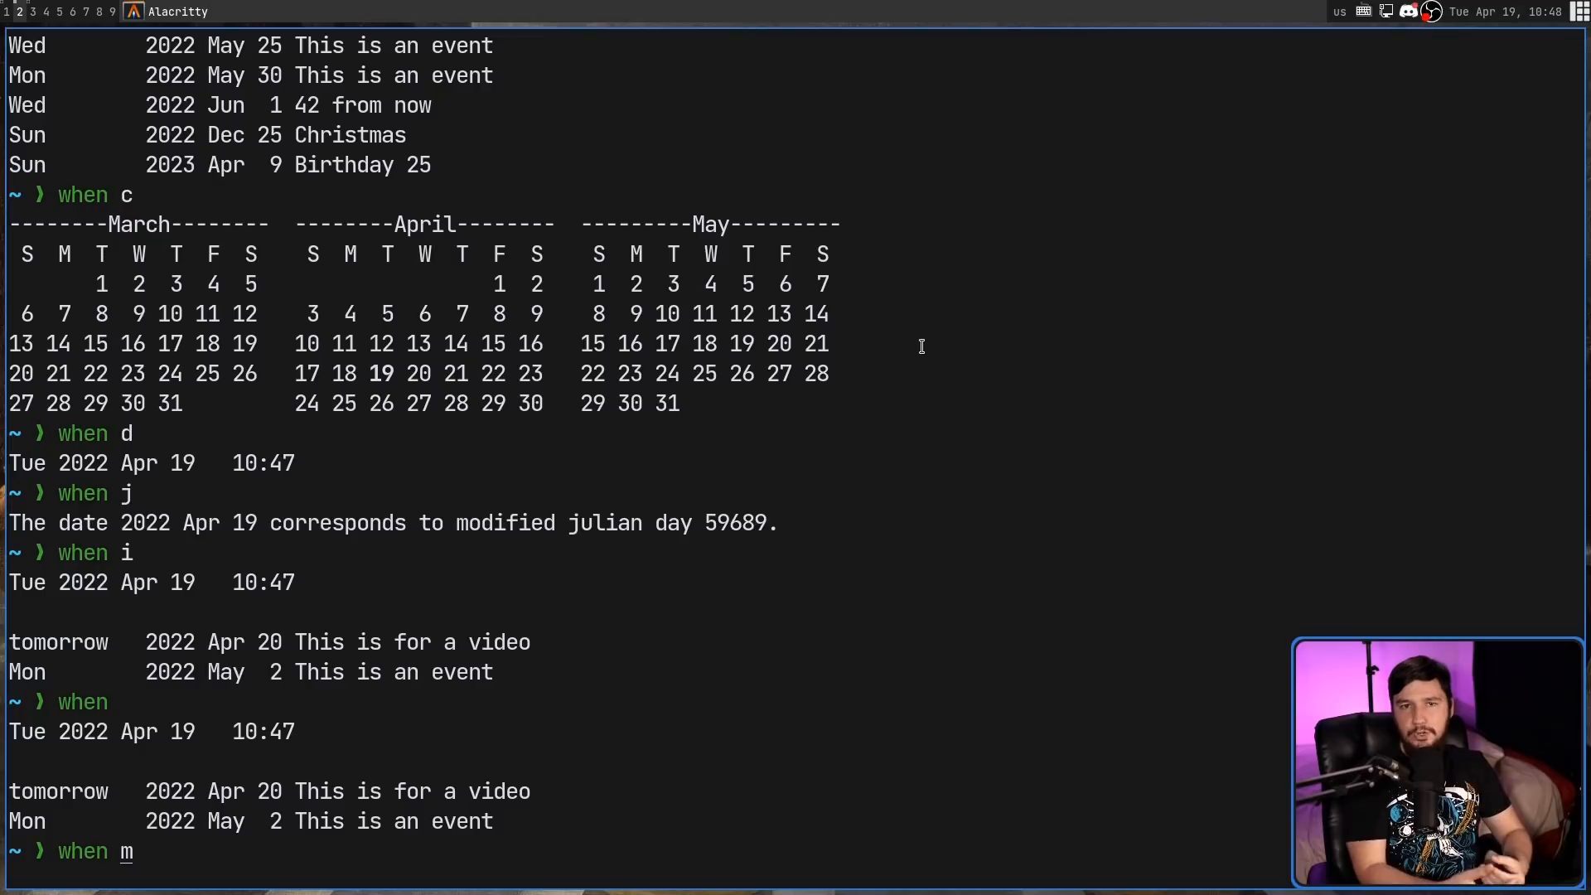
pyautogui.write('c')
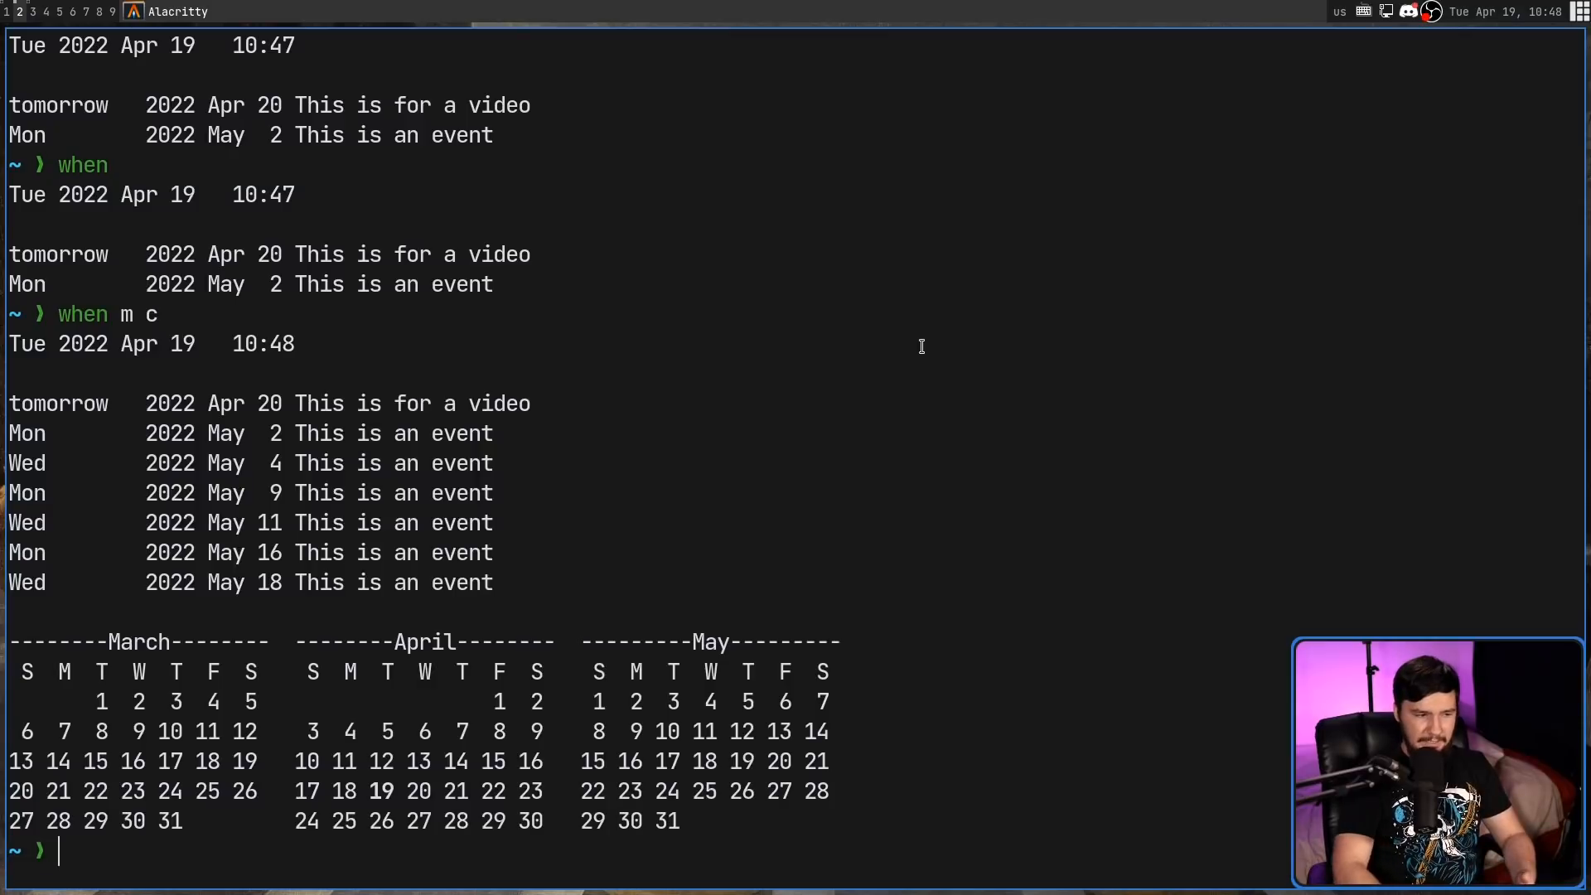
pyautogui.write('when c m')
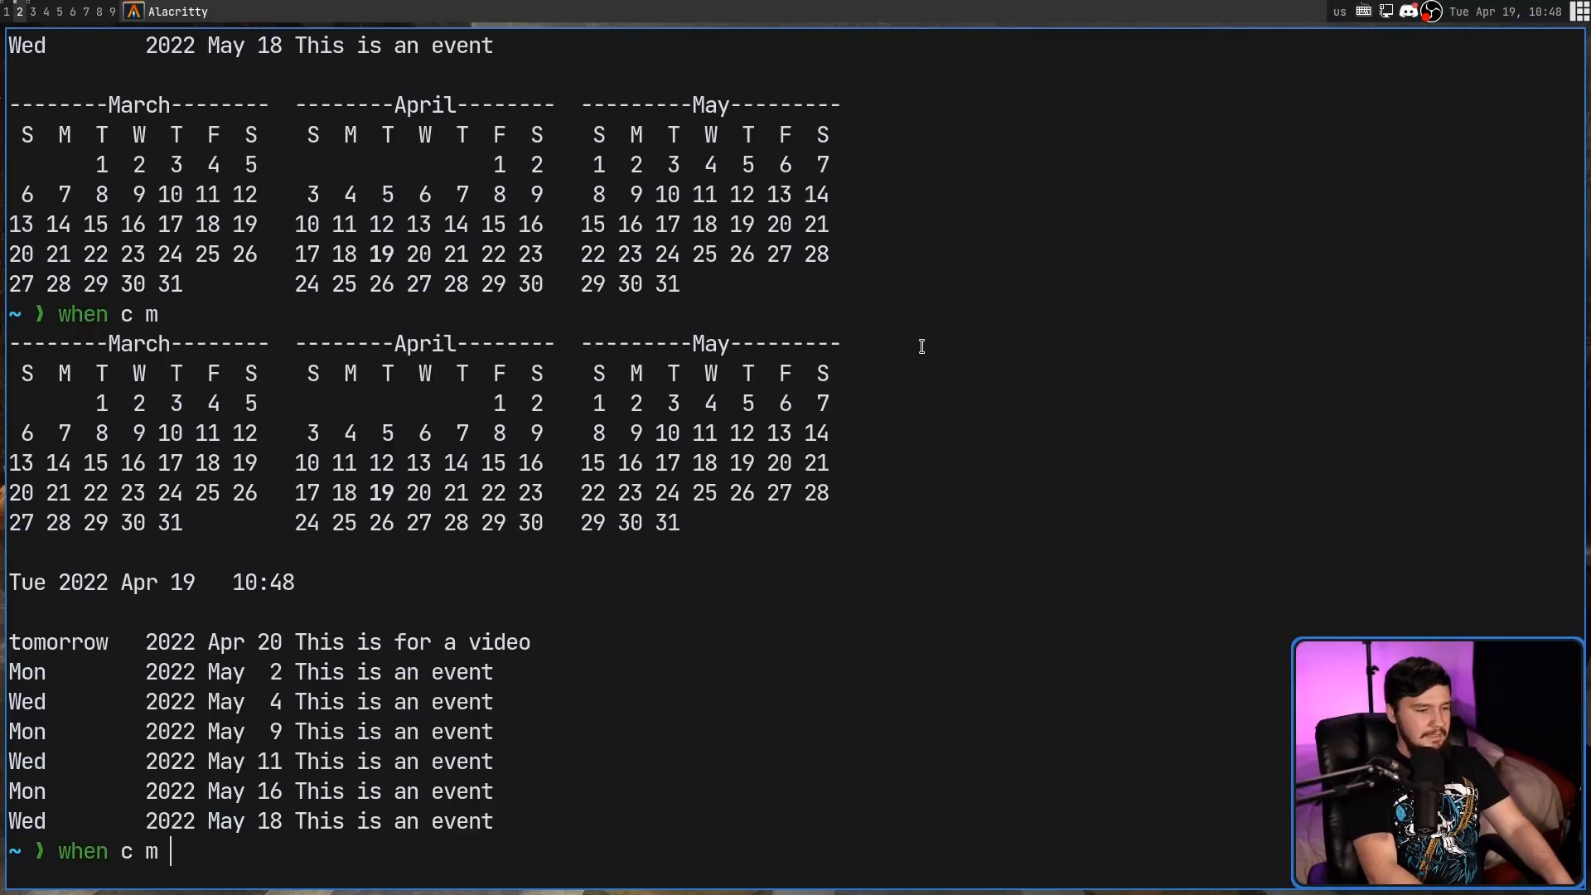
pyautogui.write('w')
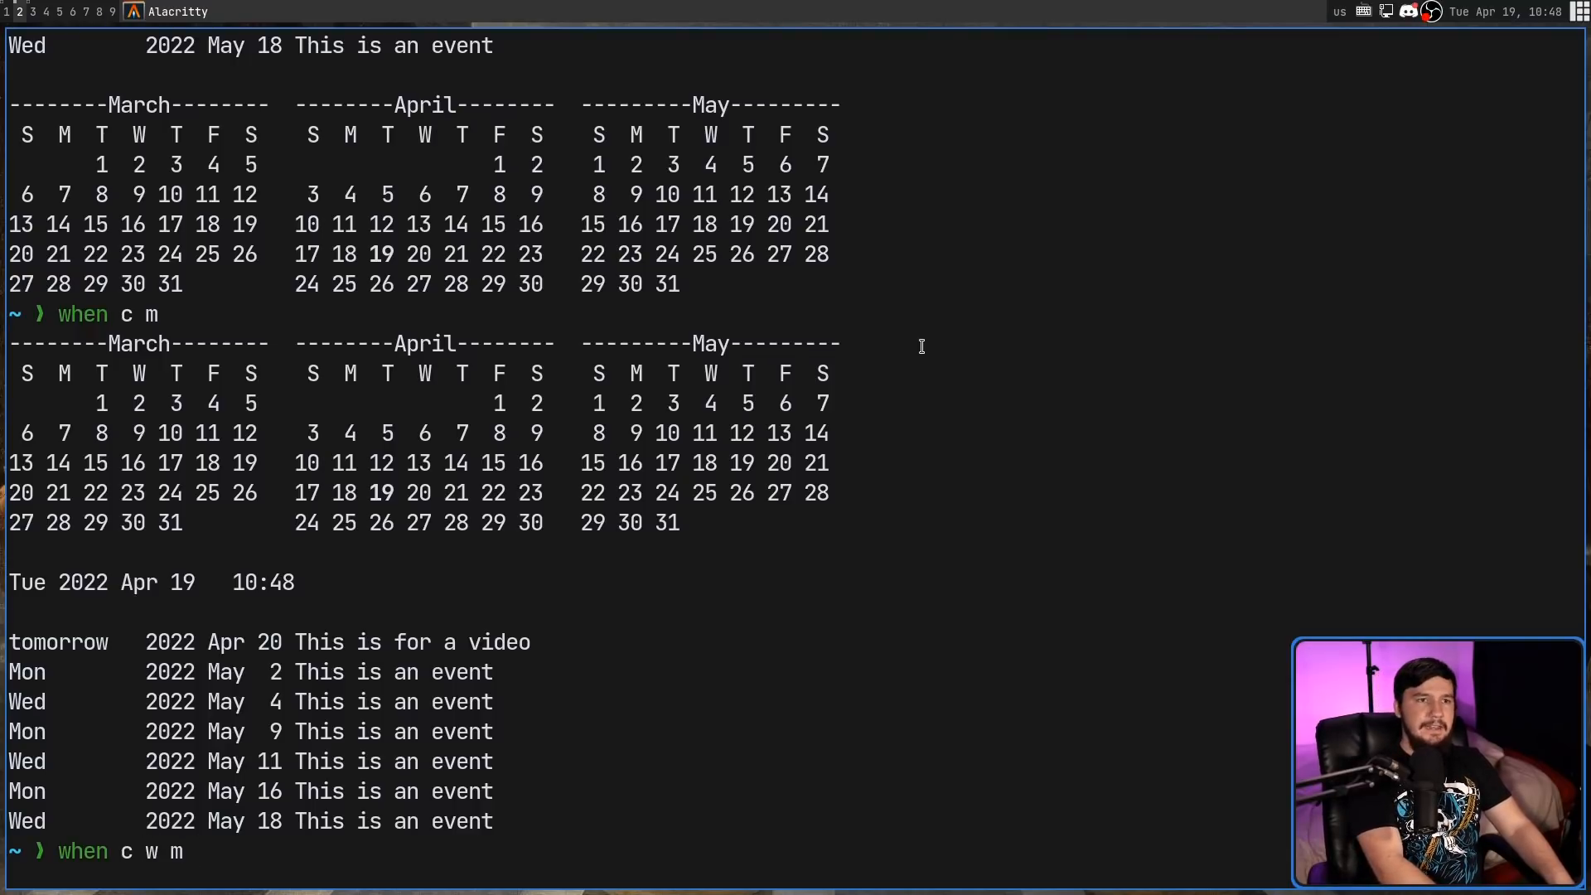
pyautogui.write('d')
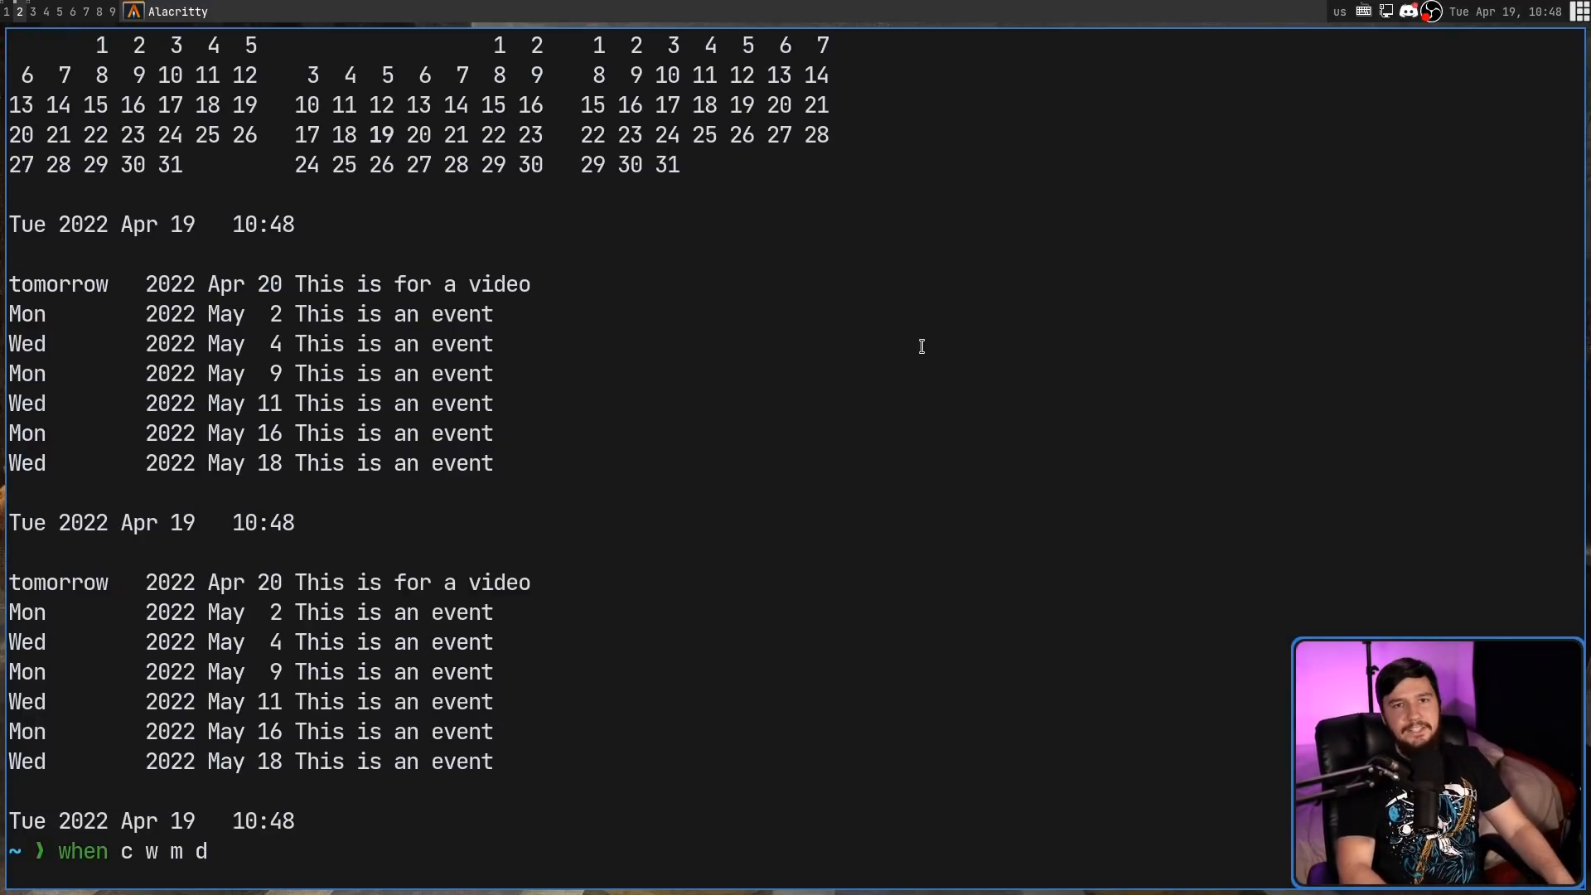
pyautogui.write('c c c c')
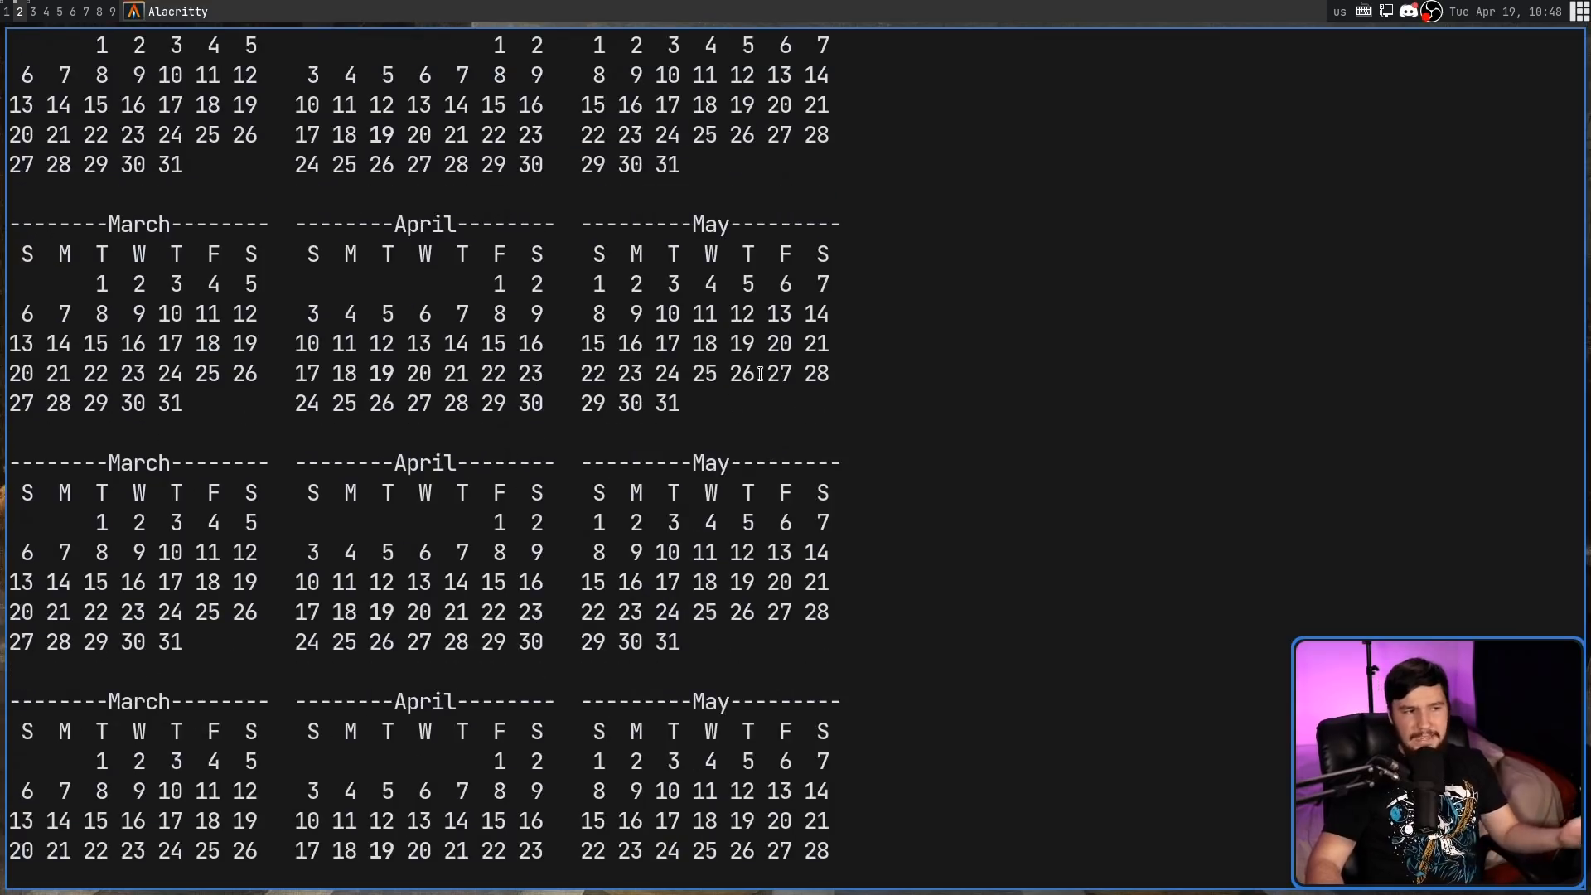
# Step: Rerun a when c m command with the --past option added
pyautogui.write('when')
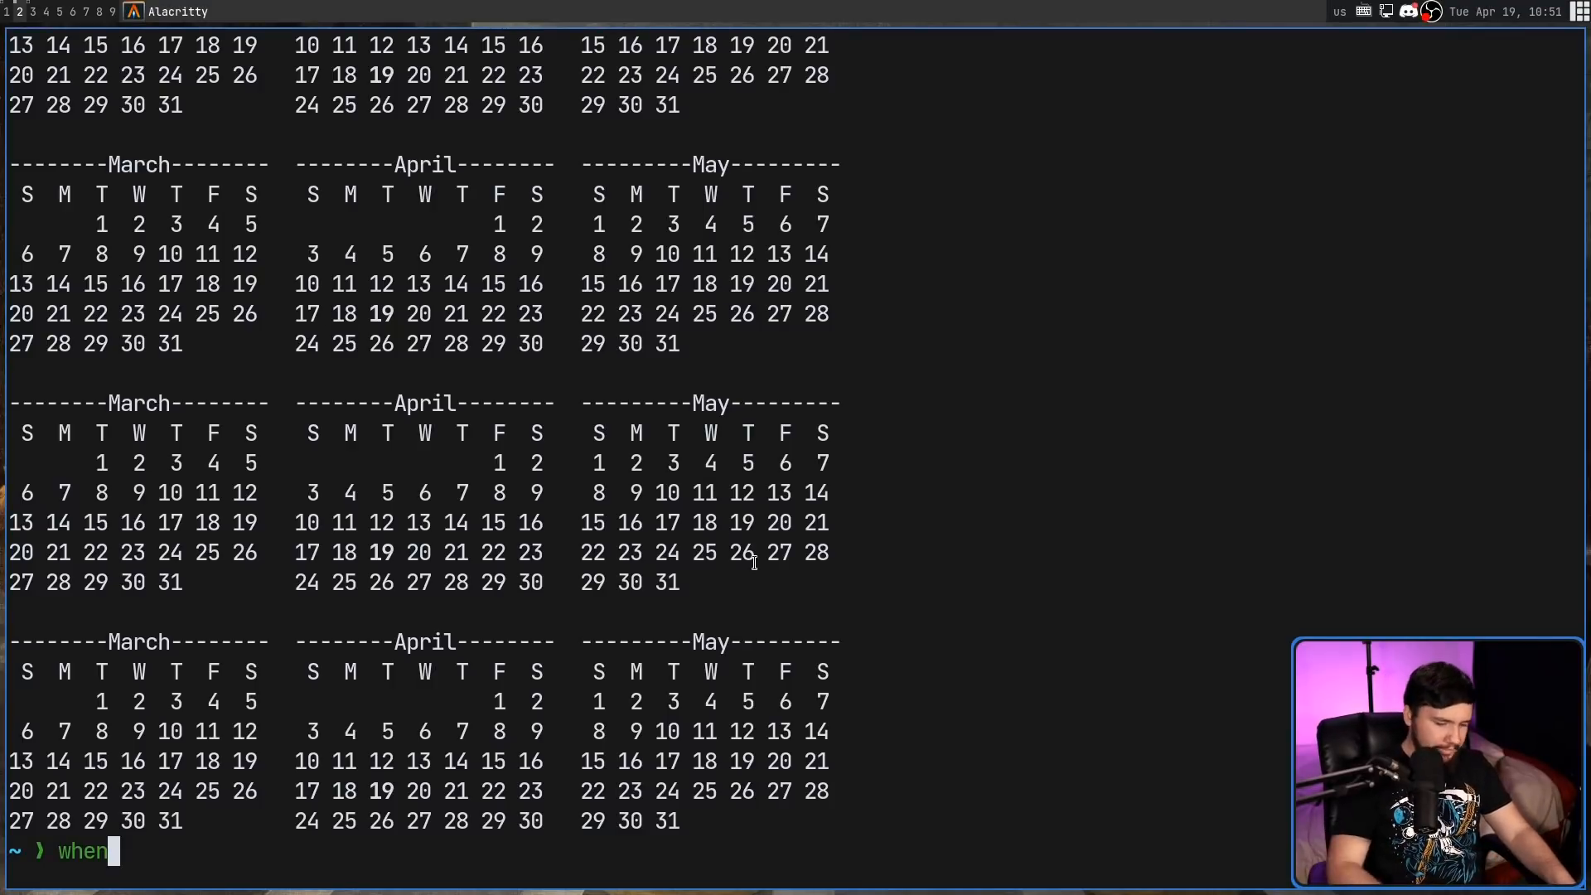
pyautogui.write('c')
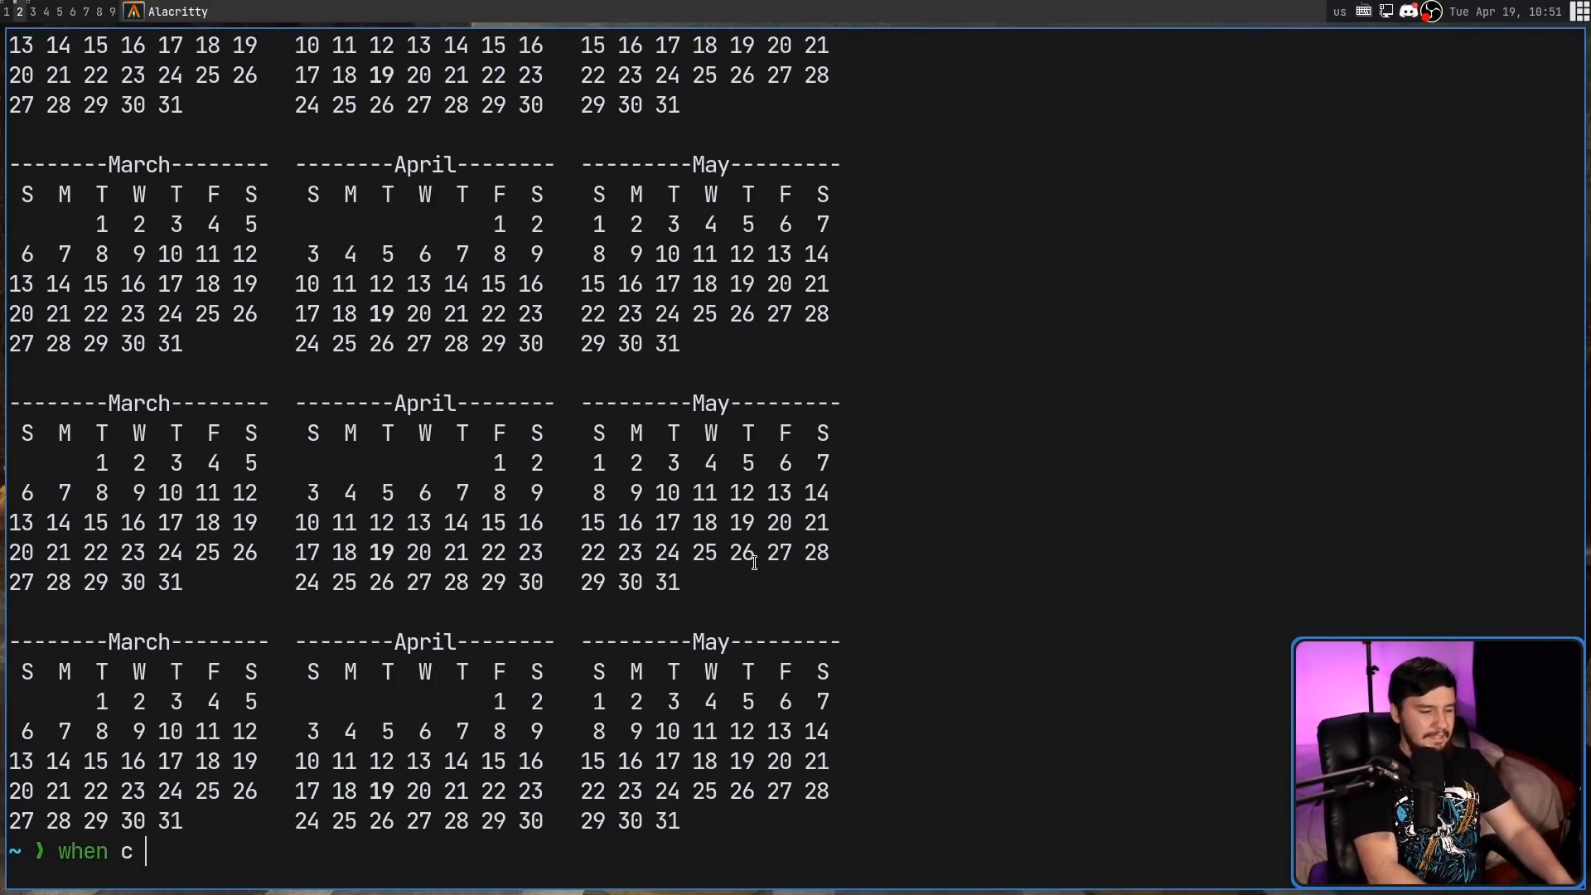
pyautogui.write('m')
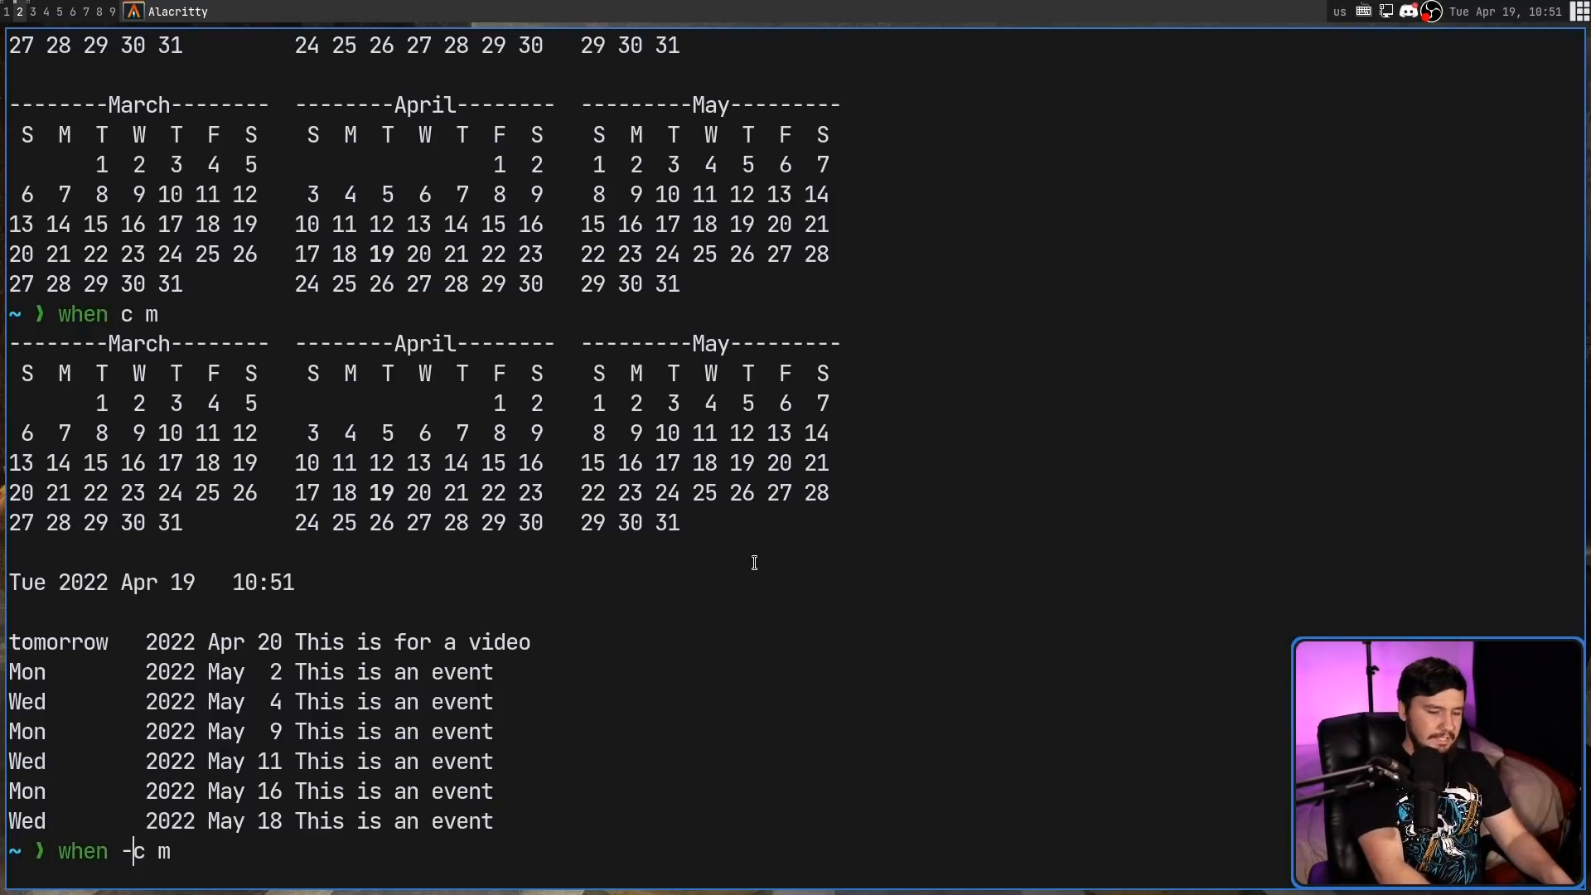
pyautogui.write('-past')
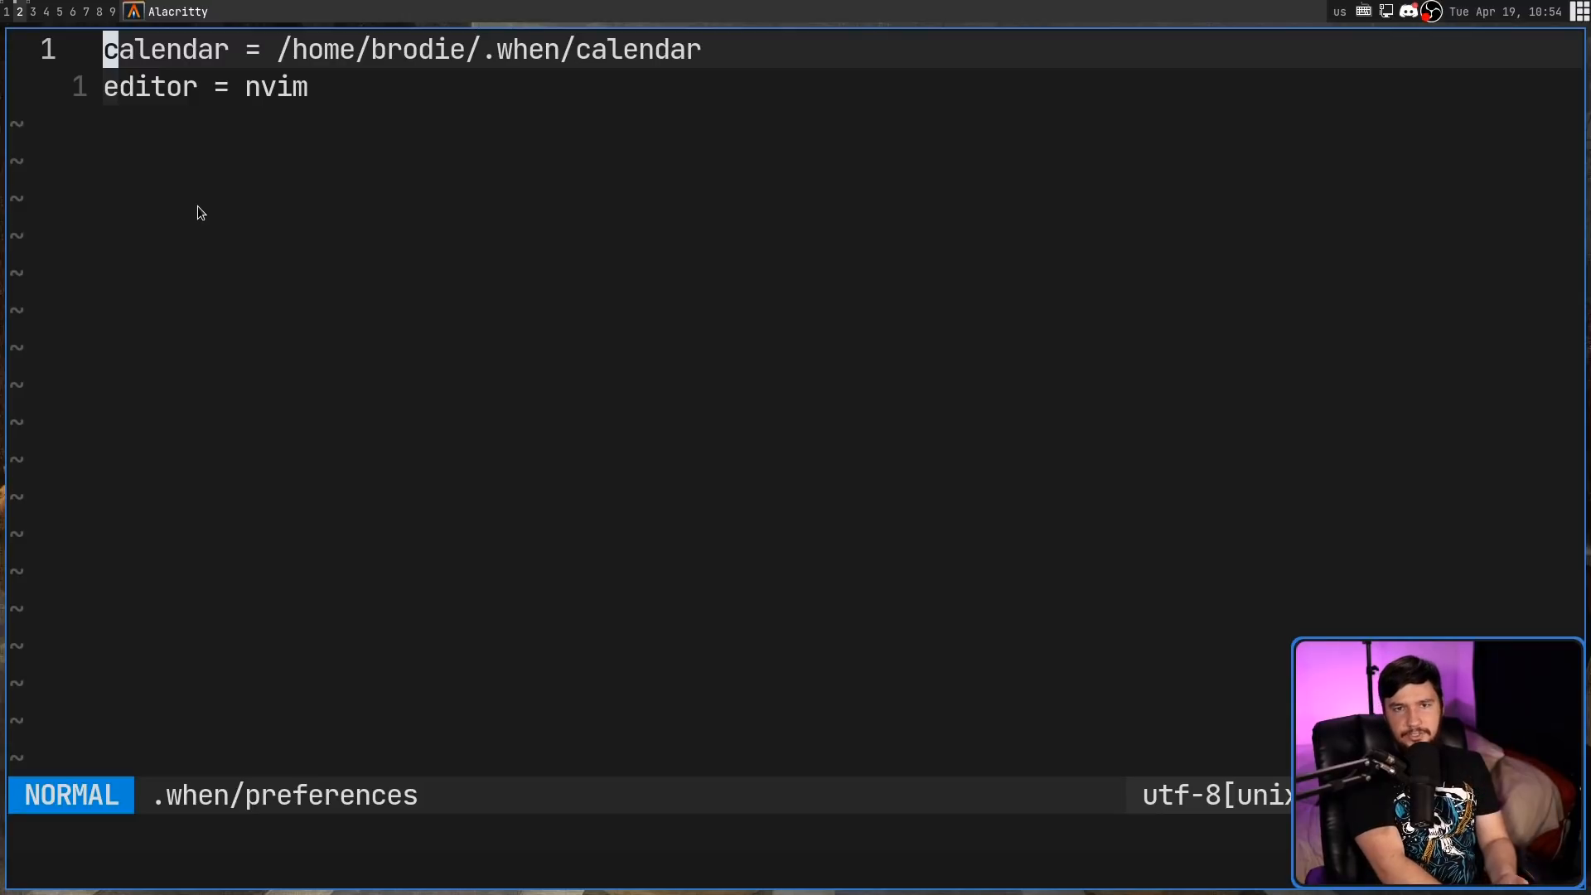
# Step: Add lines future = 100, past = -10 and monday_first = true, then leave insert mode
pyautogui.press('o')
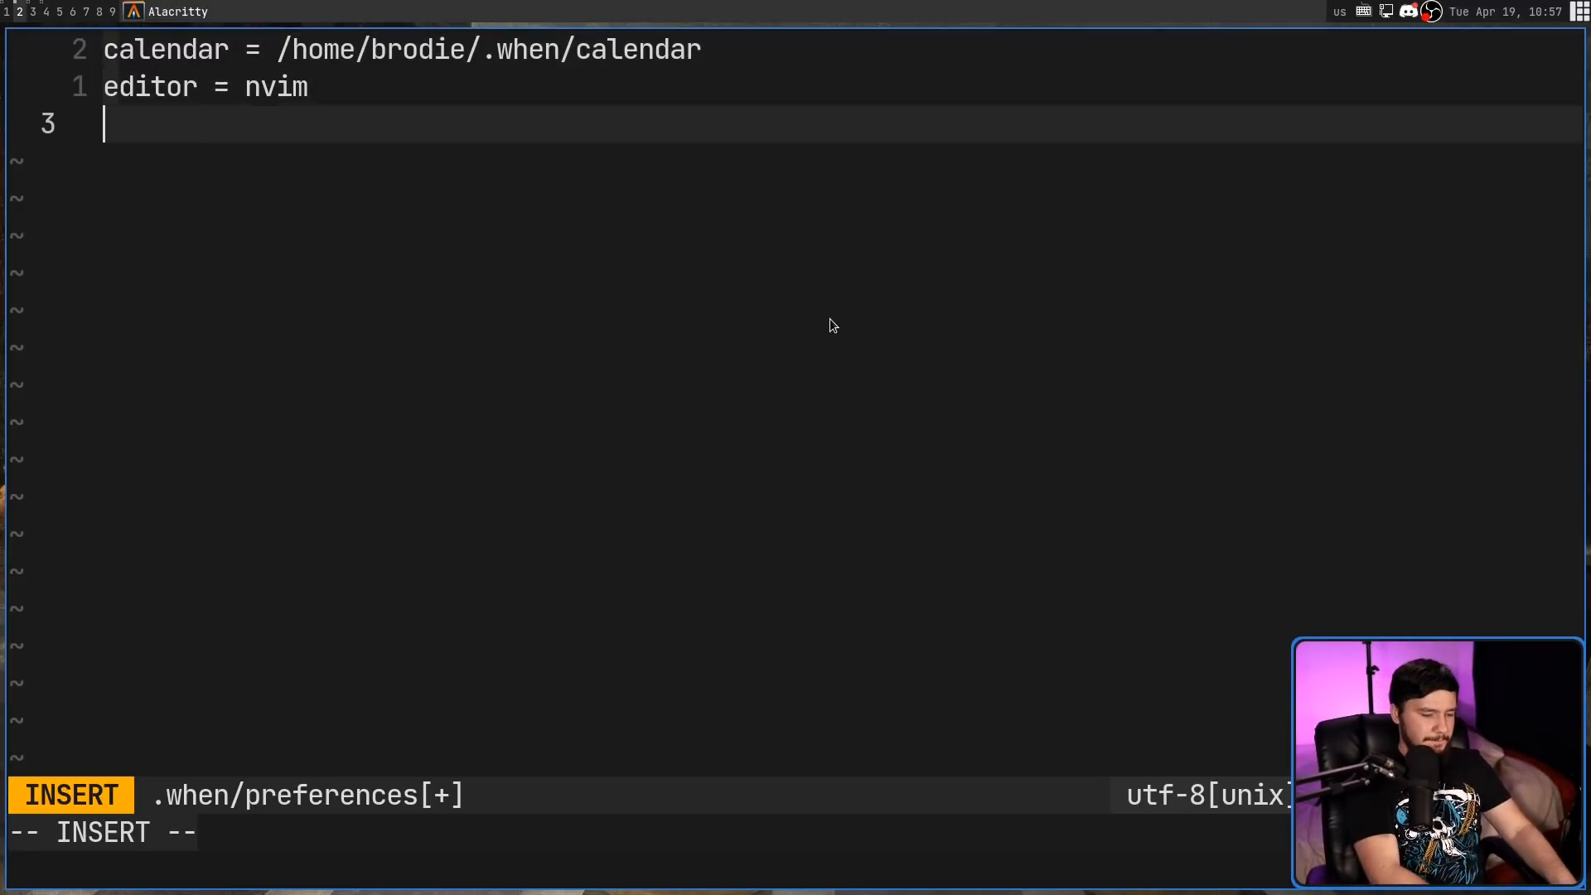
pyautogui.write('future =')
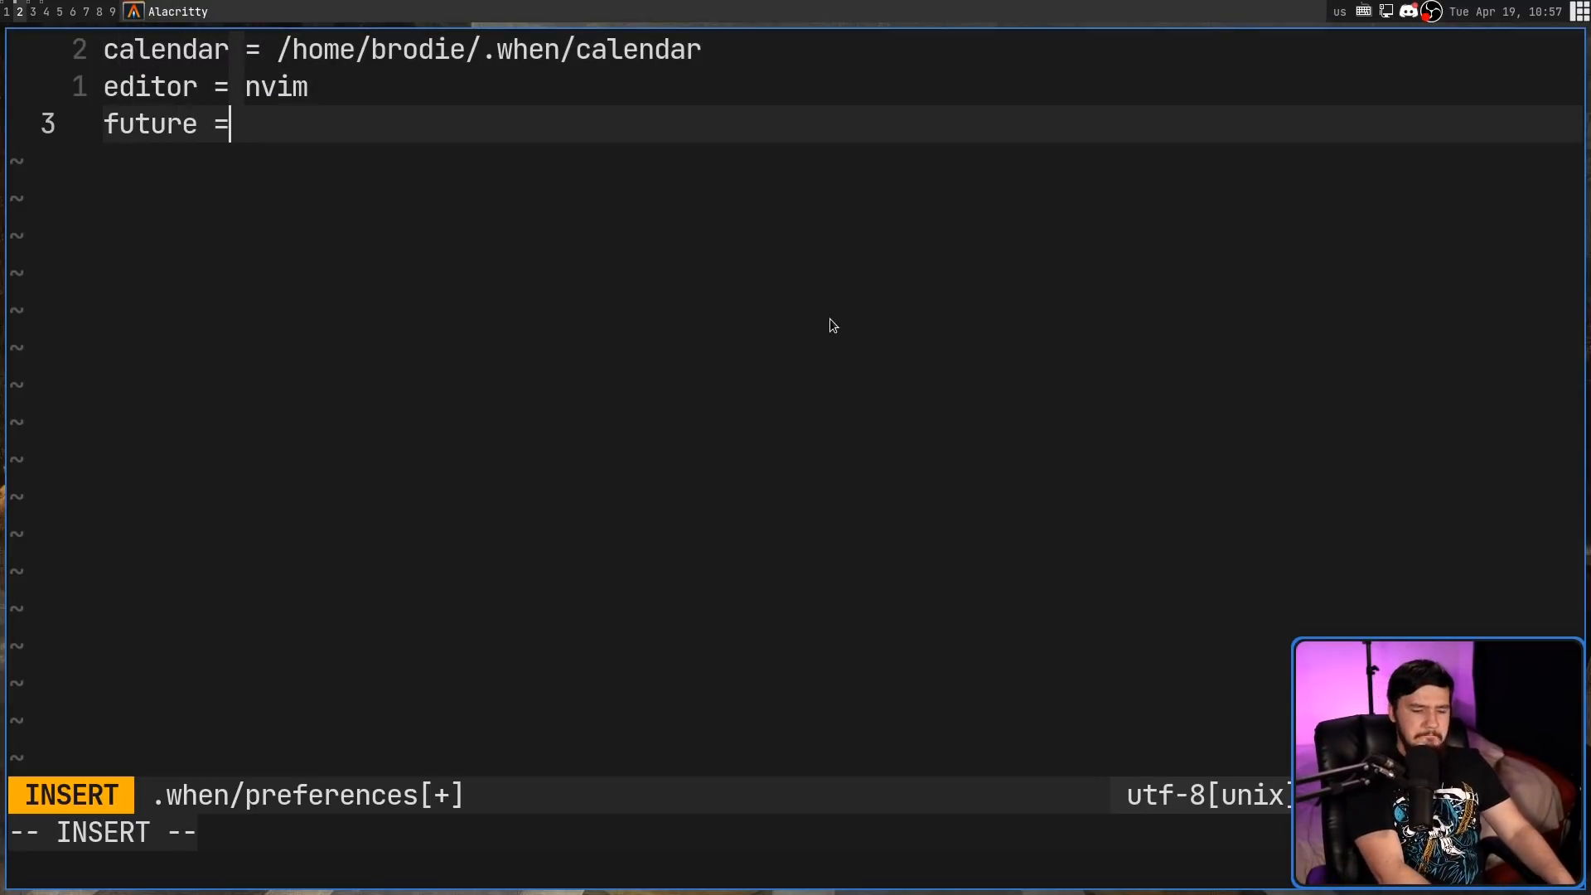
pyautogui.write('100')
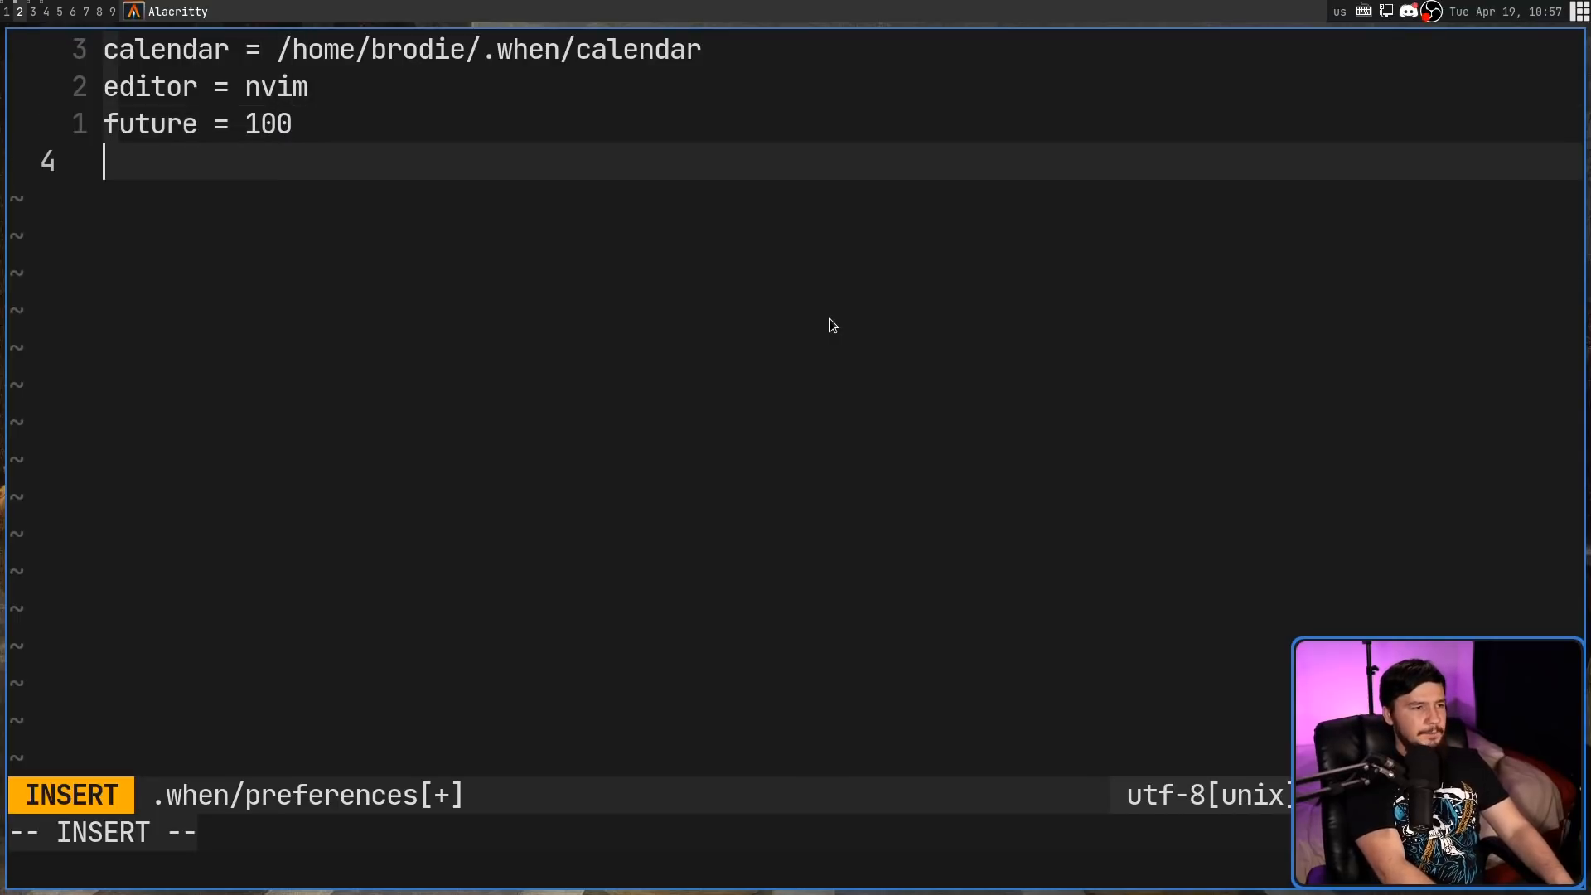
pyautogui.write('past = -10')
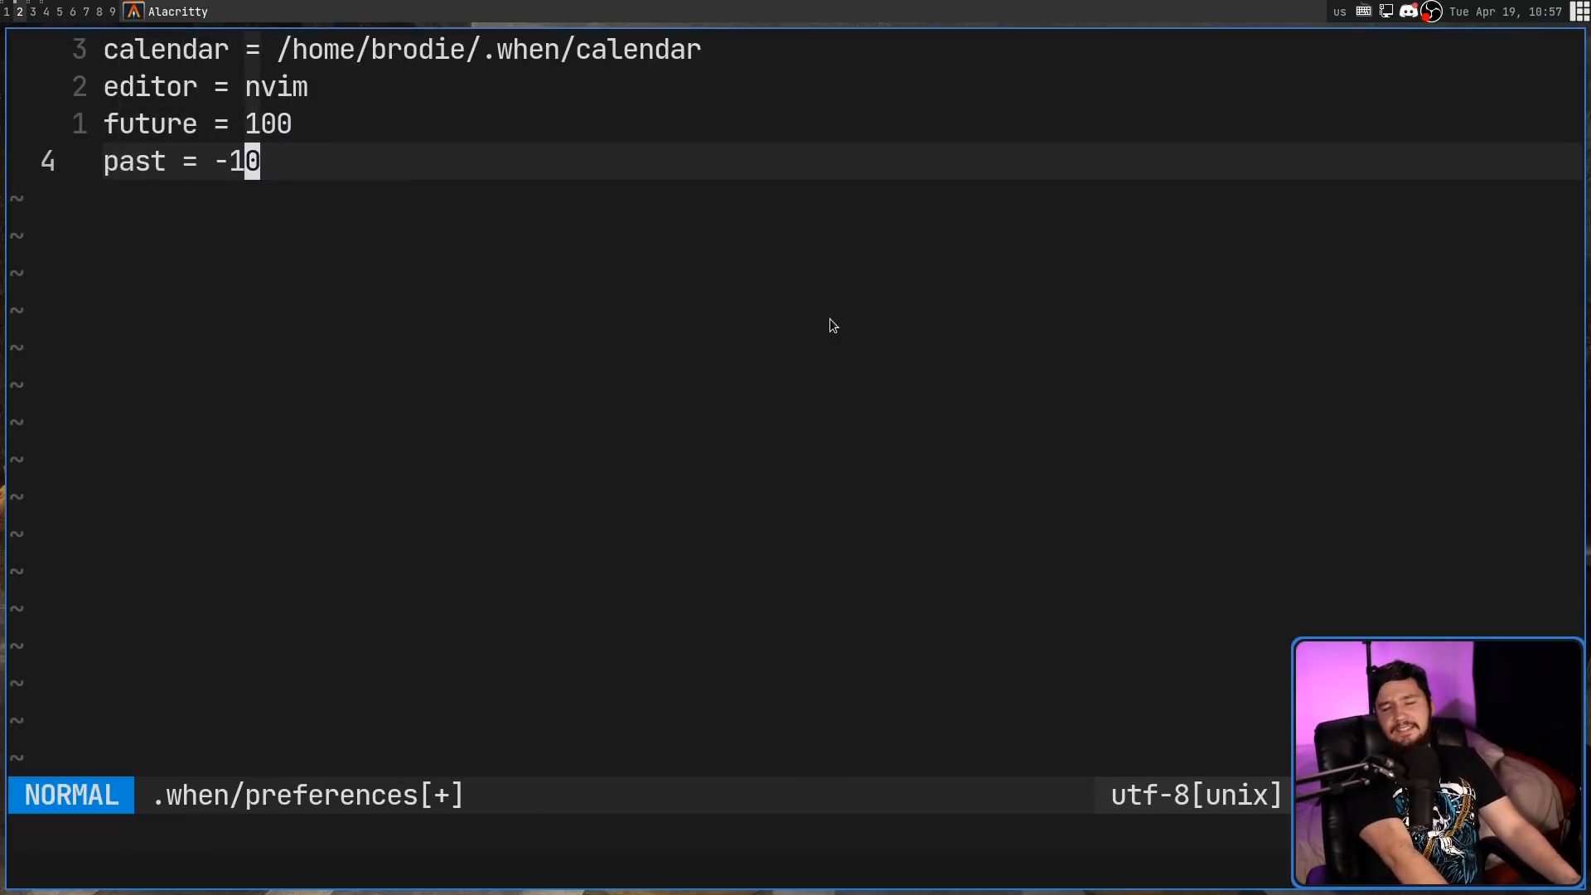
pyautogui.press('o')
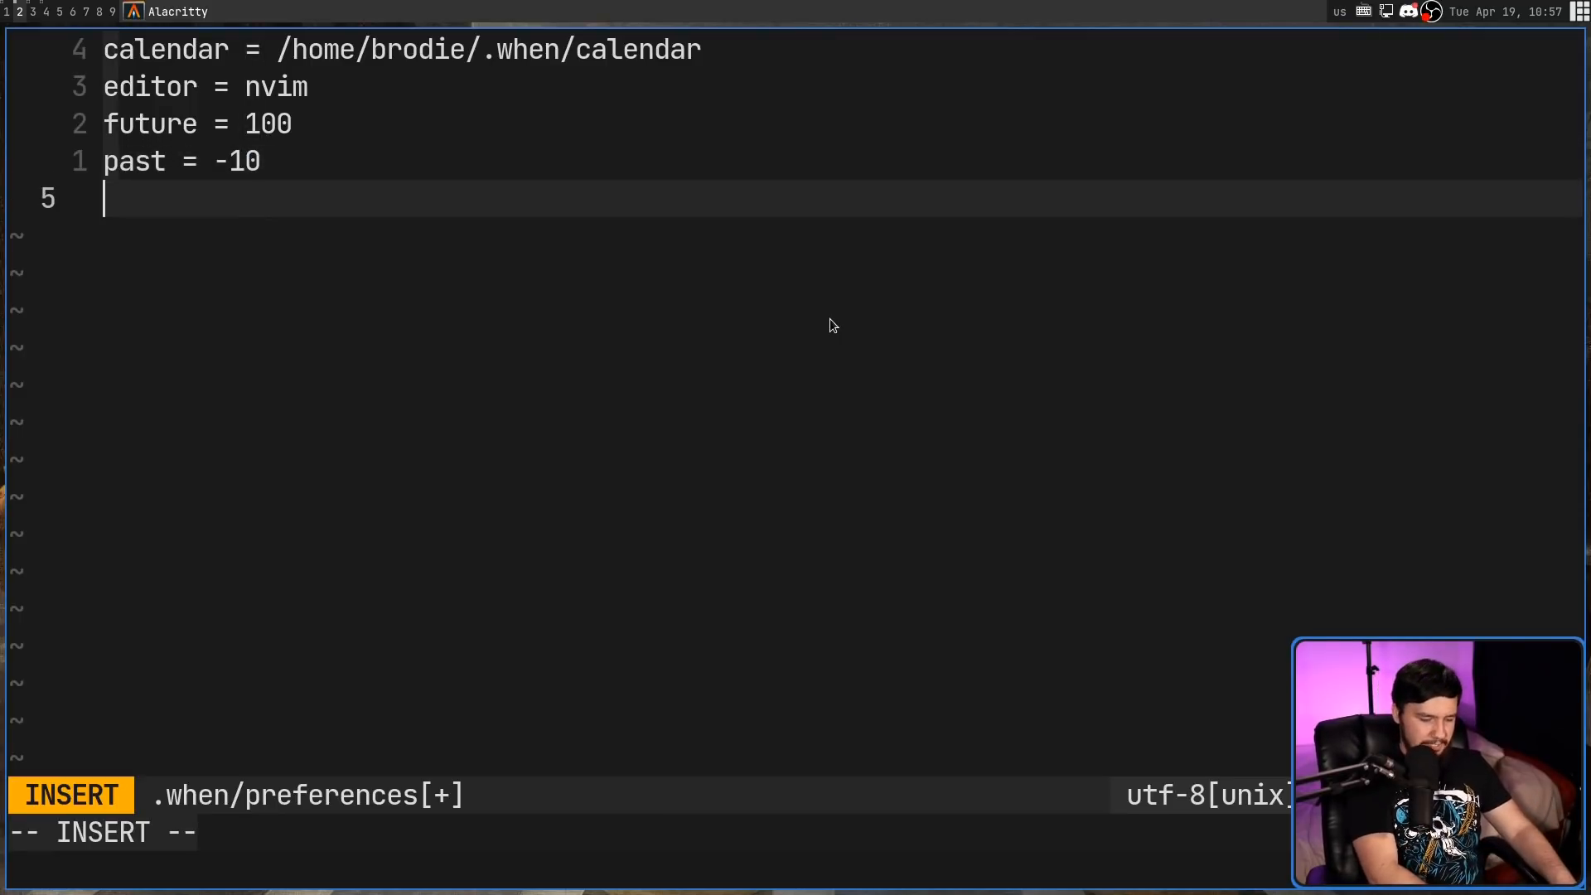
pyautogui.write('monday')
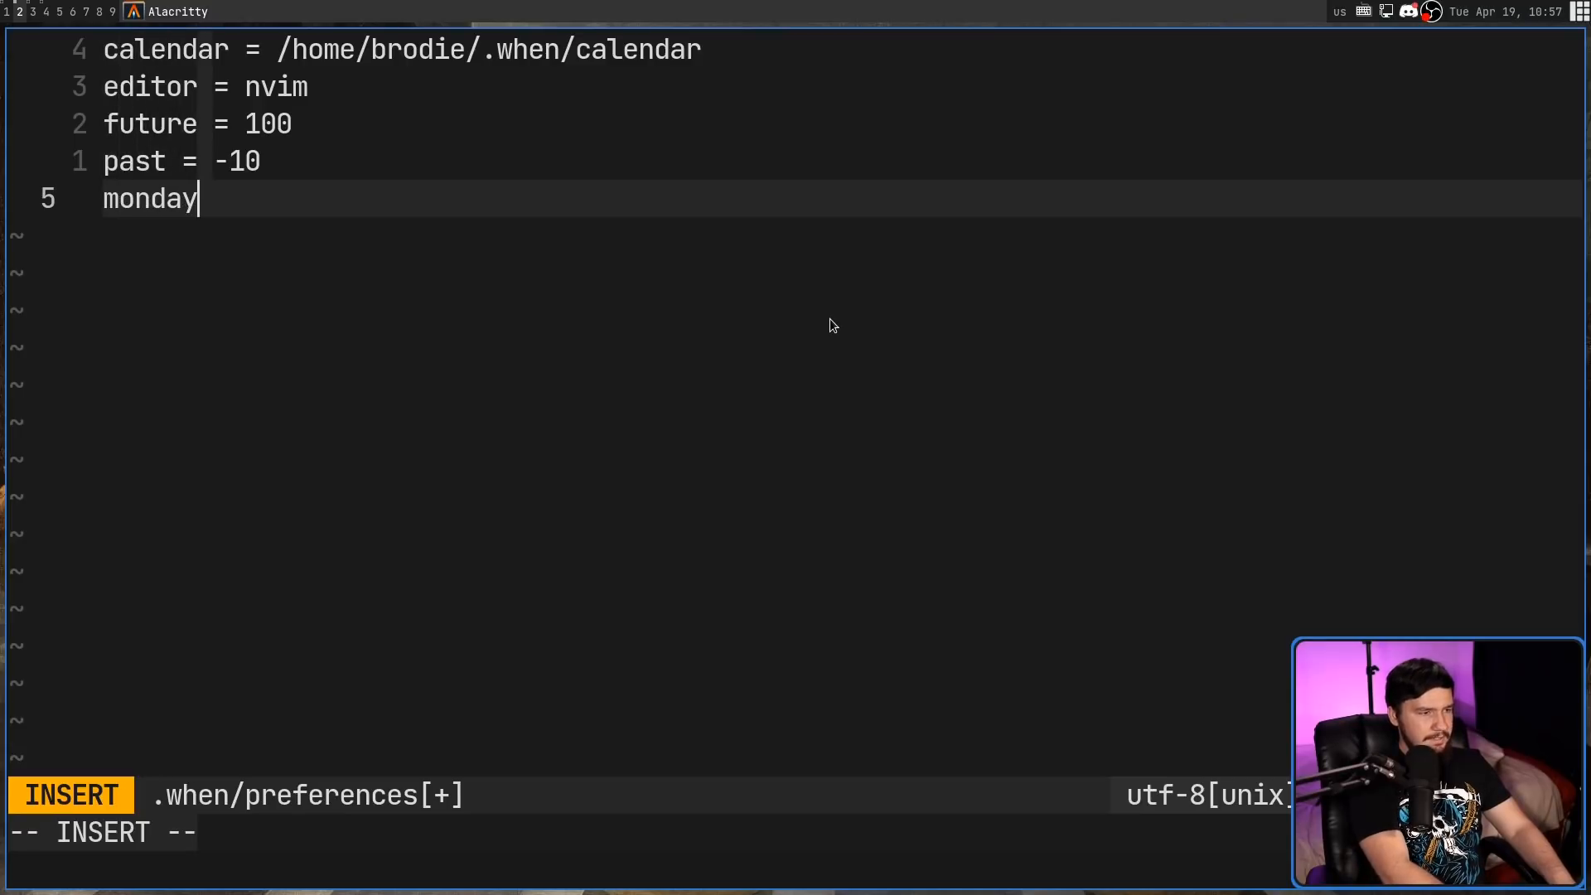
pyautogui.write('_first =')
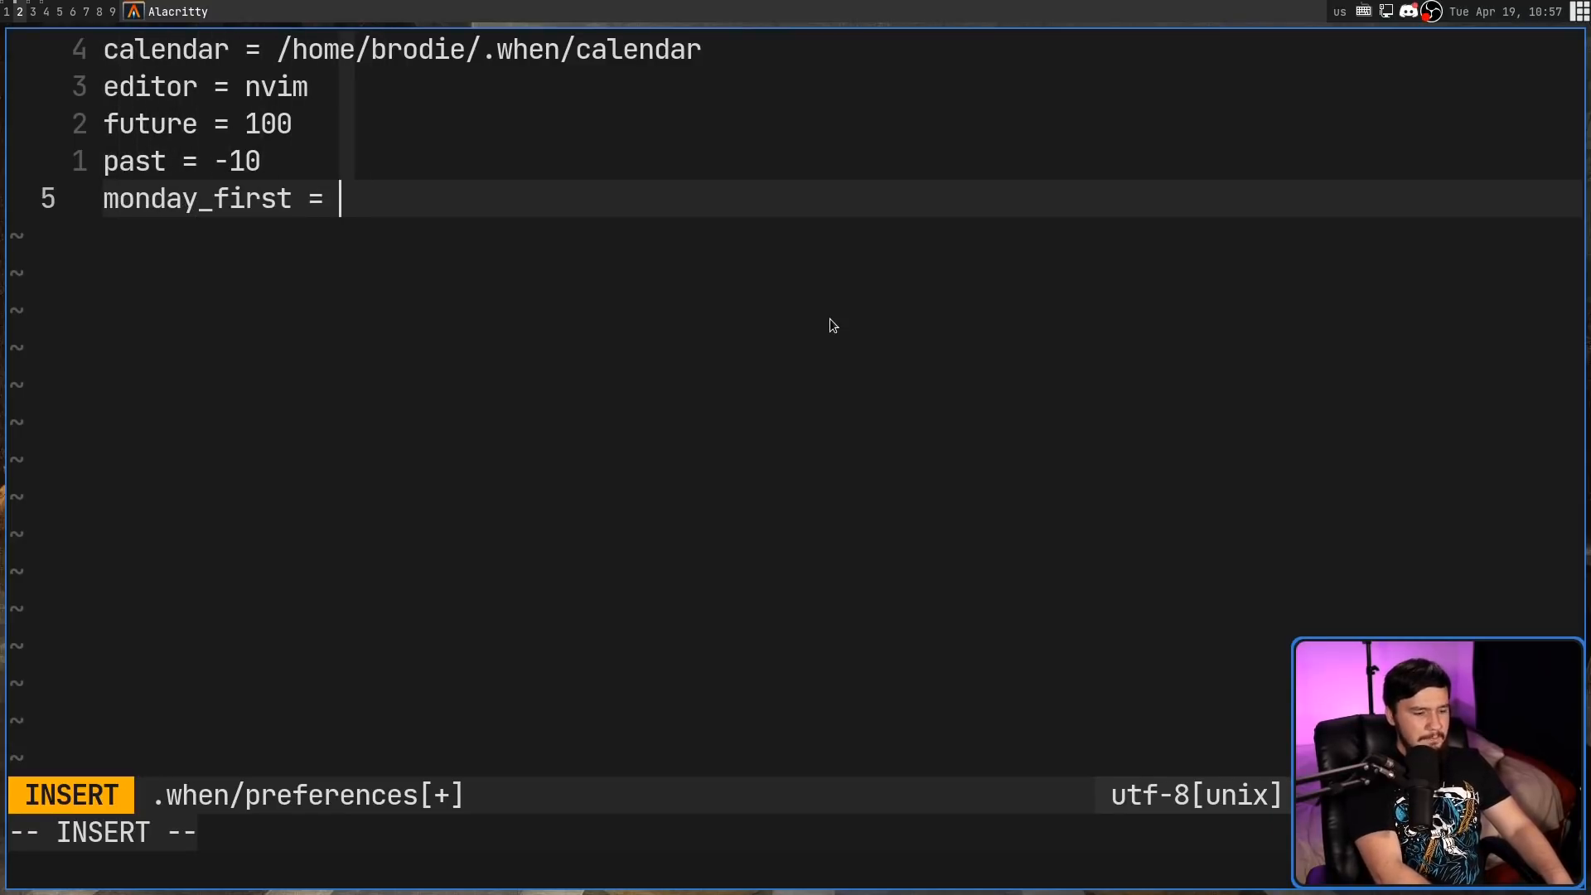
pyautogui.write('tr')
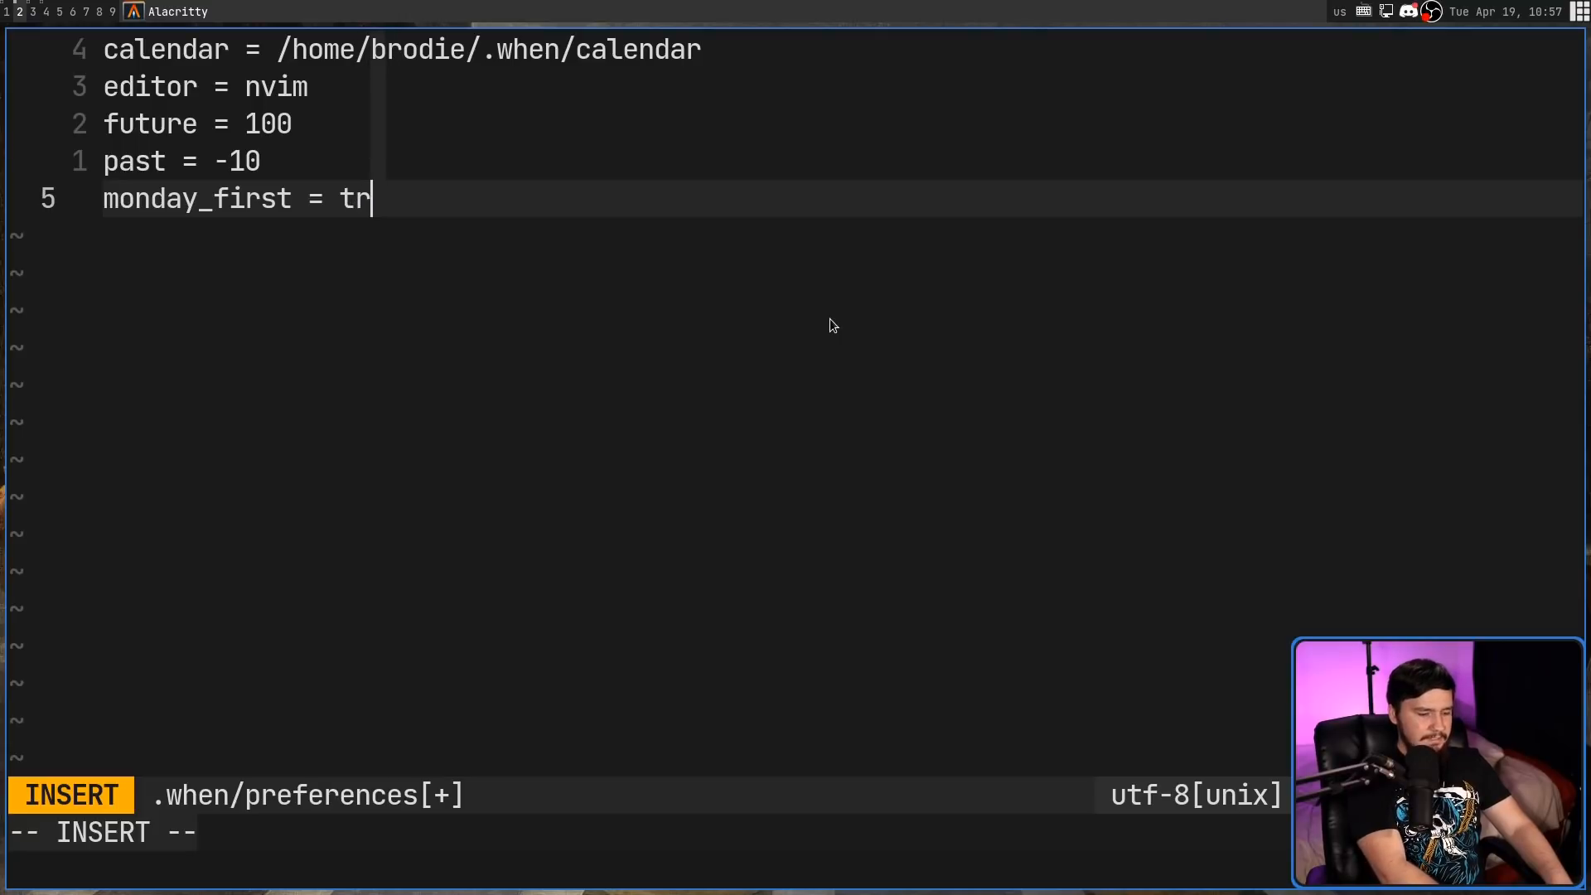
pyautogui.write('ue')
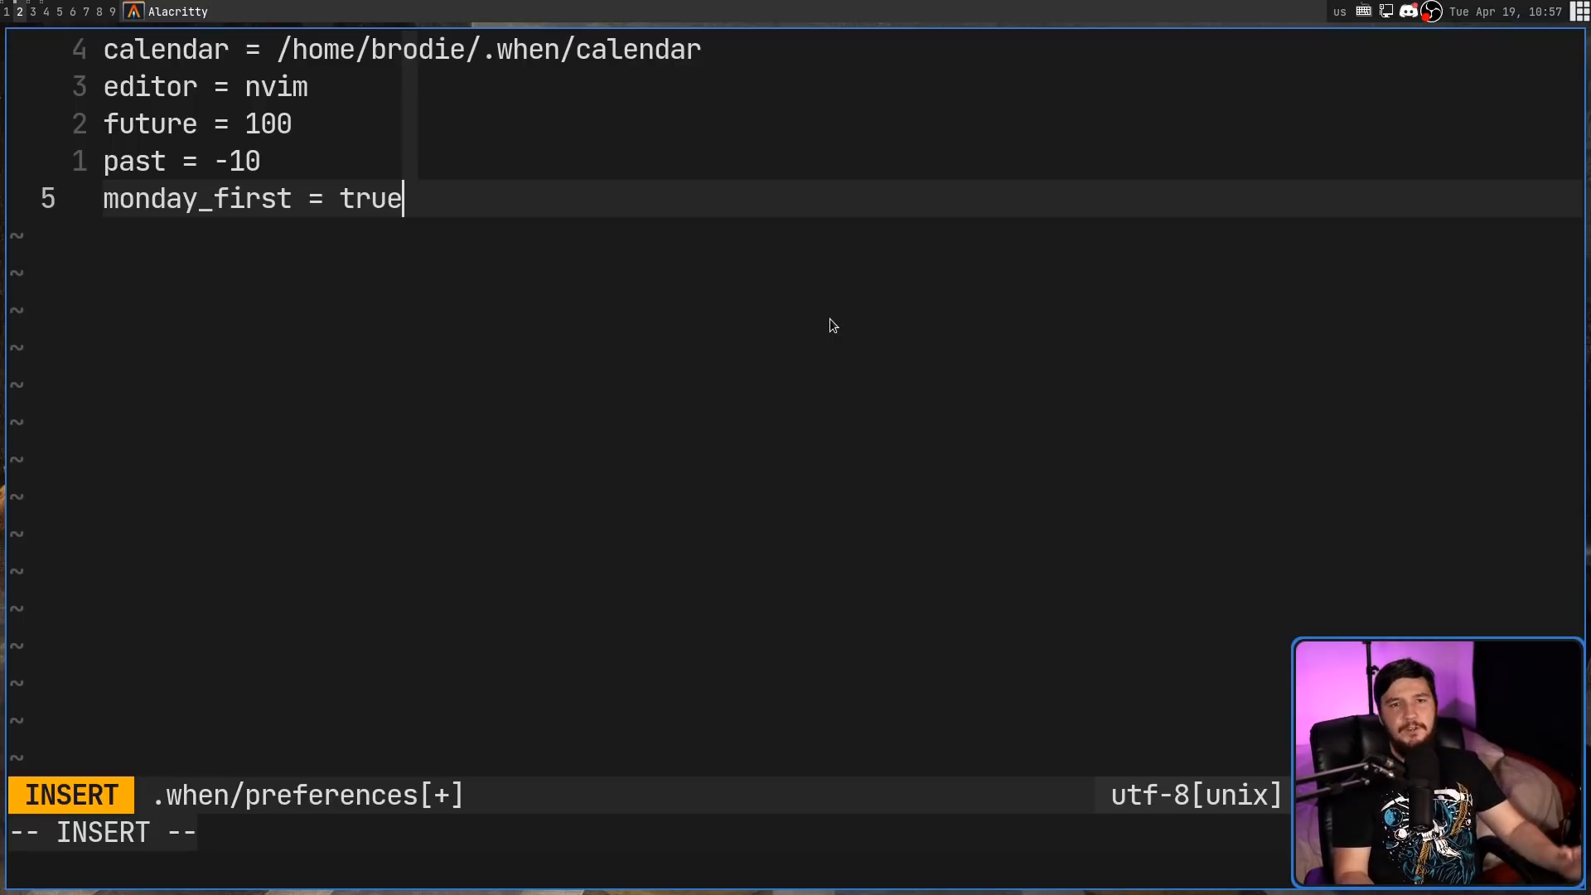
pyautogui.press('Escape')
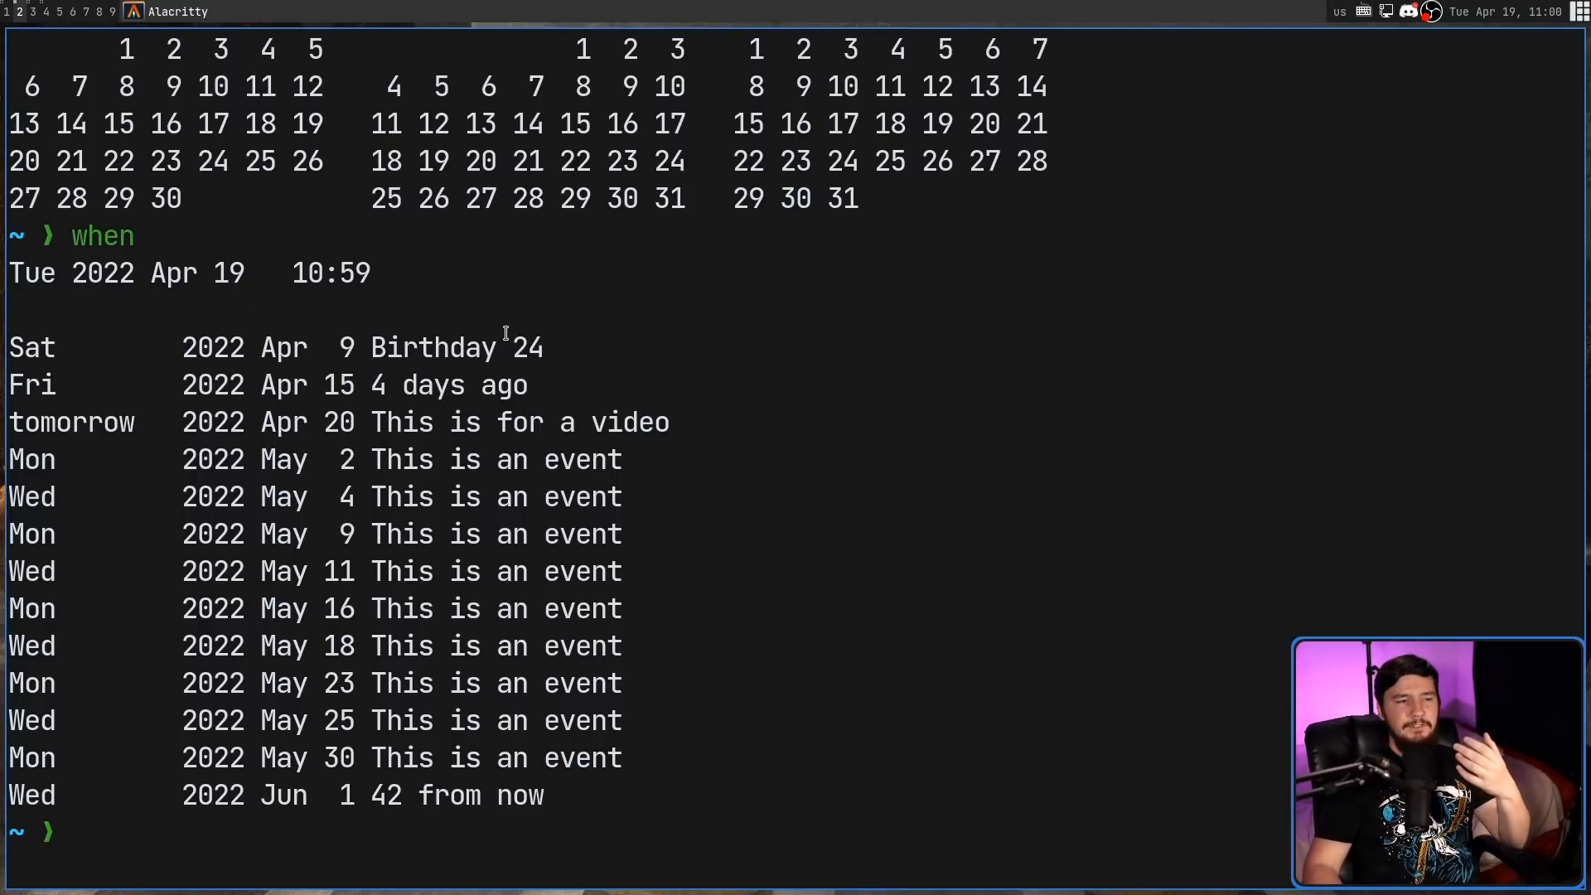
# Step: Scroll the terminal to view the upcoming events and Monday-first calendar months
pyautogui.scroll(-3)
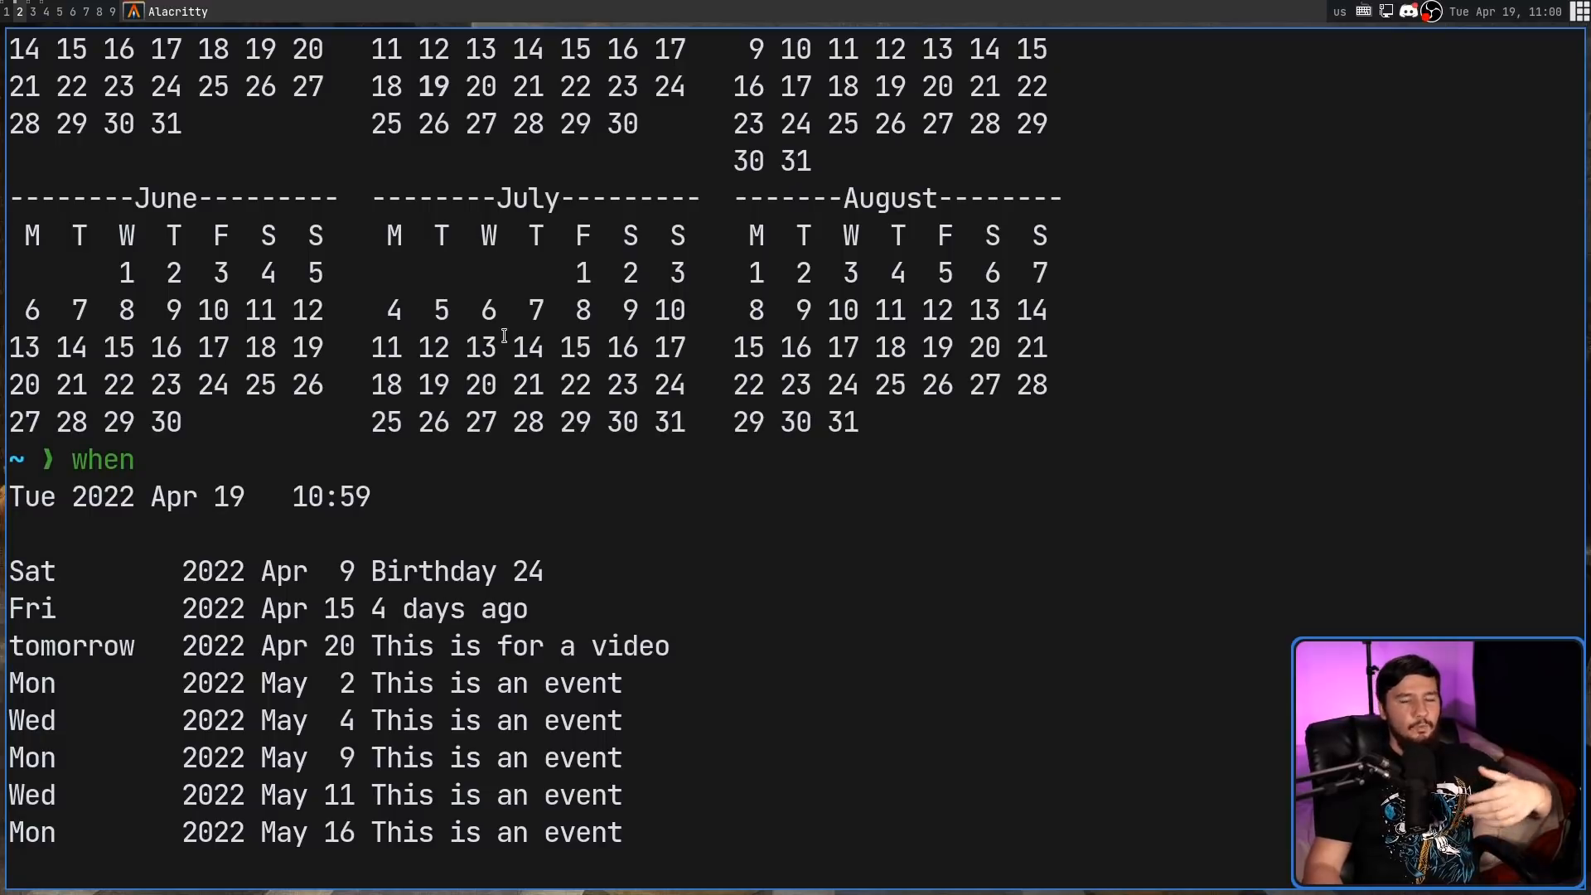
pyautogui.scroll(-3)
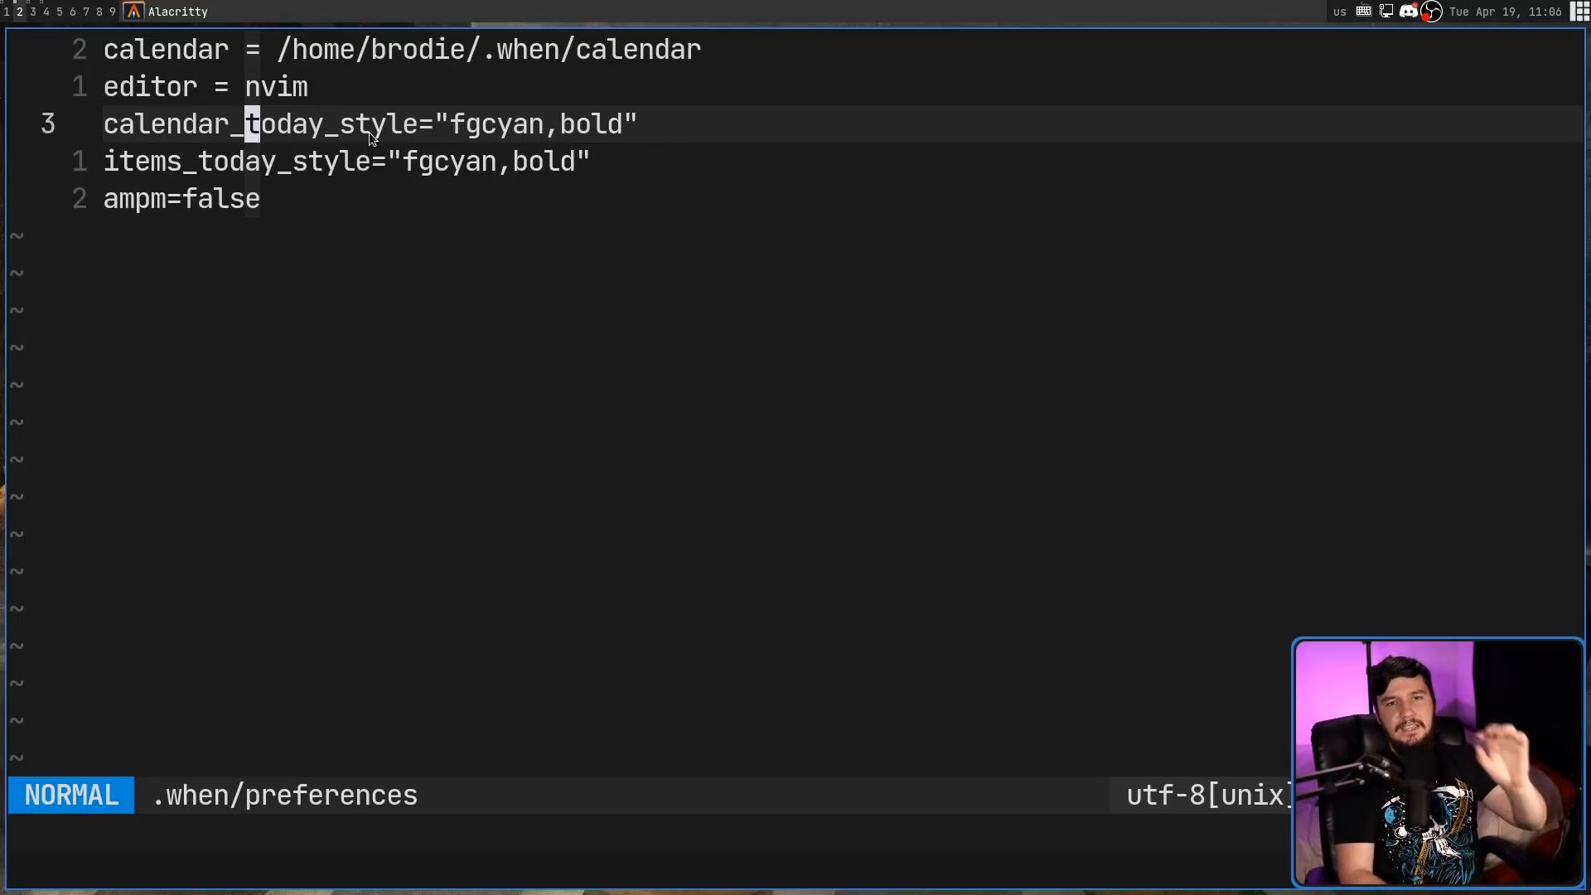
pyautogui.moveTo(235, 177)
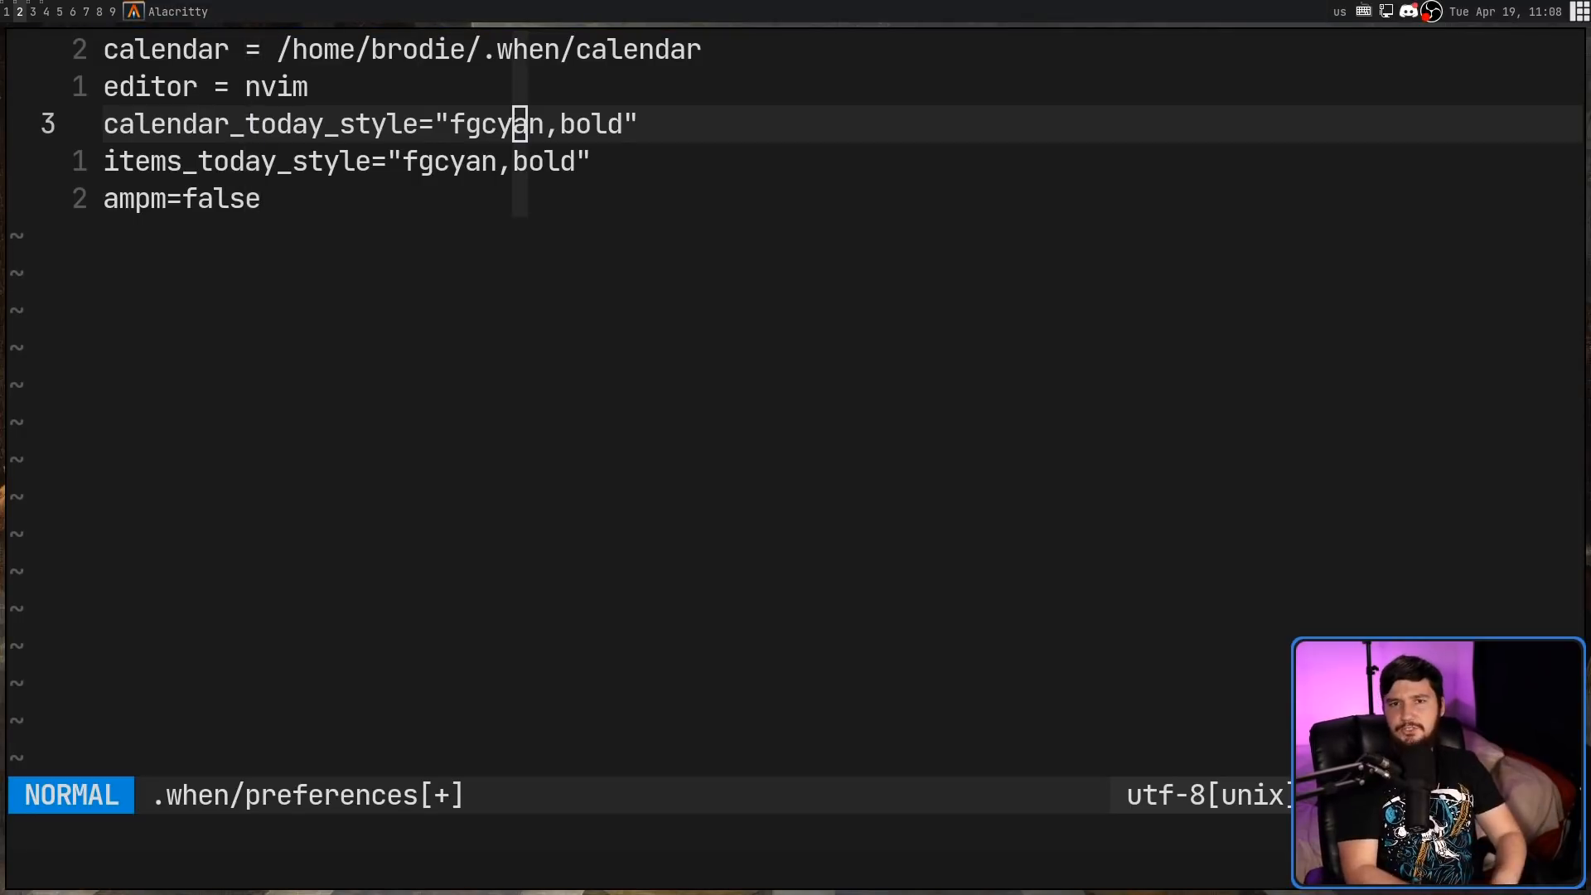
pyautogui.moveTo(821, 277)
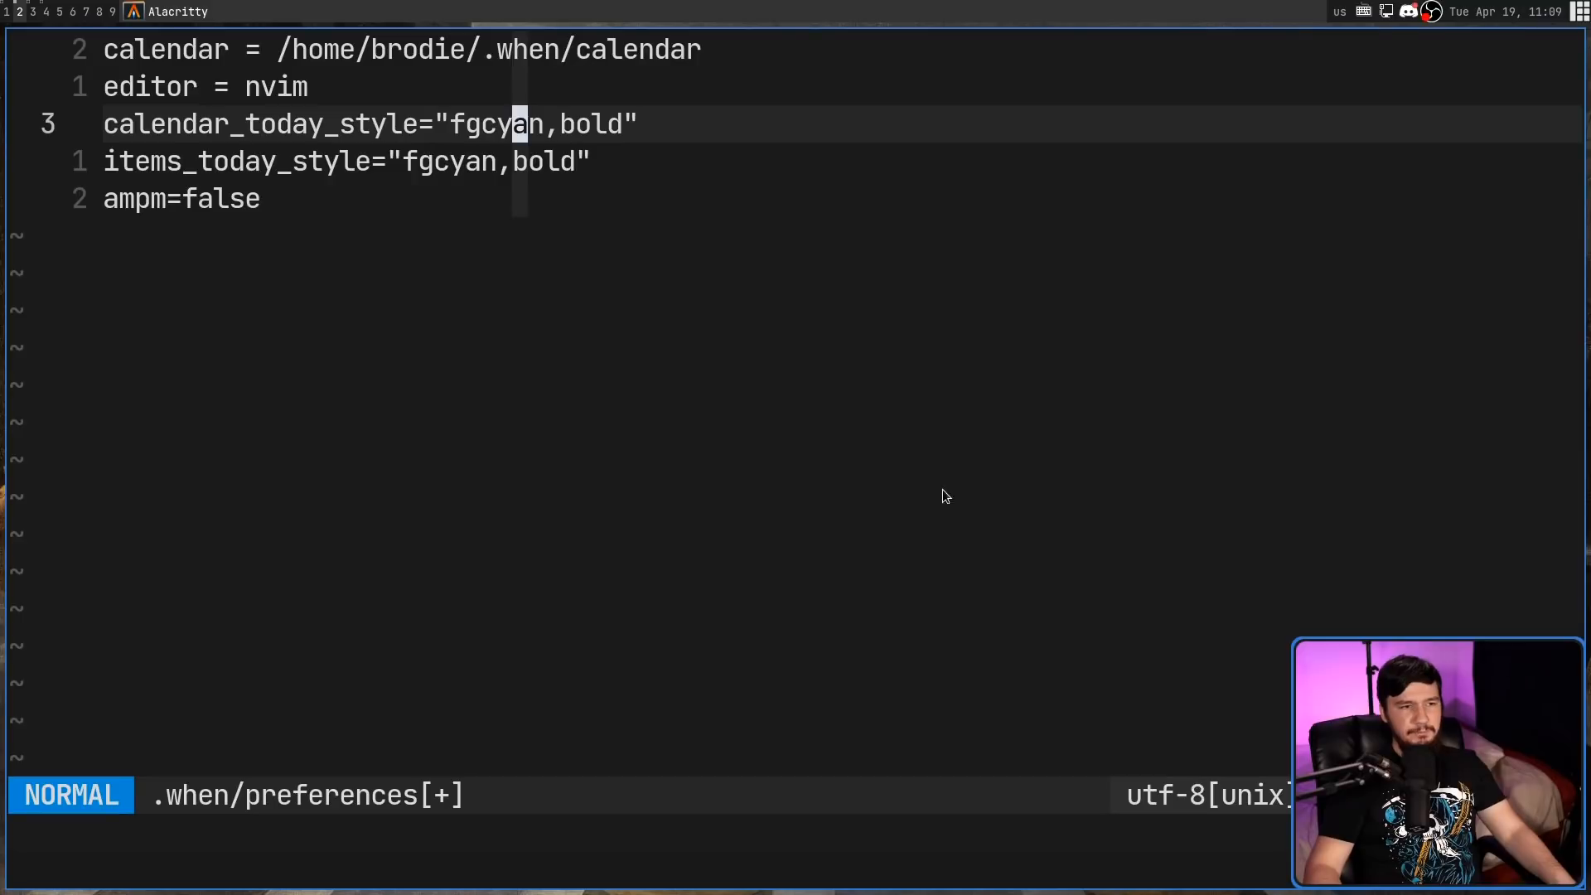
pyautogui.moveTo(804, 319)
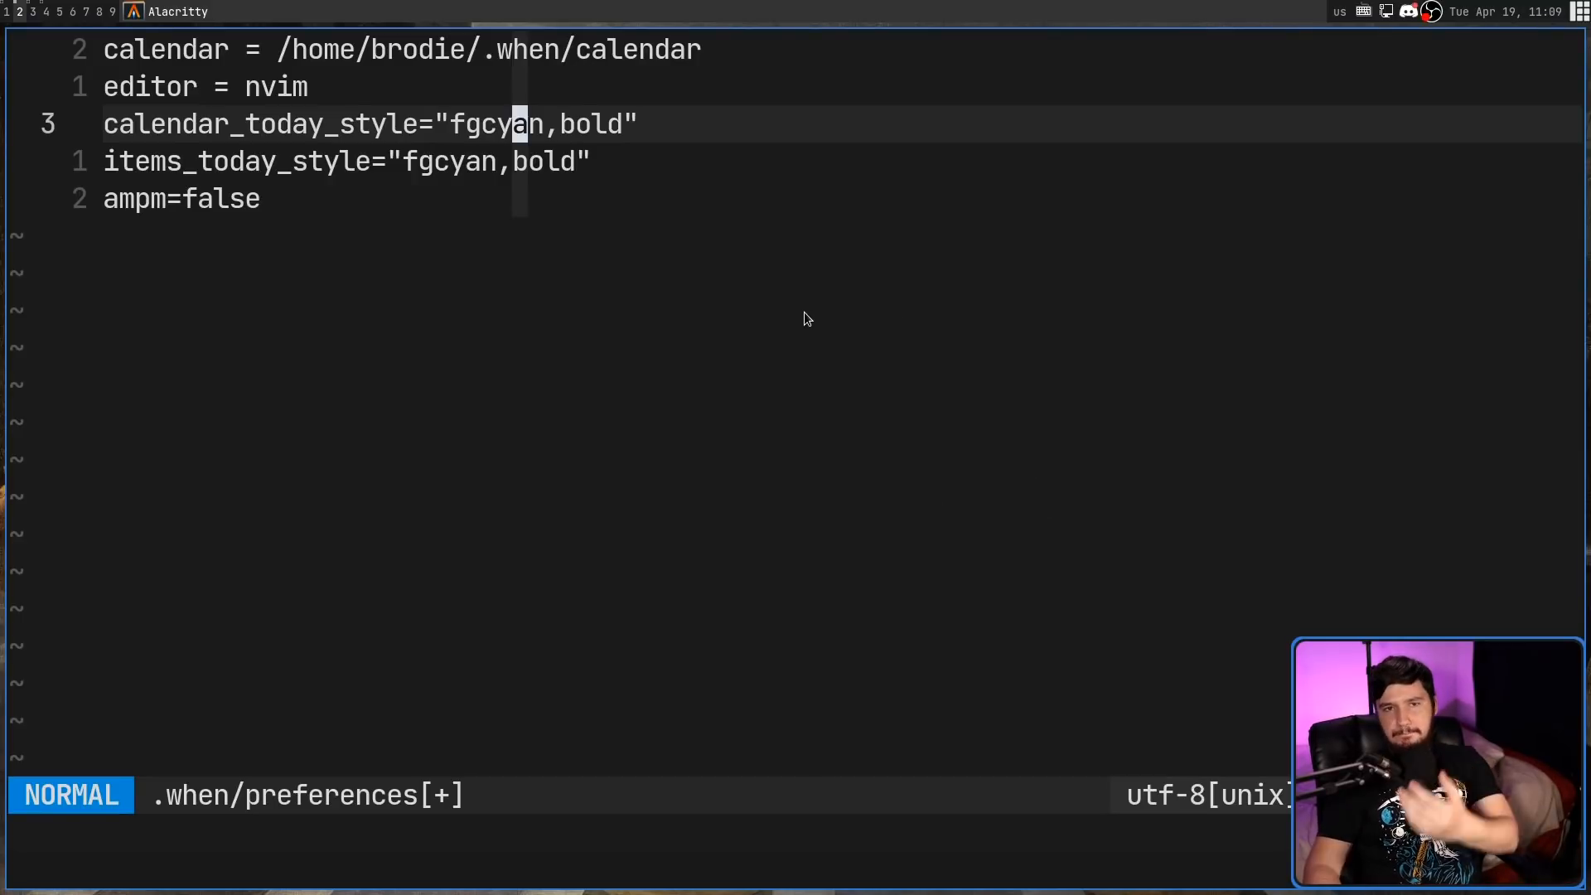
pyautogui.moveTo(516, 140)
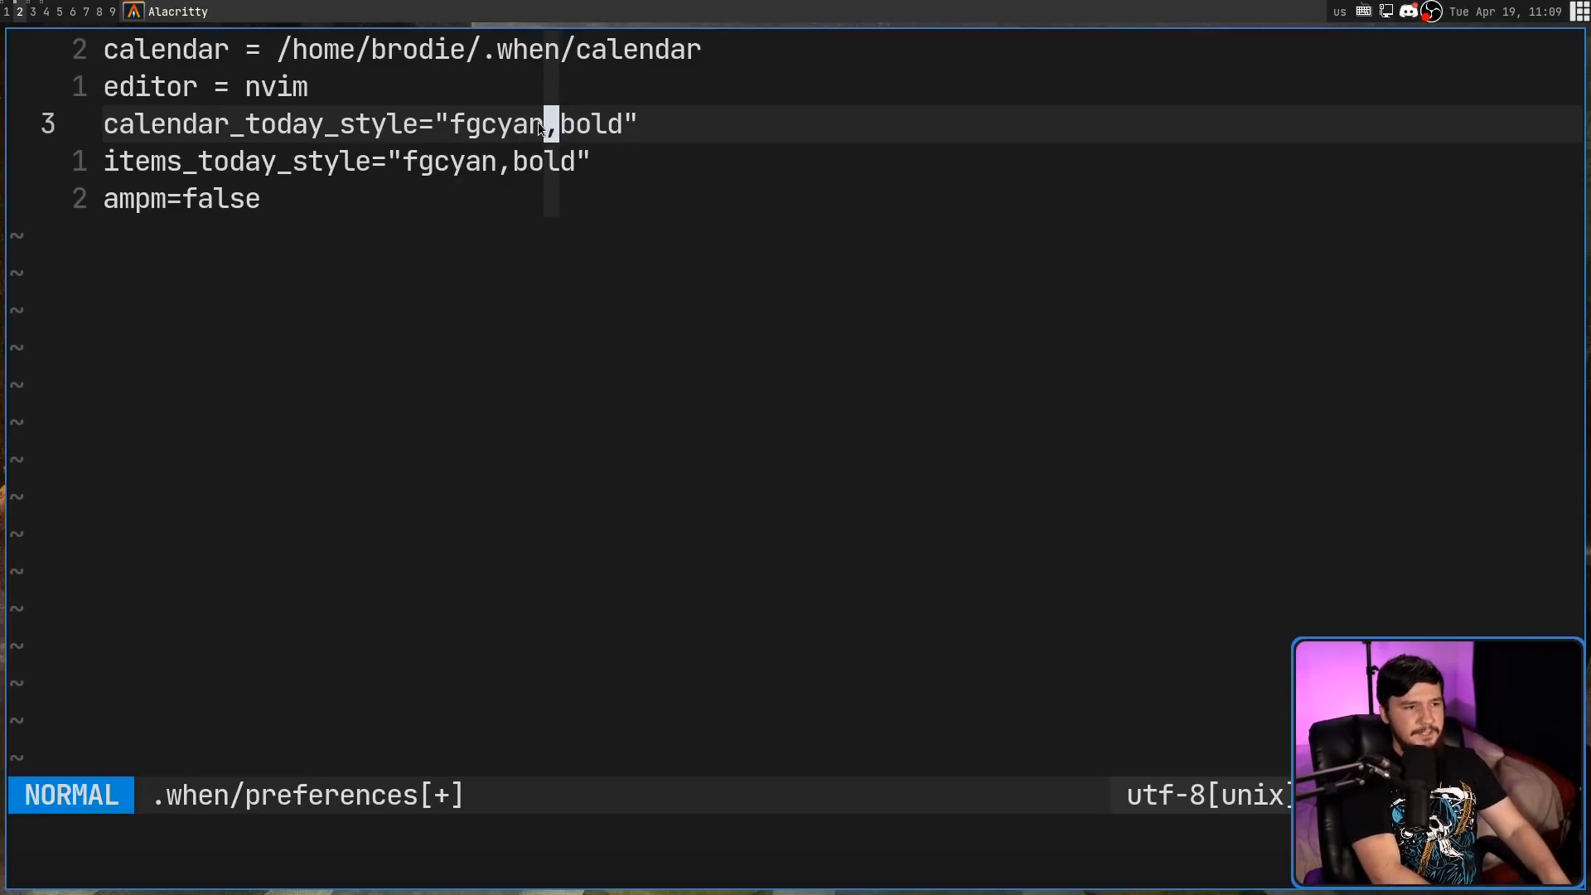
# Step: Insert ,bgred after fgcyan in the calendar_today_style line
pyautogui.press('i')
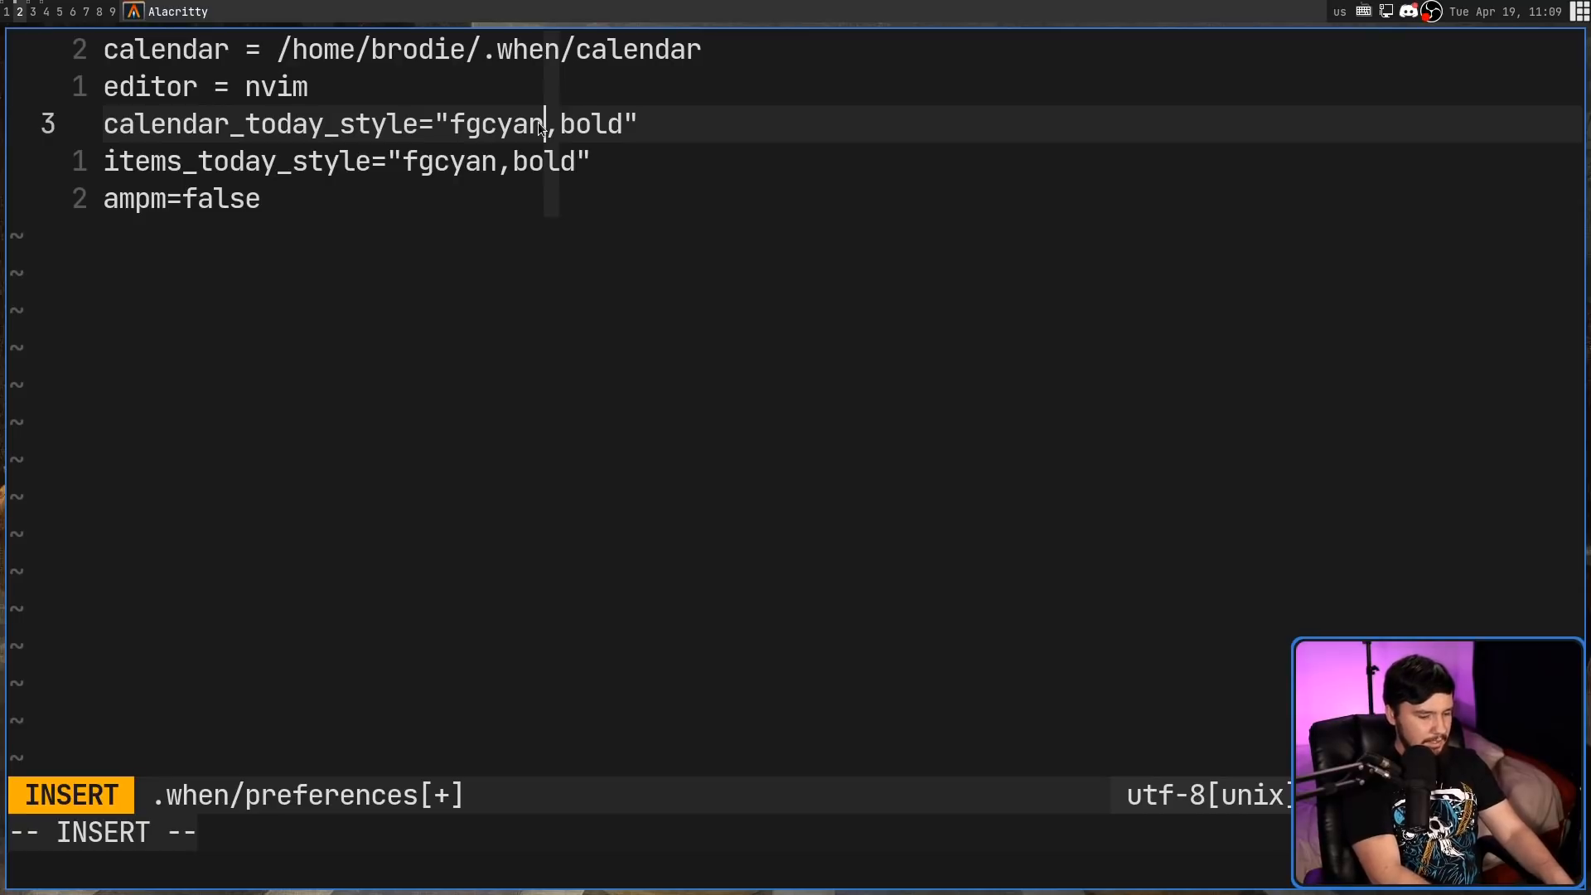
pyautogui.write('bgred,b')
pyautogui.click(646, 834)
pyautogui.write(':wq!')
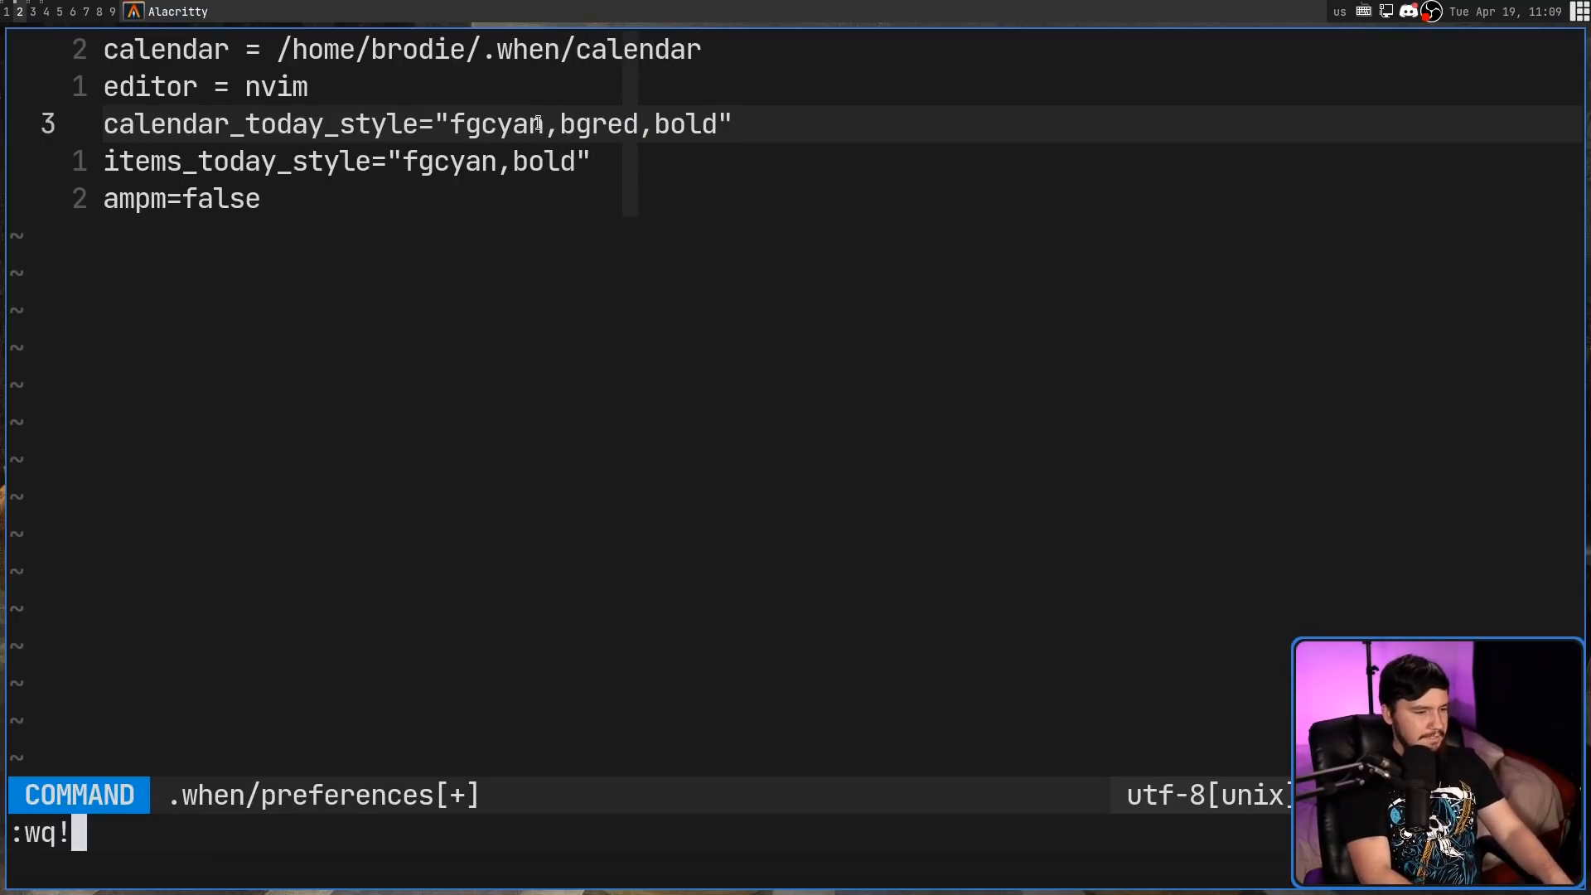
pyautogui.press('Return')
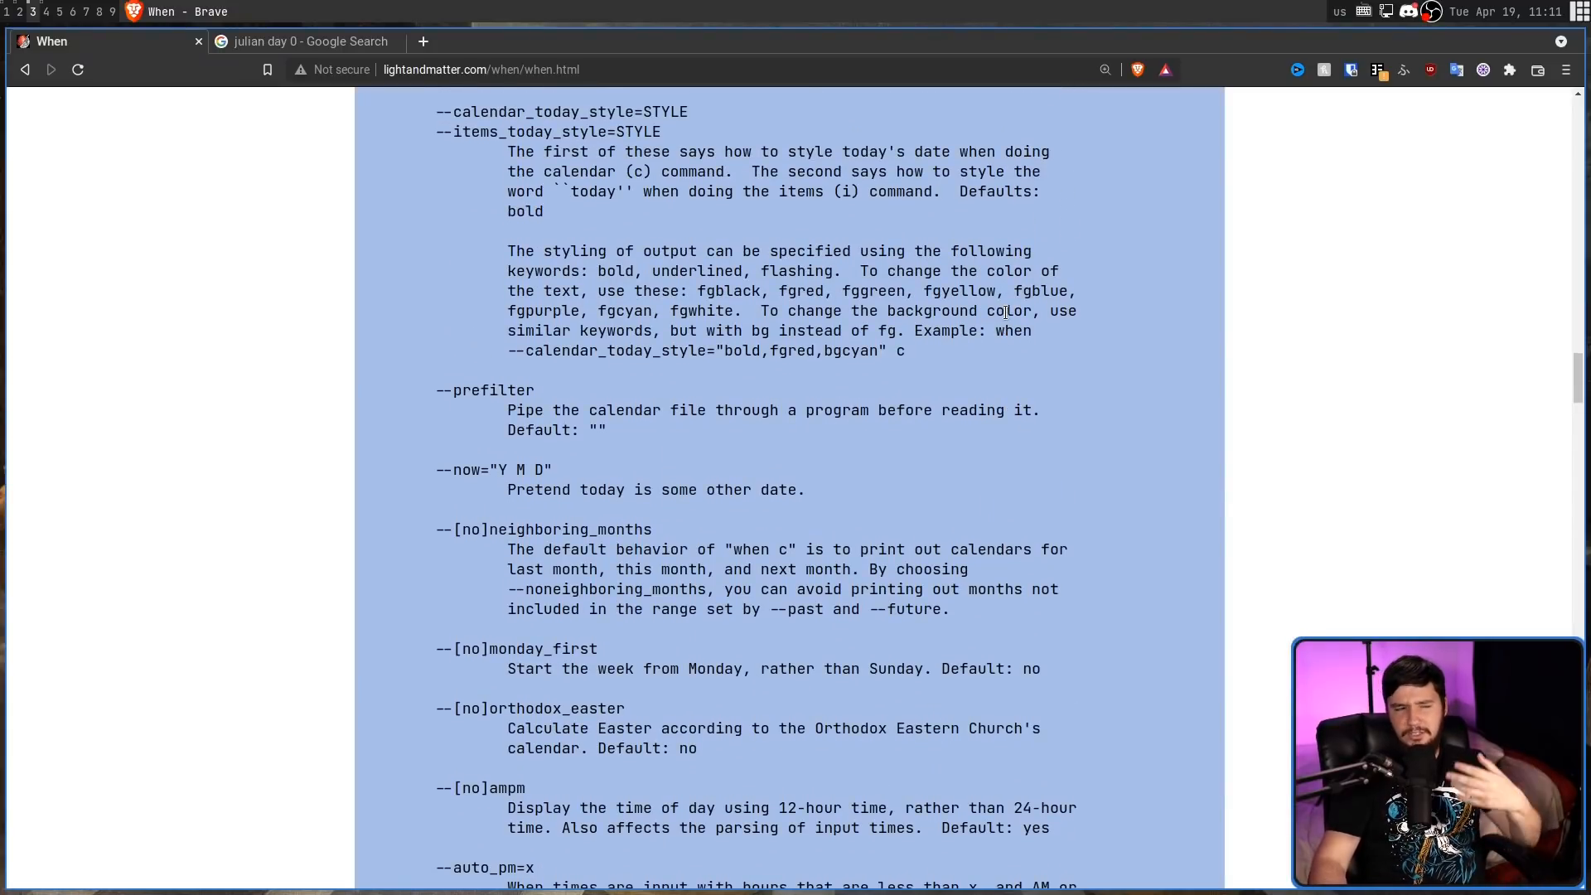
# Step: Scroll the when man page through the today-style, monday_first and ampm options
pyautogui.scroll(3)
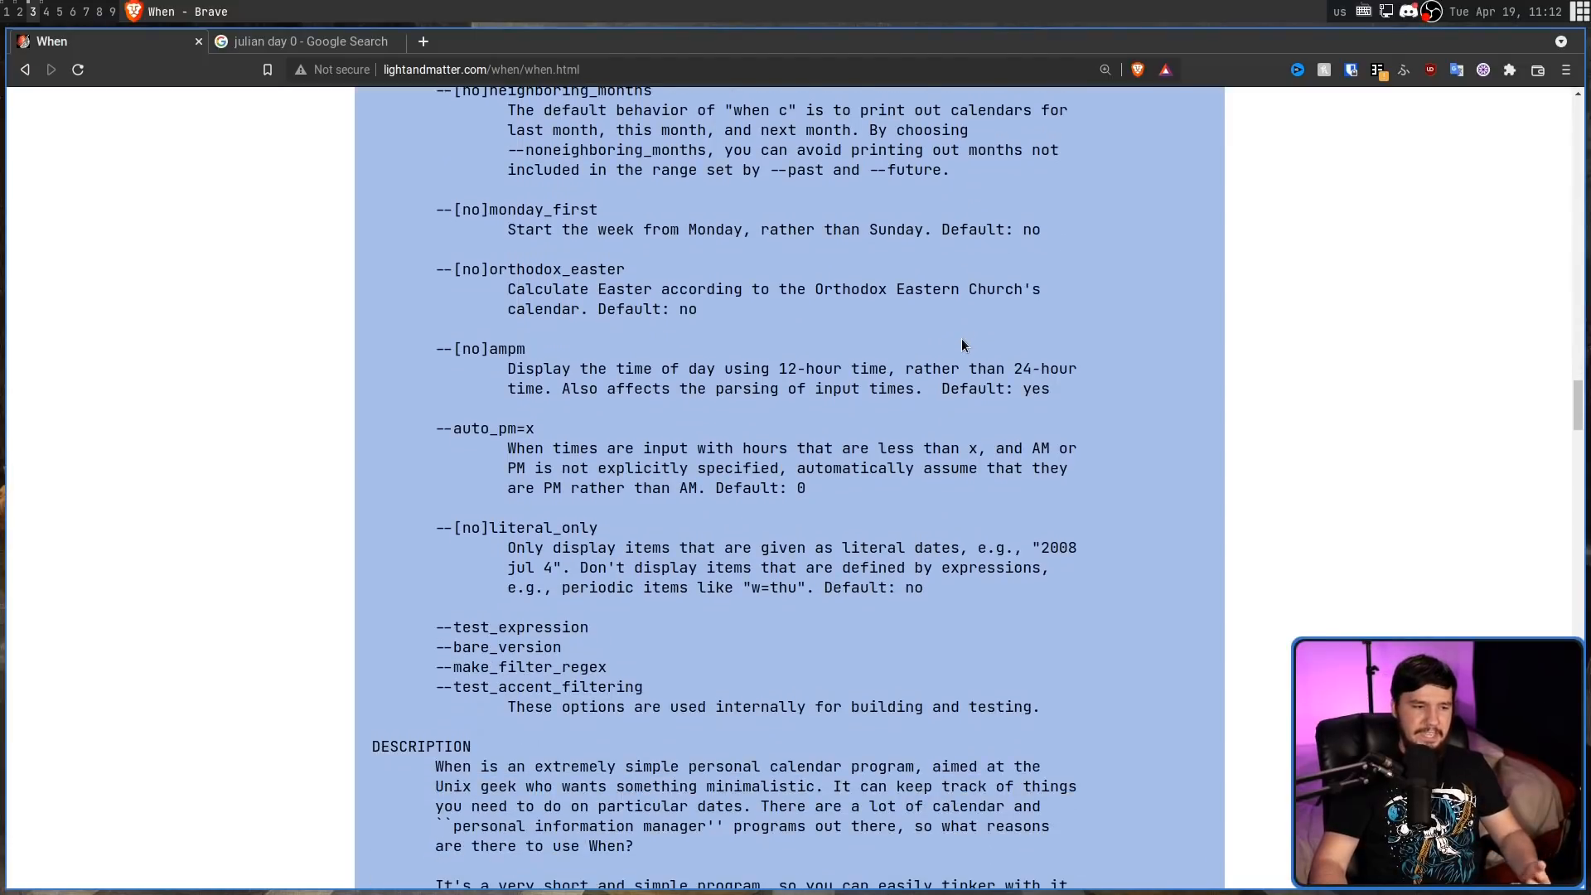
pyautogui.scroll(3)
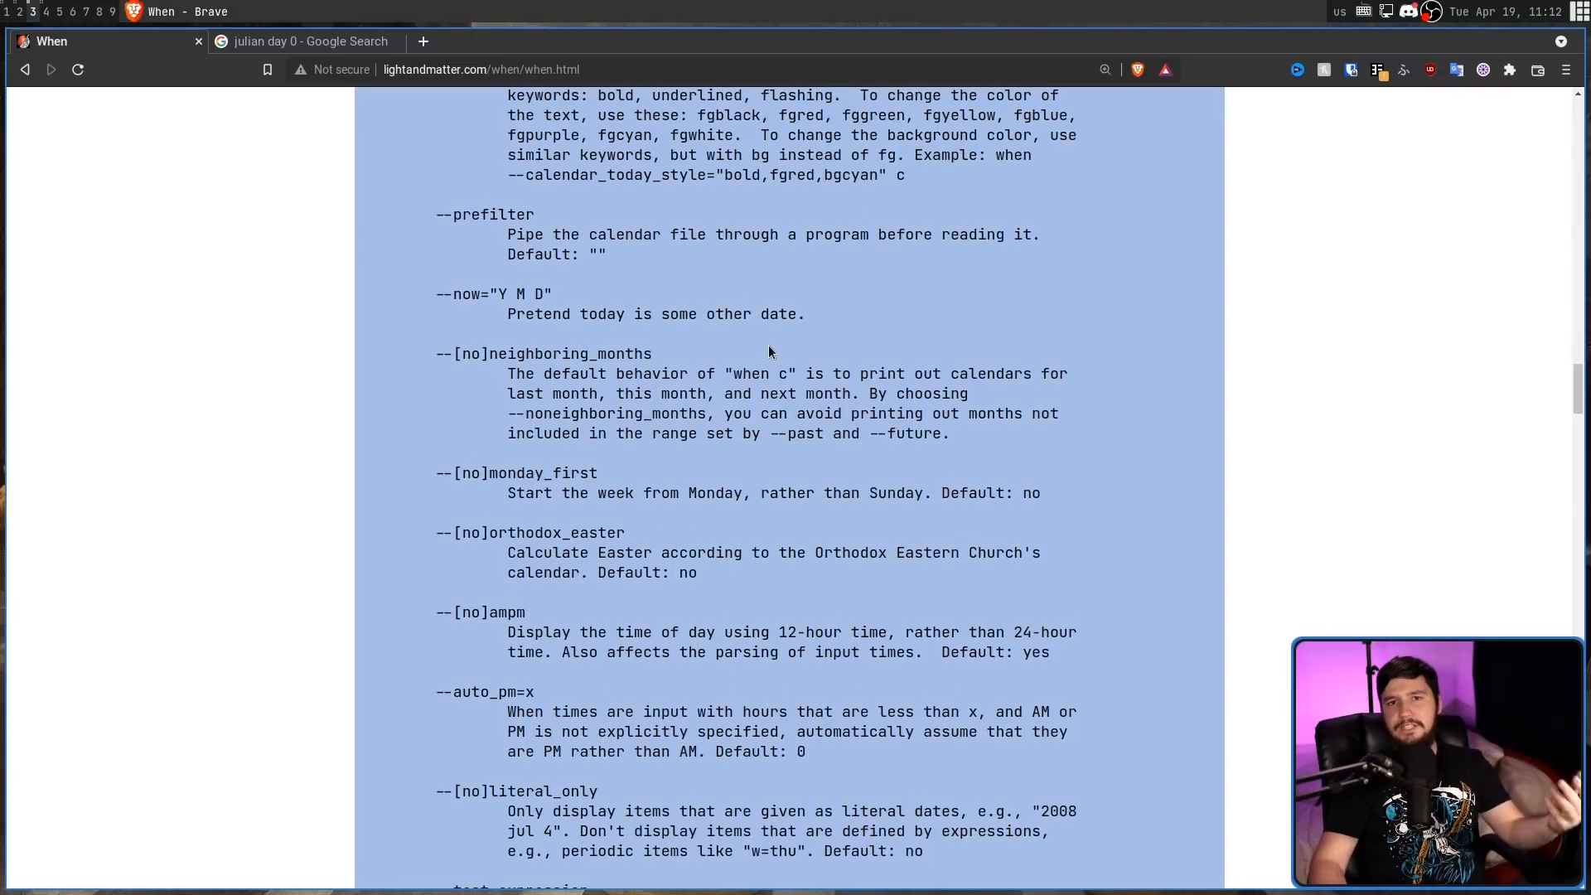
pyautogui.moveTo(750, 349)
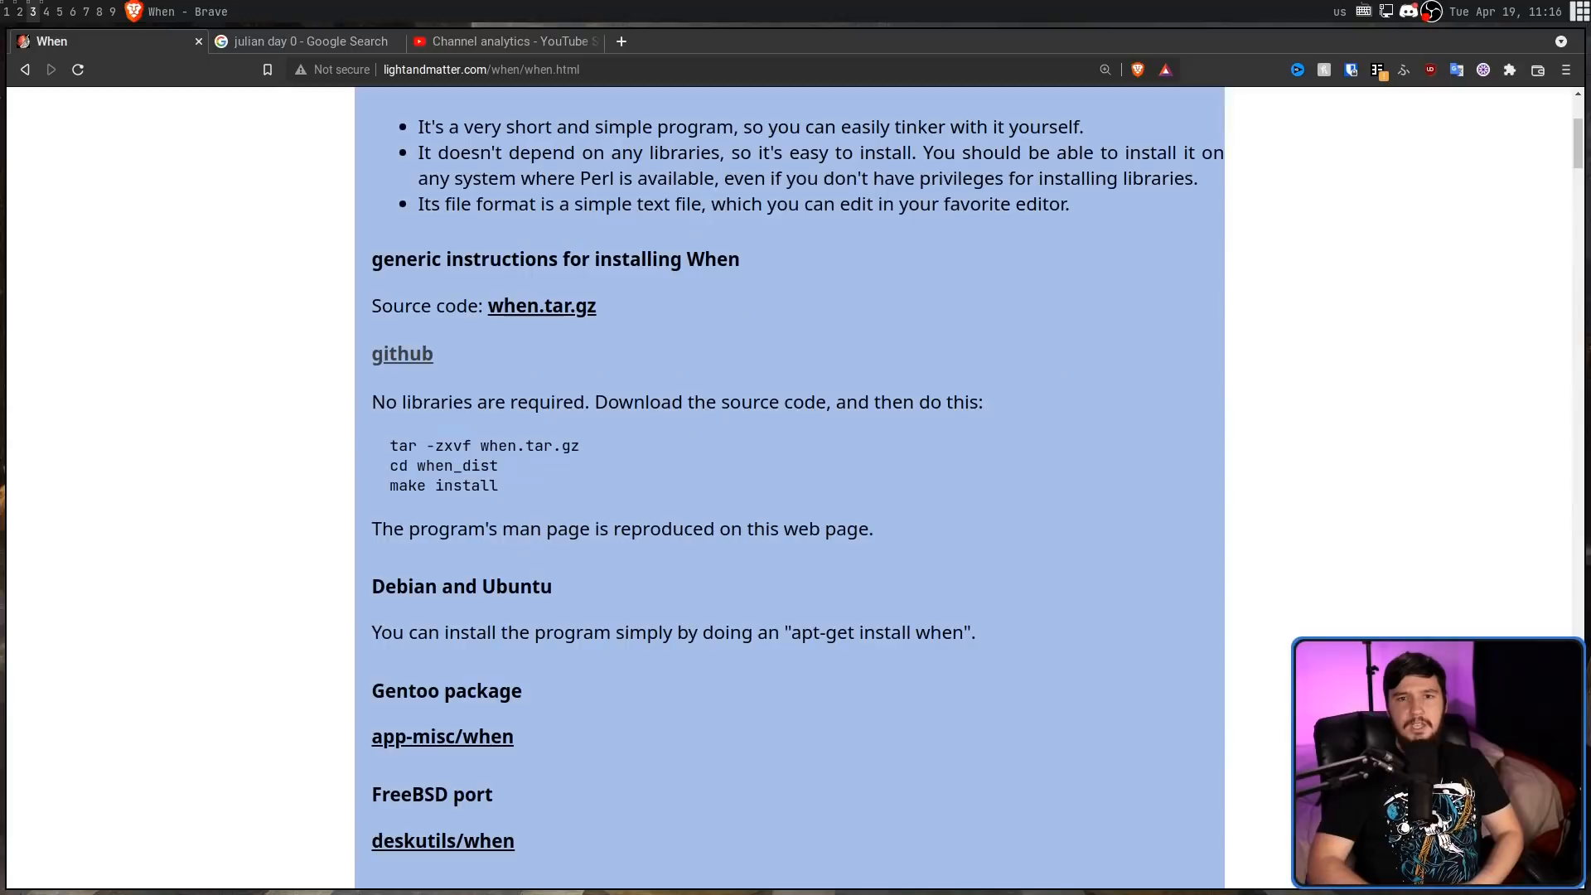
# Step: Scroll down to the Zenwalk and Slackware packages and the how-to-help section
pyautogui.scroll(-3)
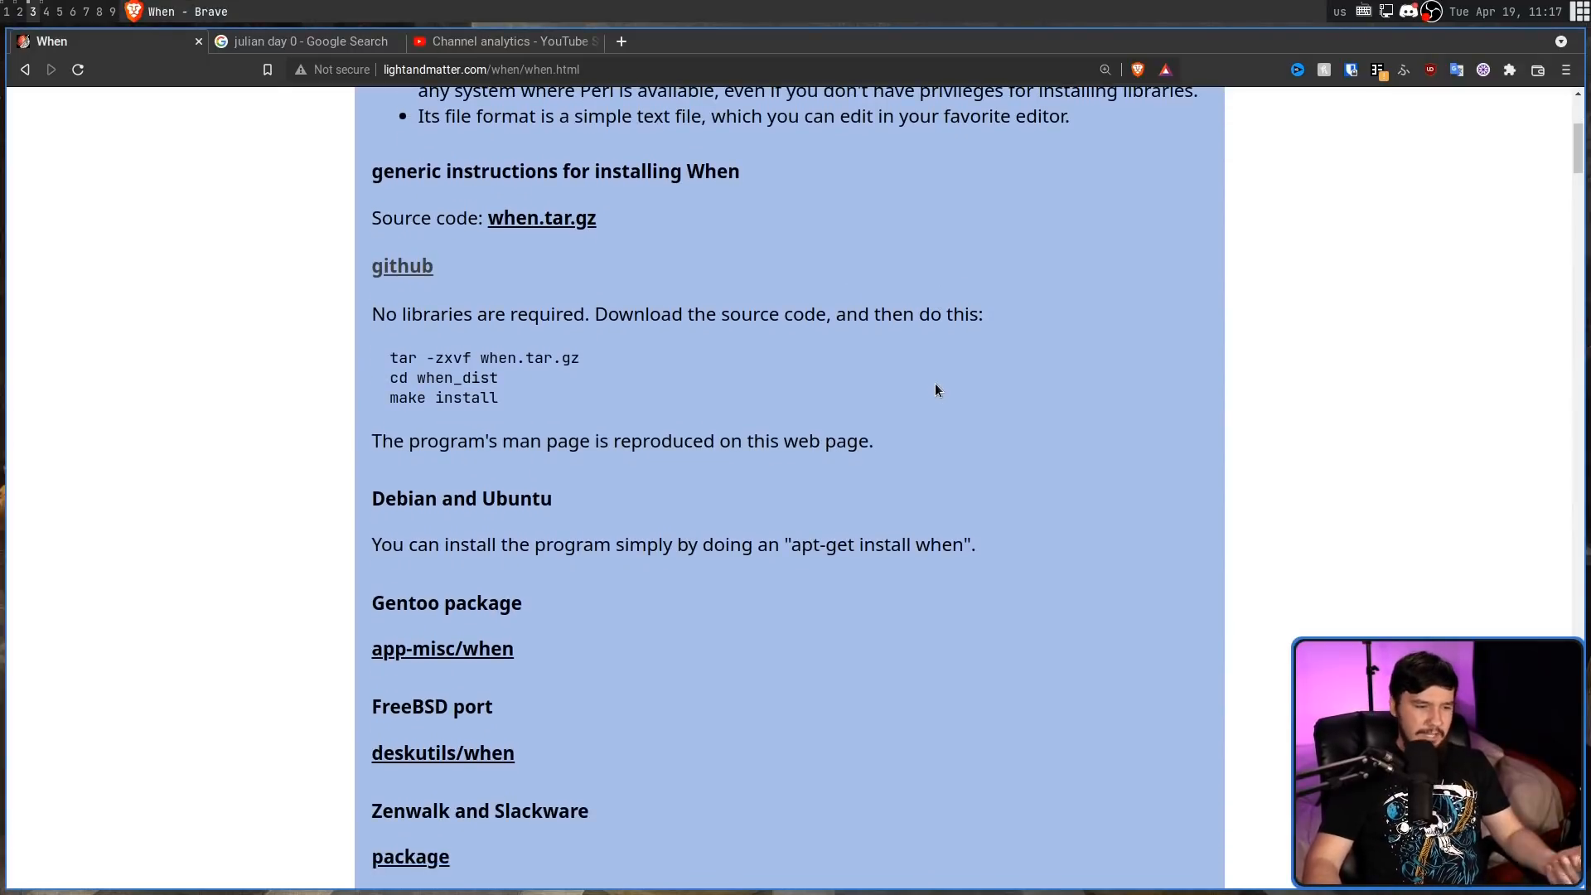
pyautogui.scroll(-3)
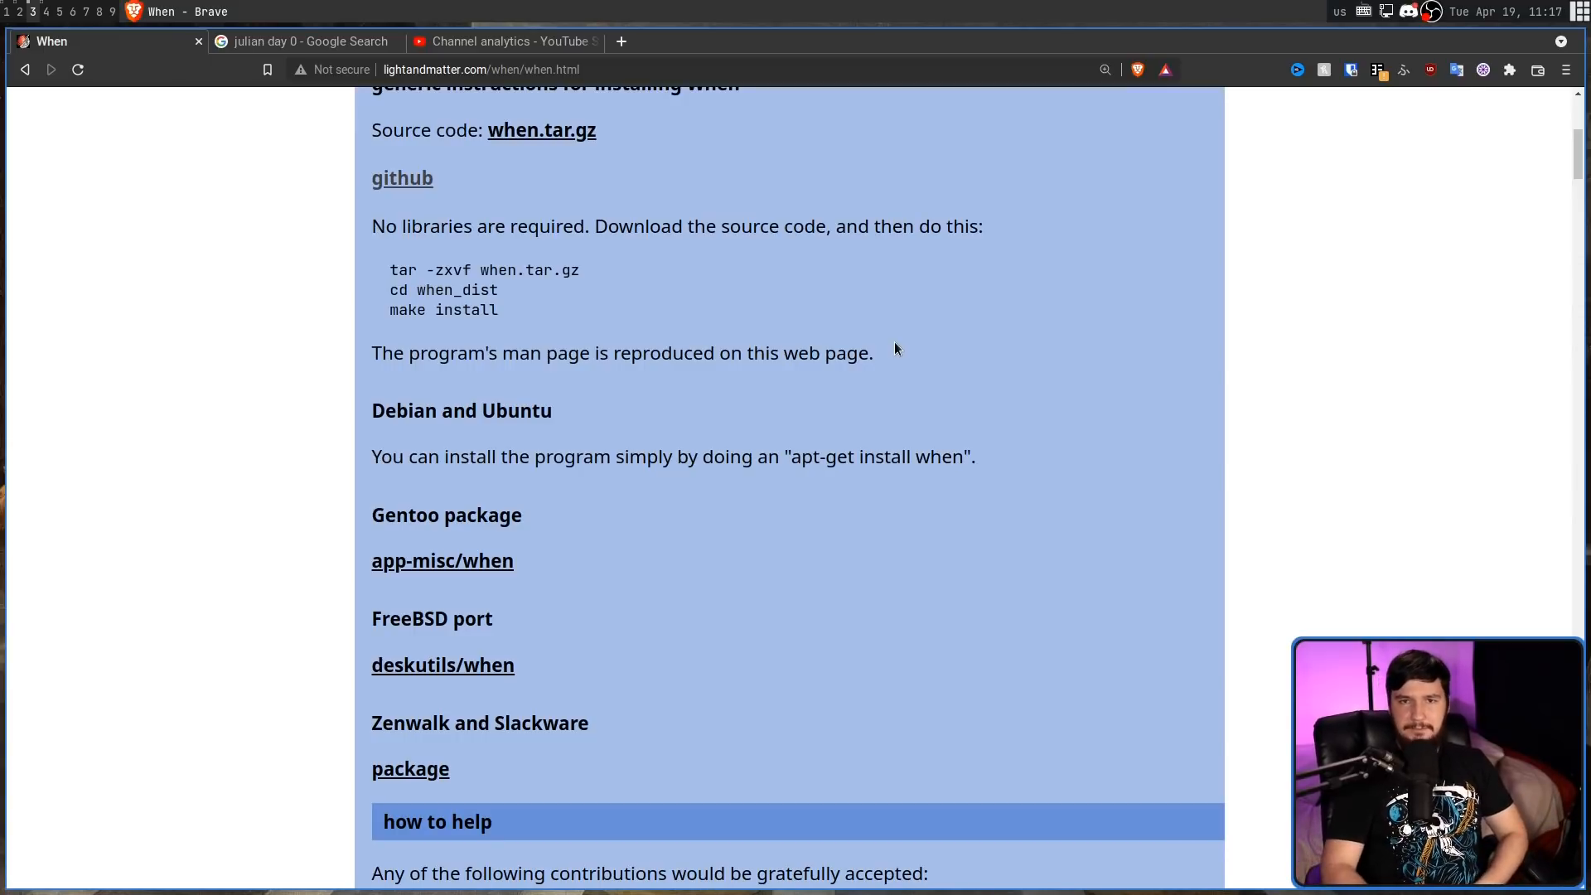
pyautogui.scroll(-3)
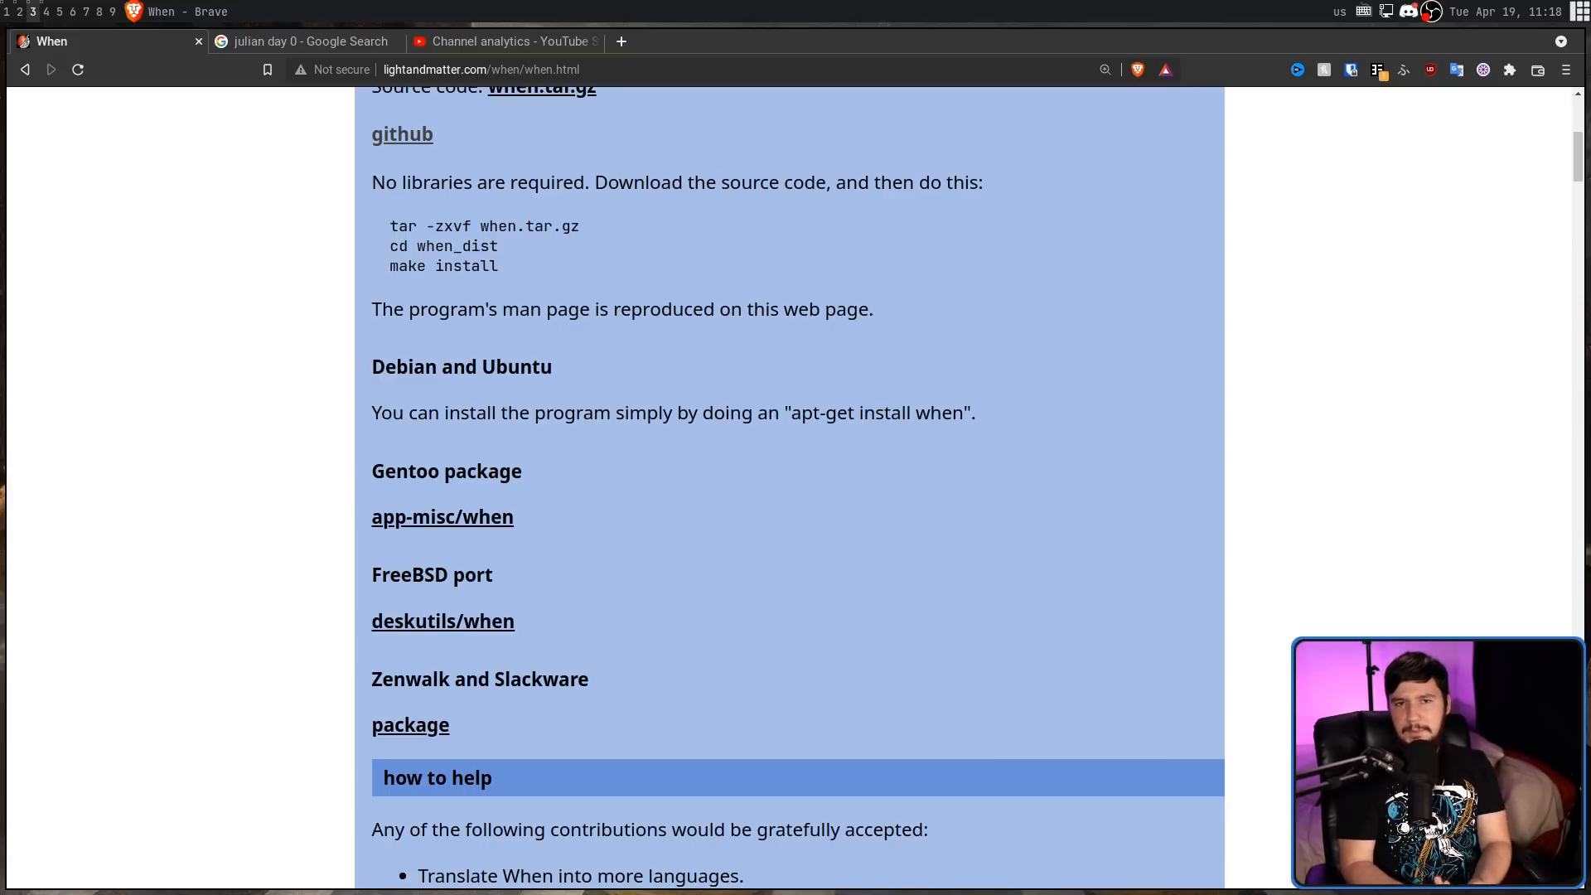